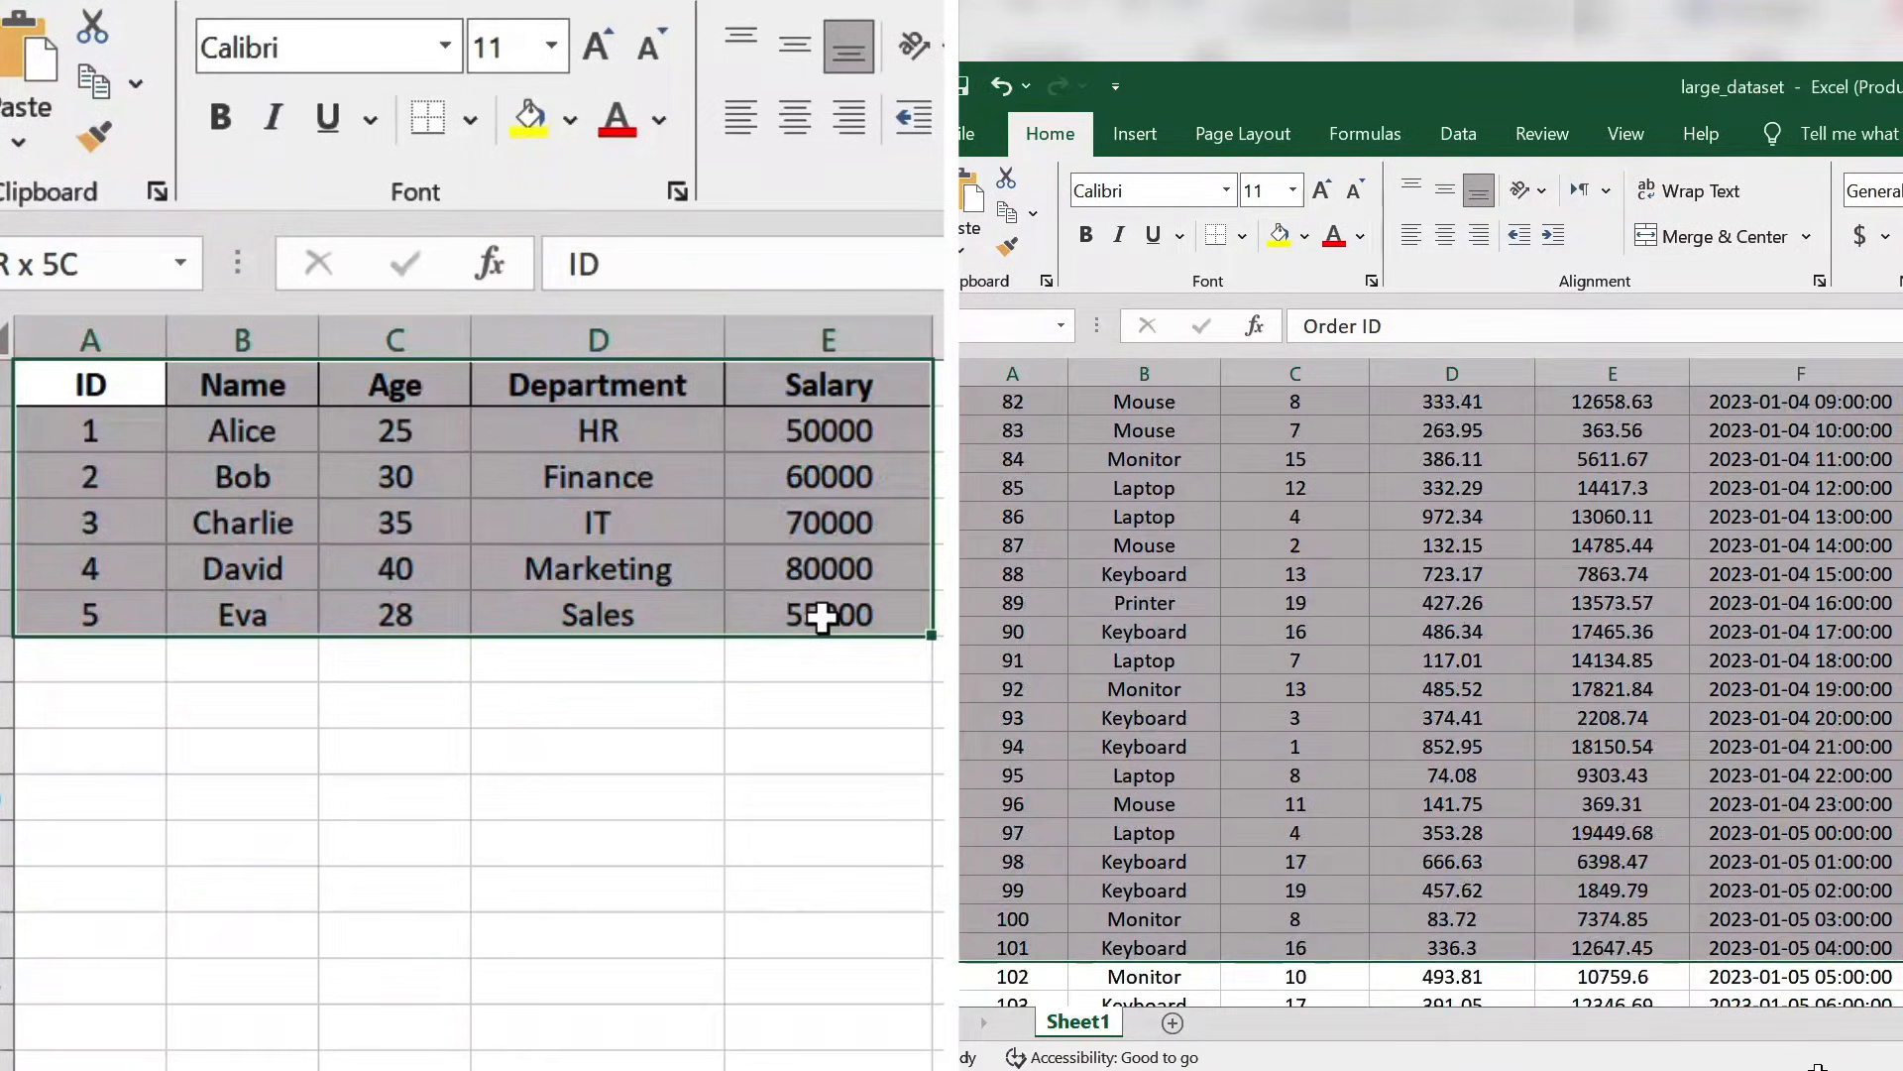
- Scroll and select the Units Sold and Revenue columns, then clear the selection
{"action": "scroll", "scroll_direction": "down", "scroll_amount": 3}
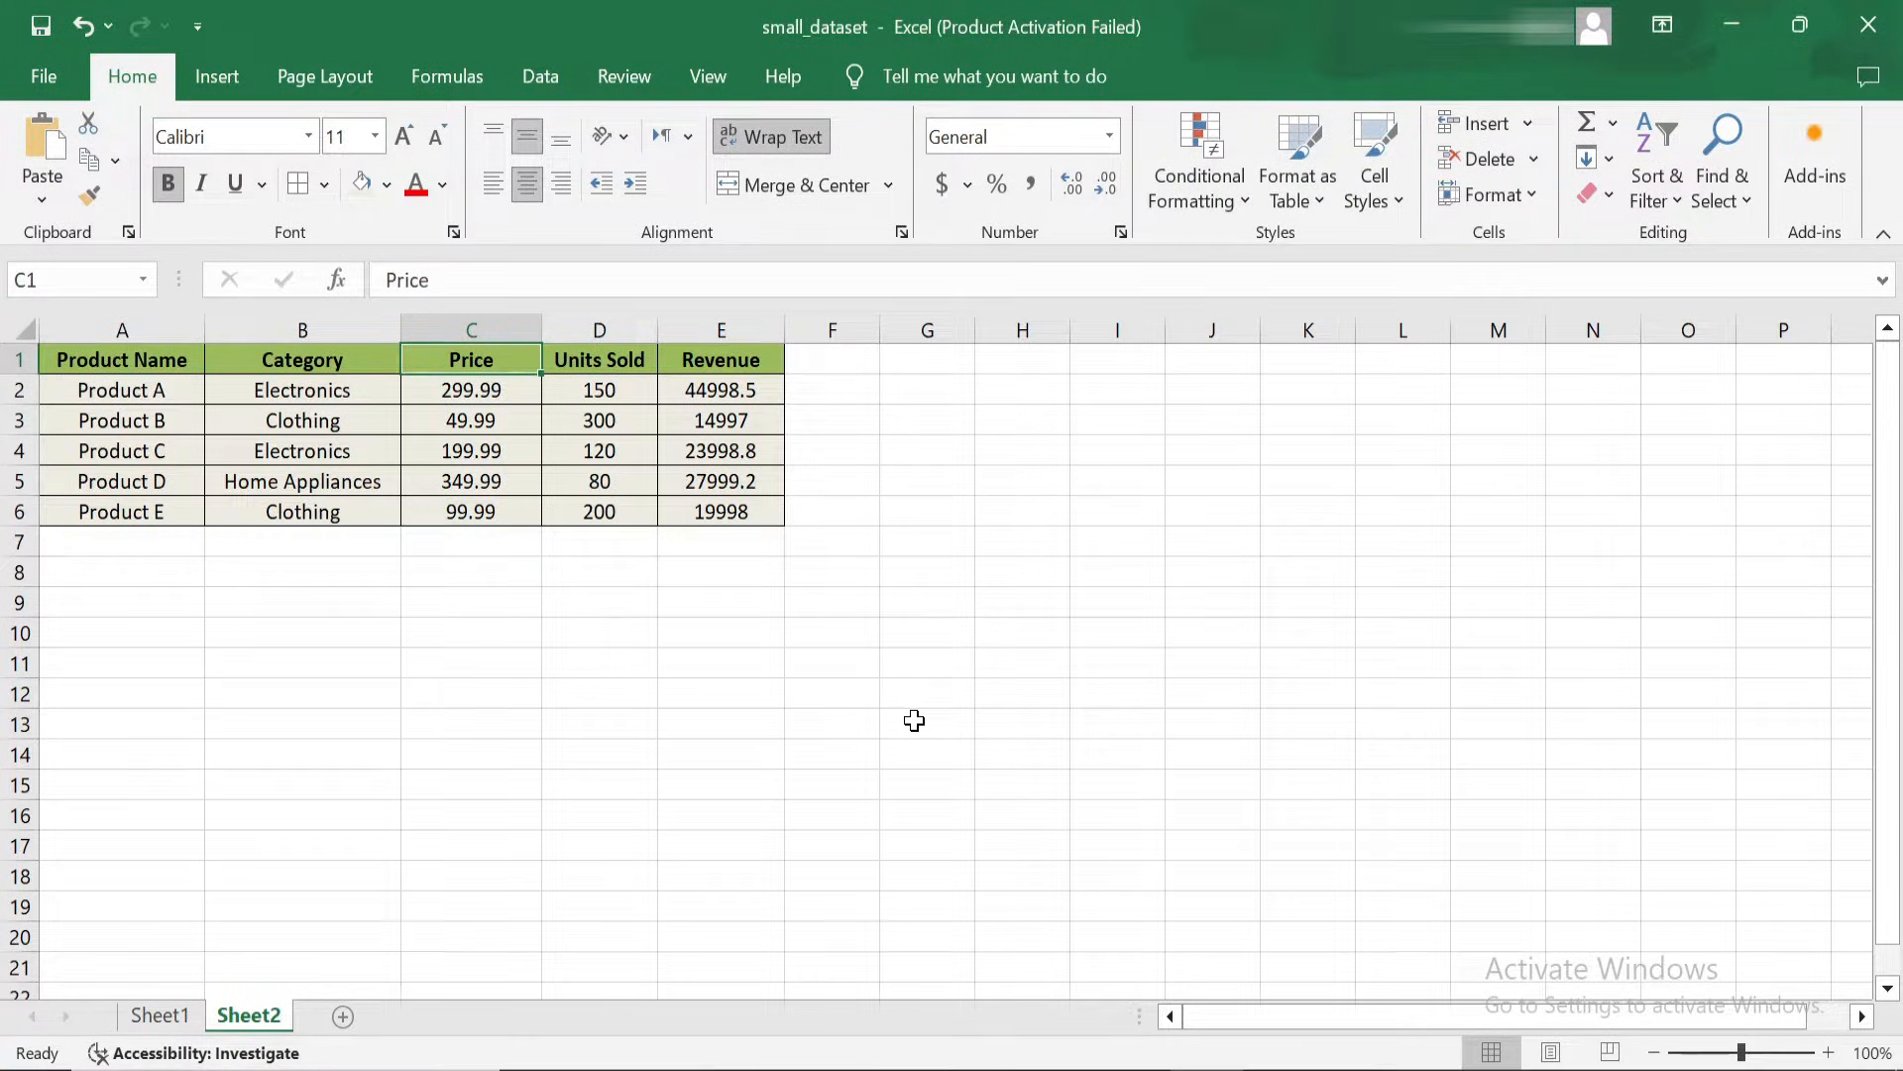
{"action": "mouse_move", "coordinate": [262, 432]}
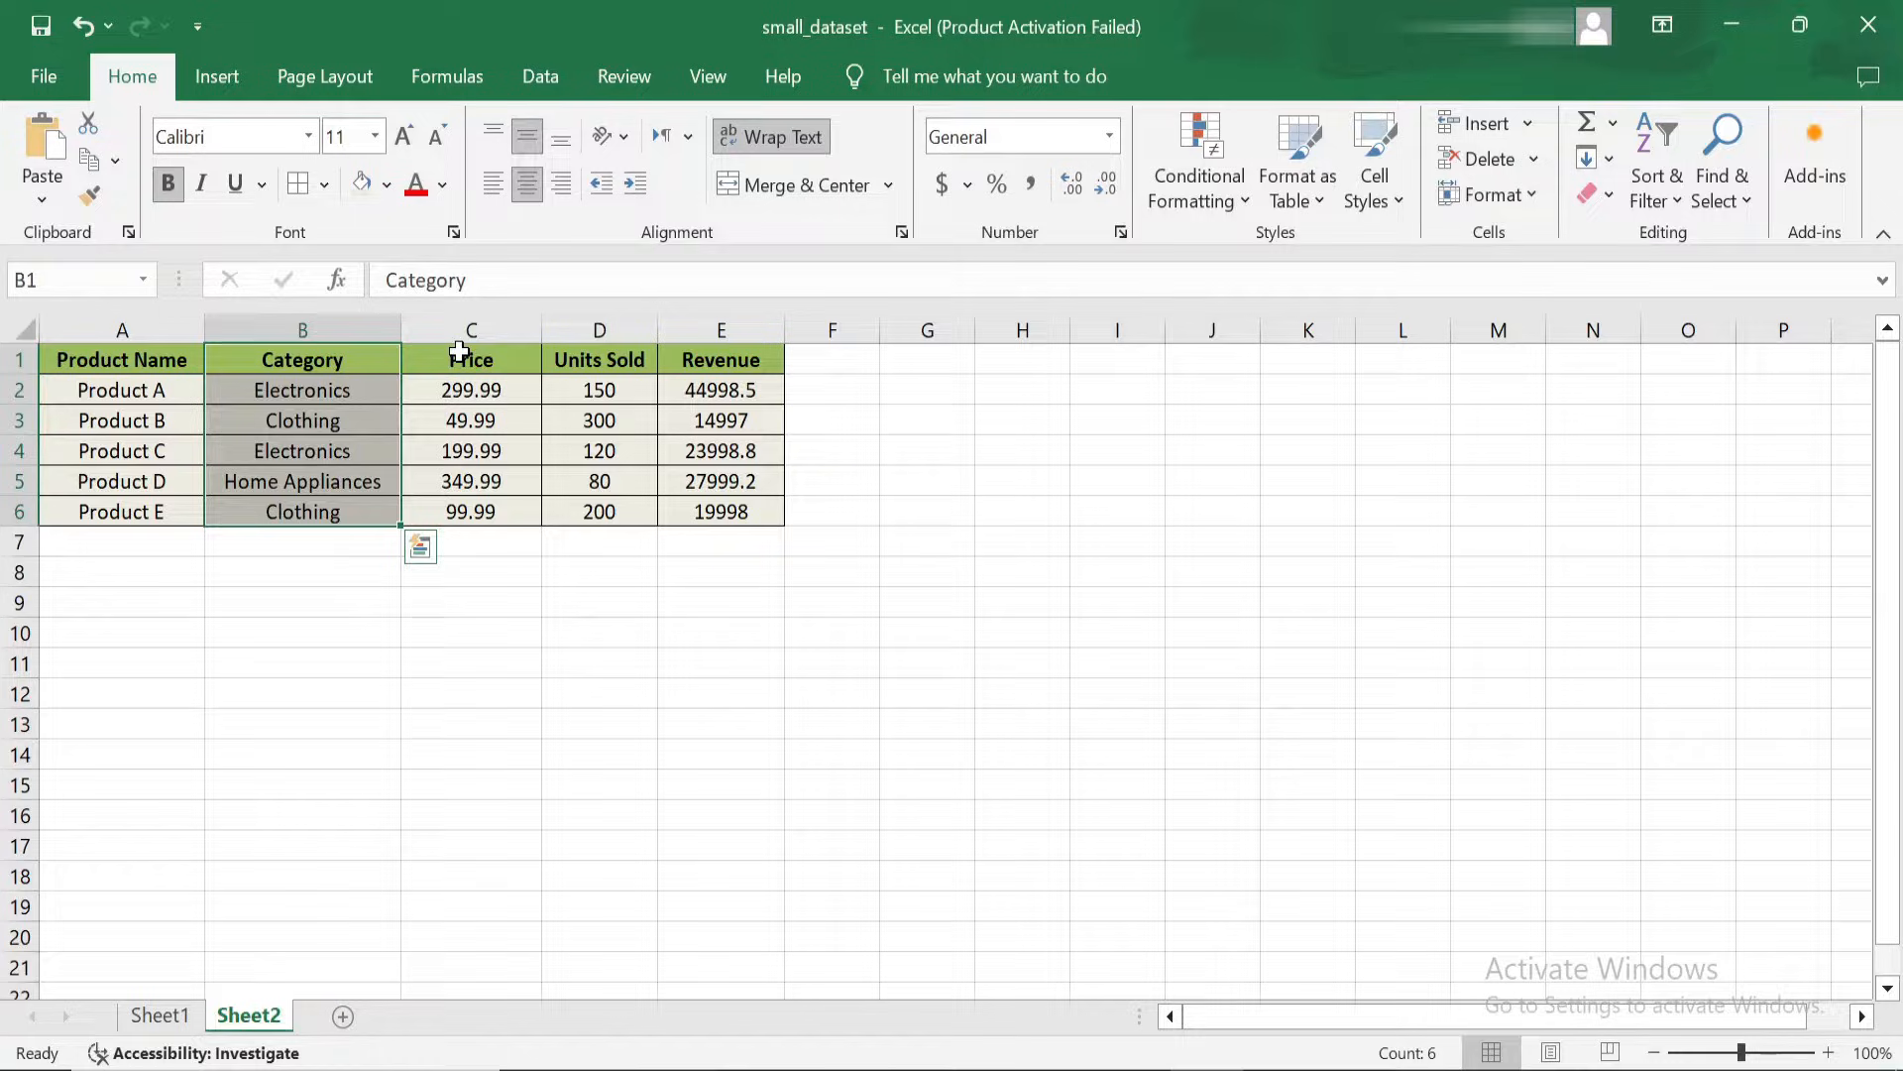
{"action": "left_click", "coordinate": [596, 330]}
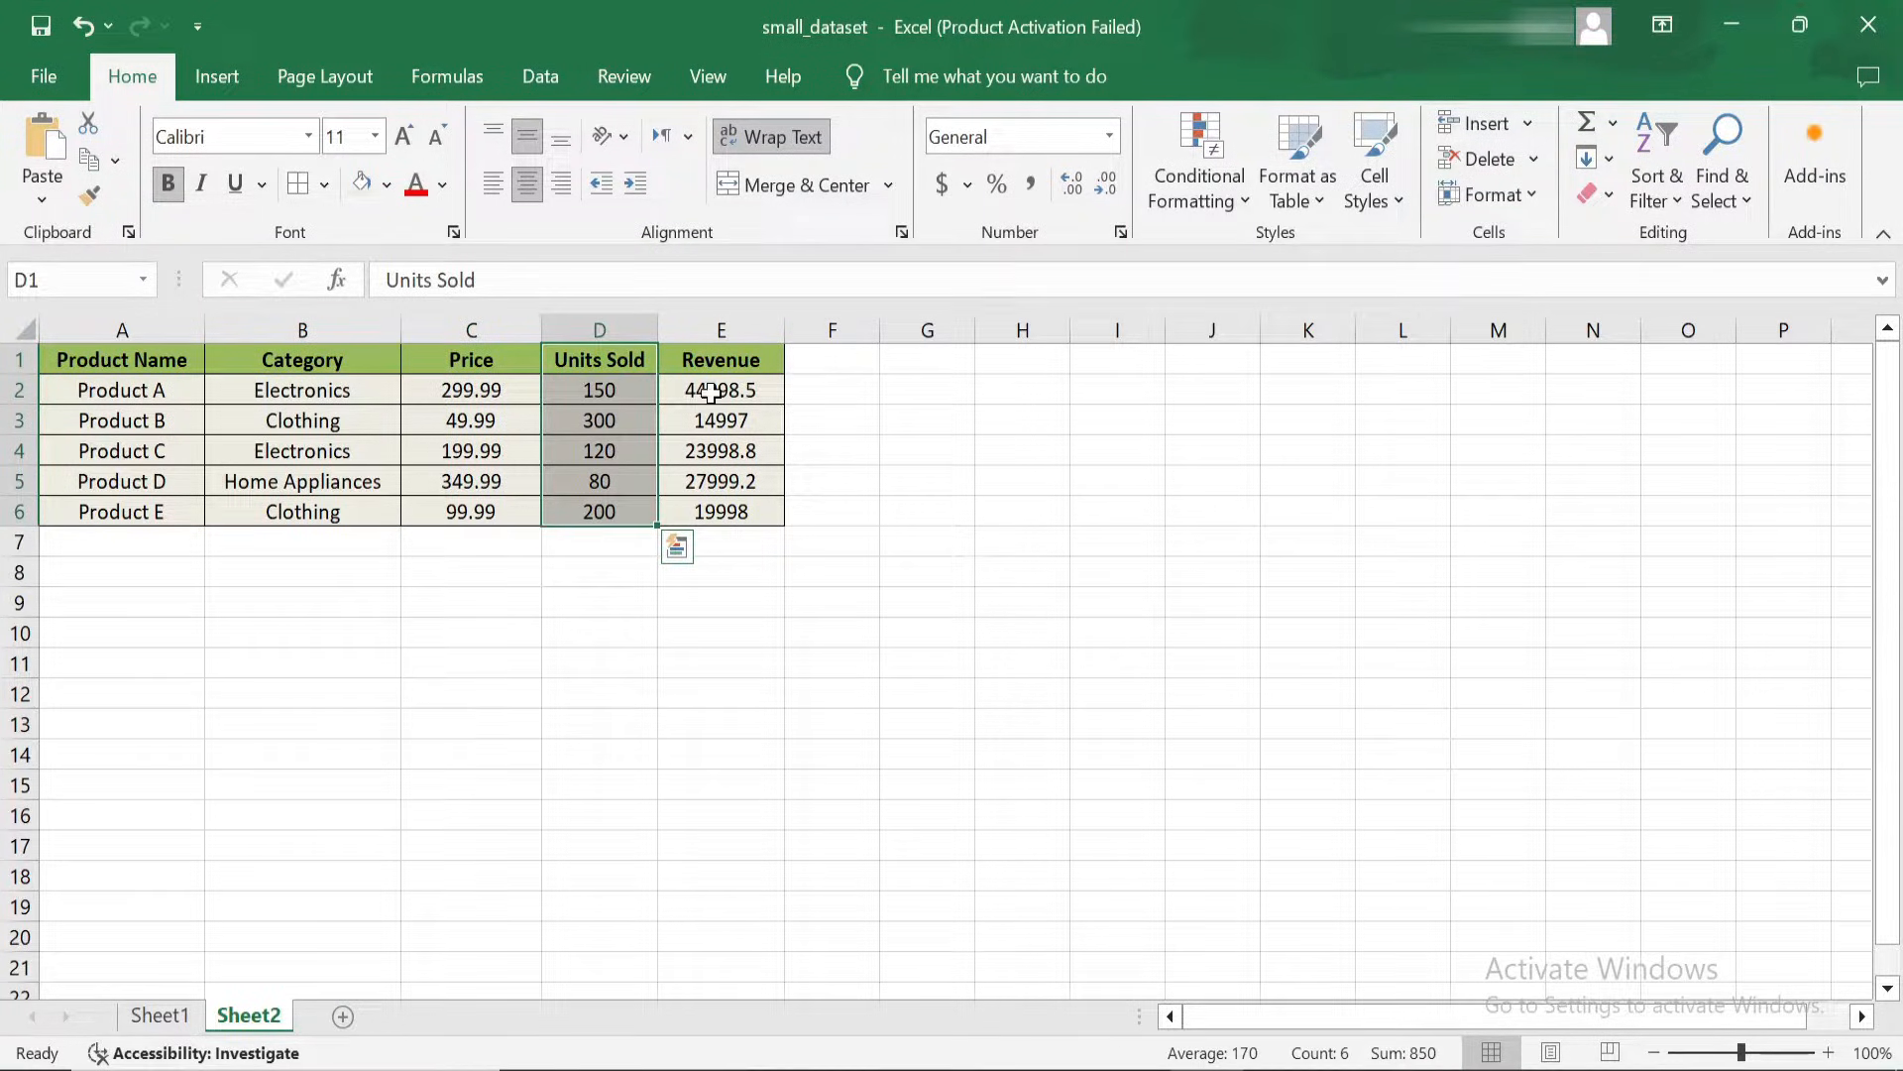
{"action": "left_click", "coordinate": [719, 359]}
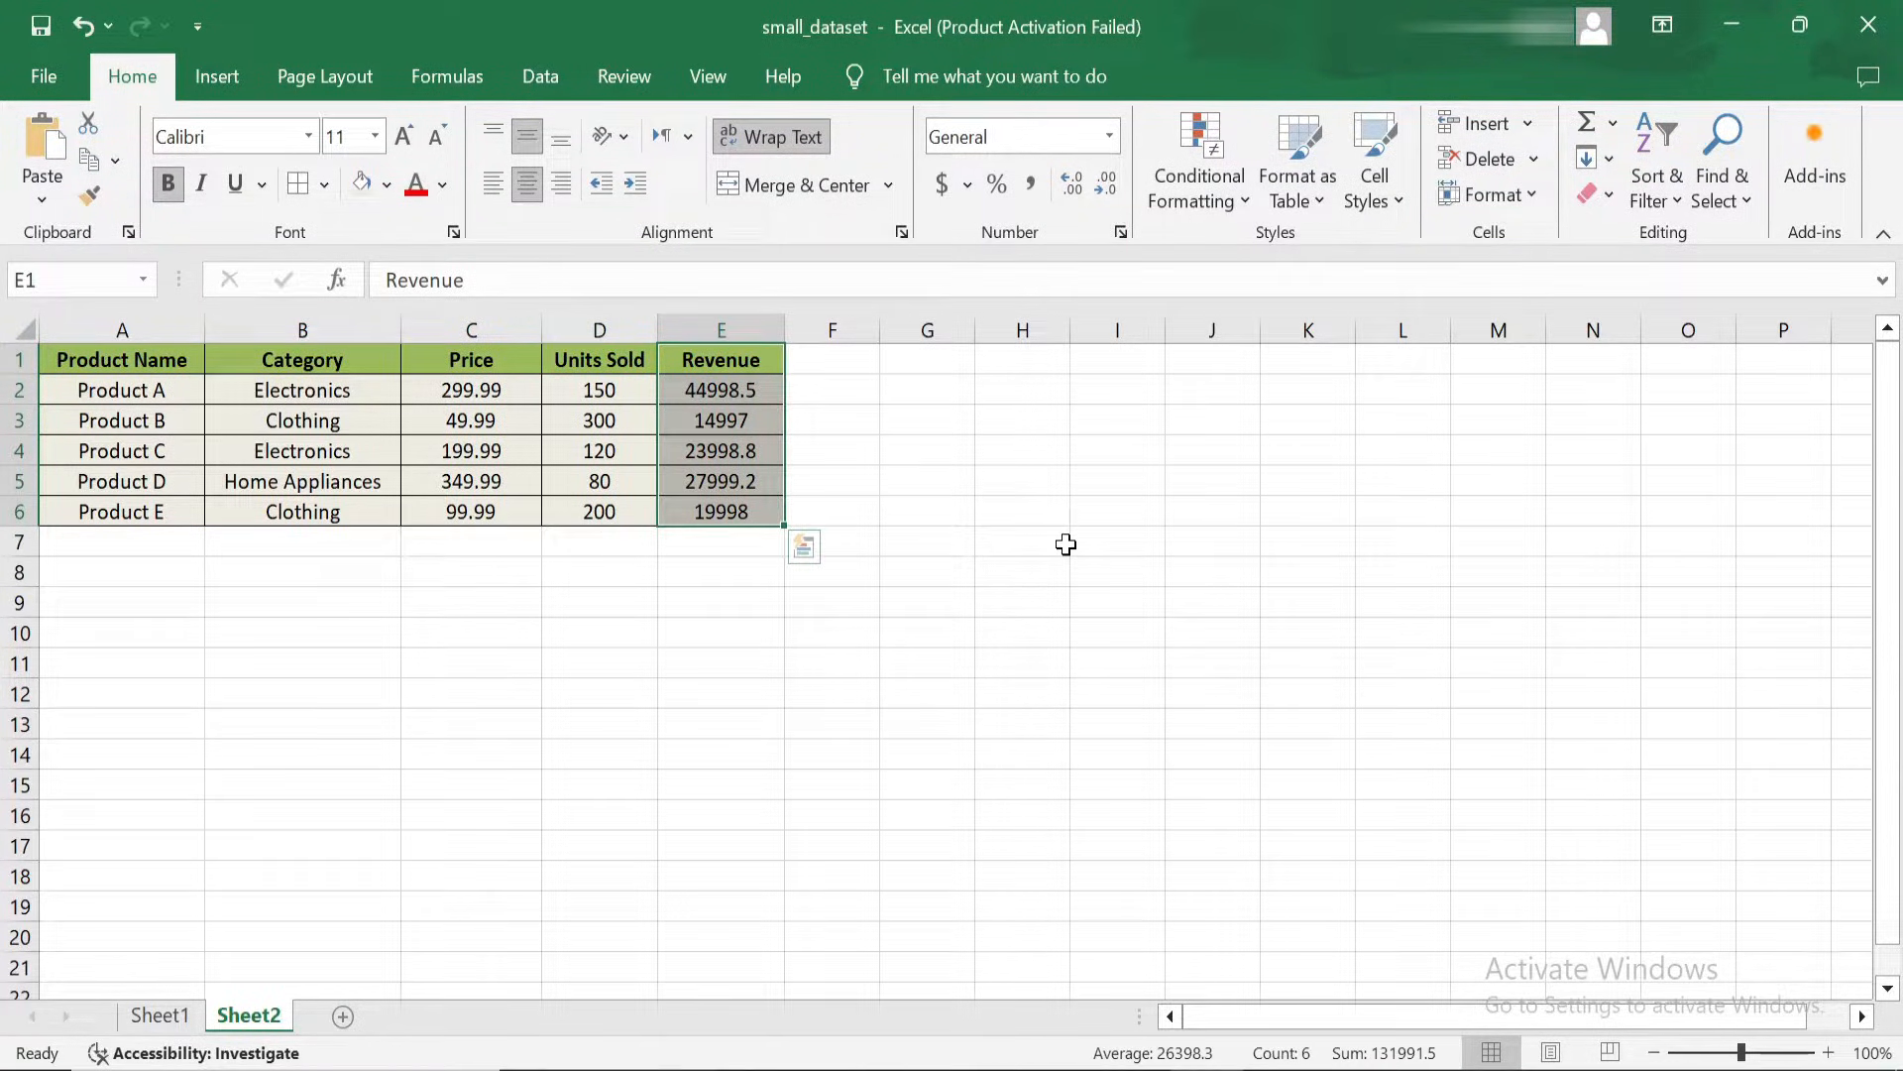
{"action": "left_click", "coordinate": [1022, 541]}
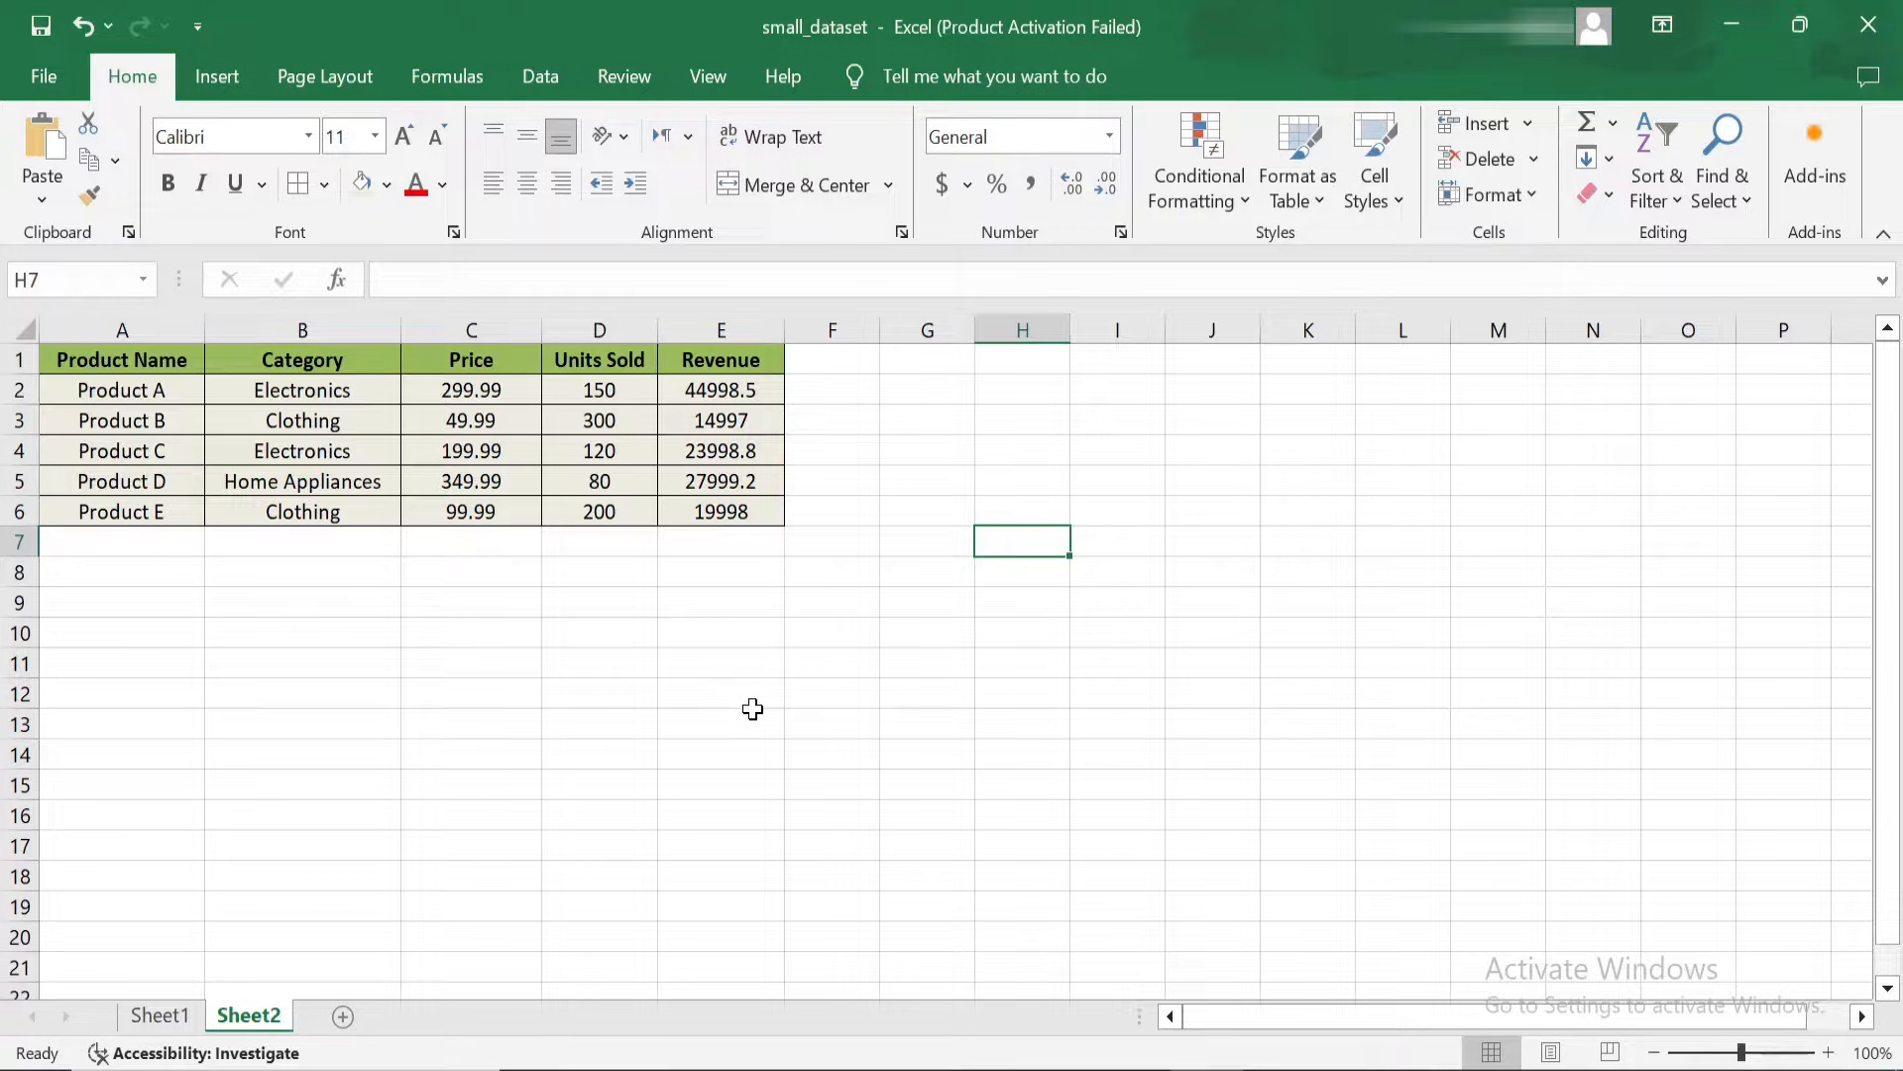
- On Sheet3, select the table headers, then the product names in A2:A21
{"action": "left_click", "coordinate": [336, 1015]}
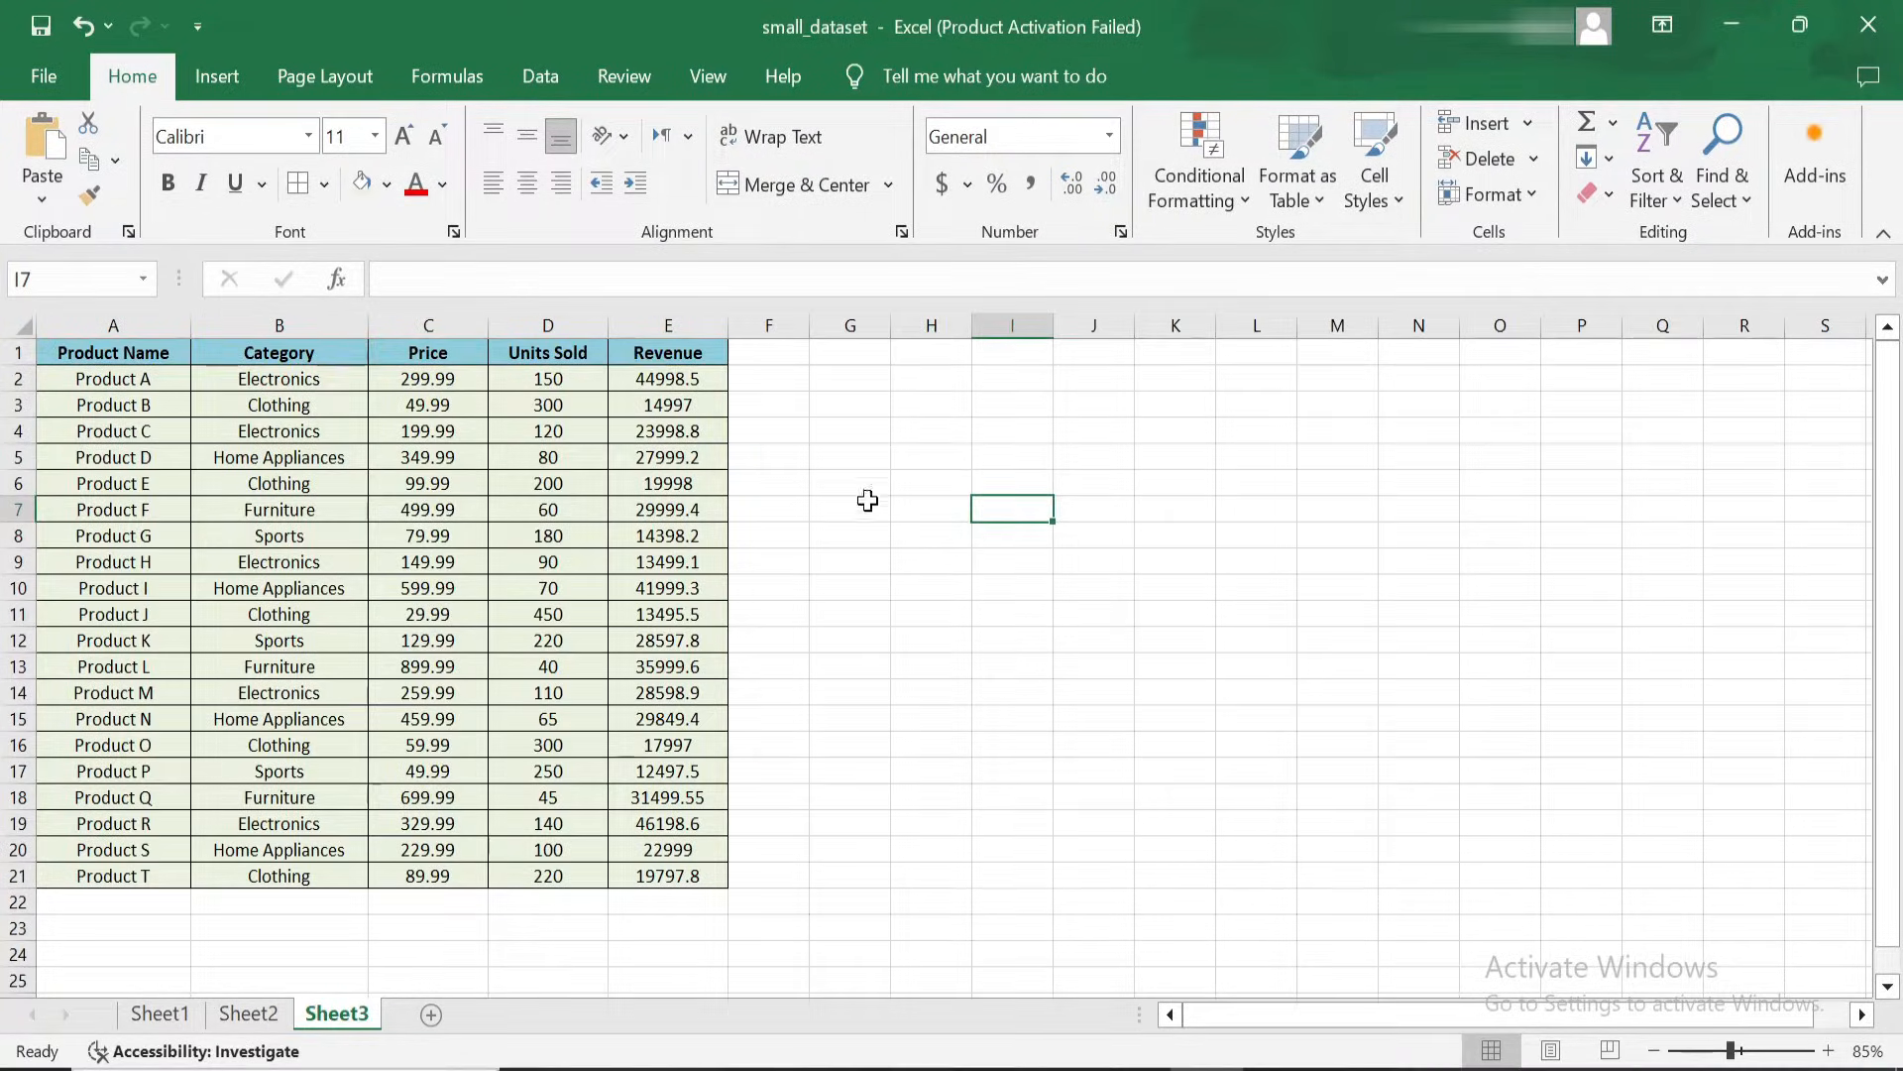
{"action": "left_click_drag", "start_coordinate": [113, 352], "coordinate": [547, 352]}
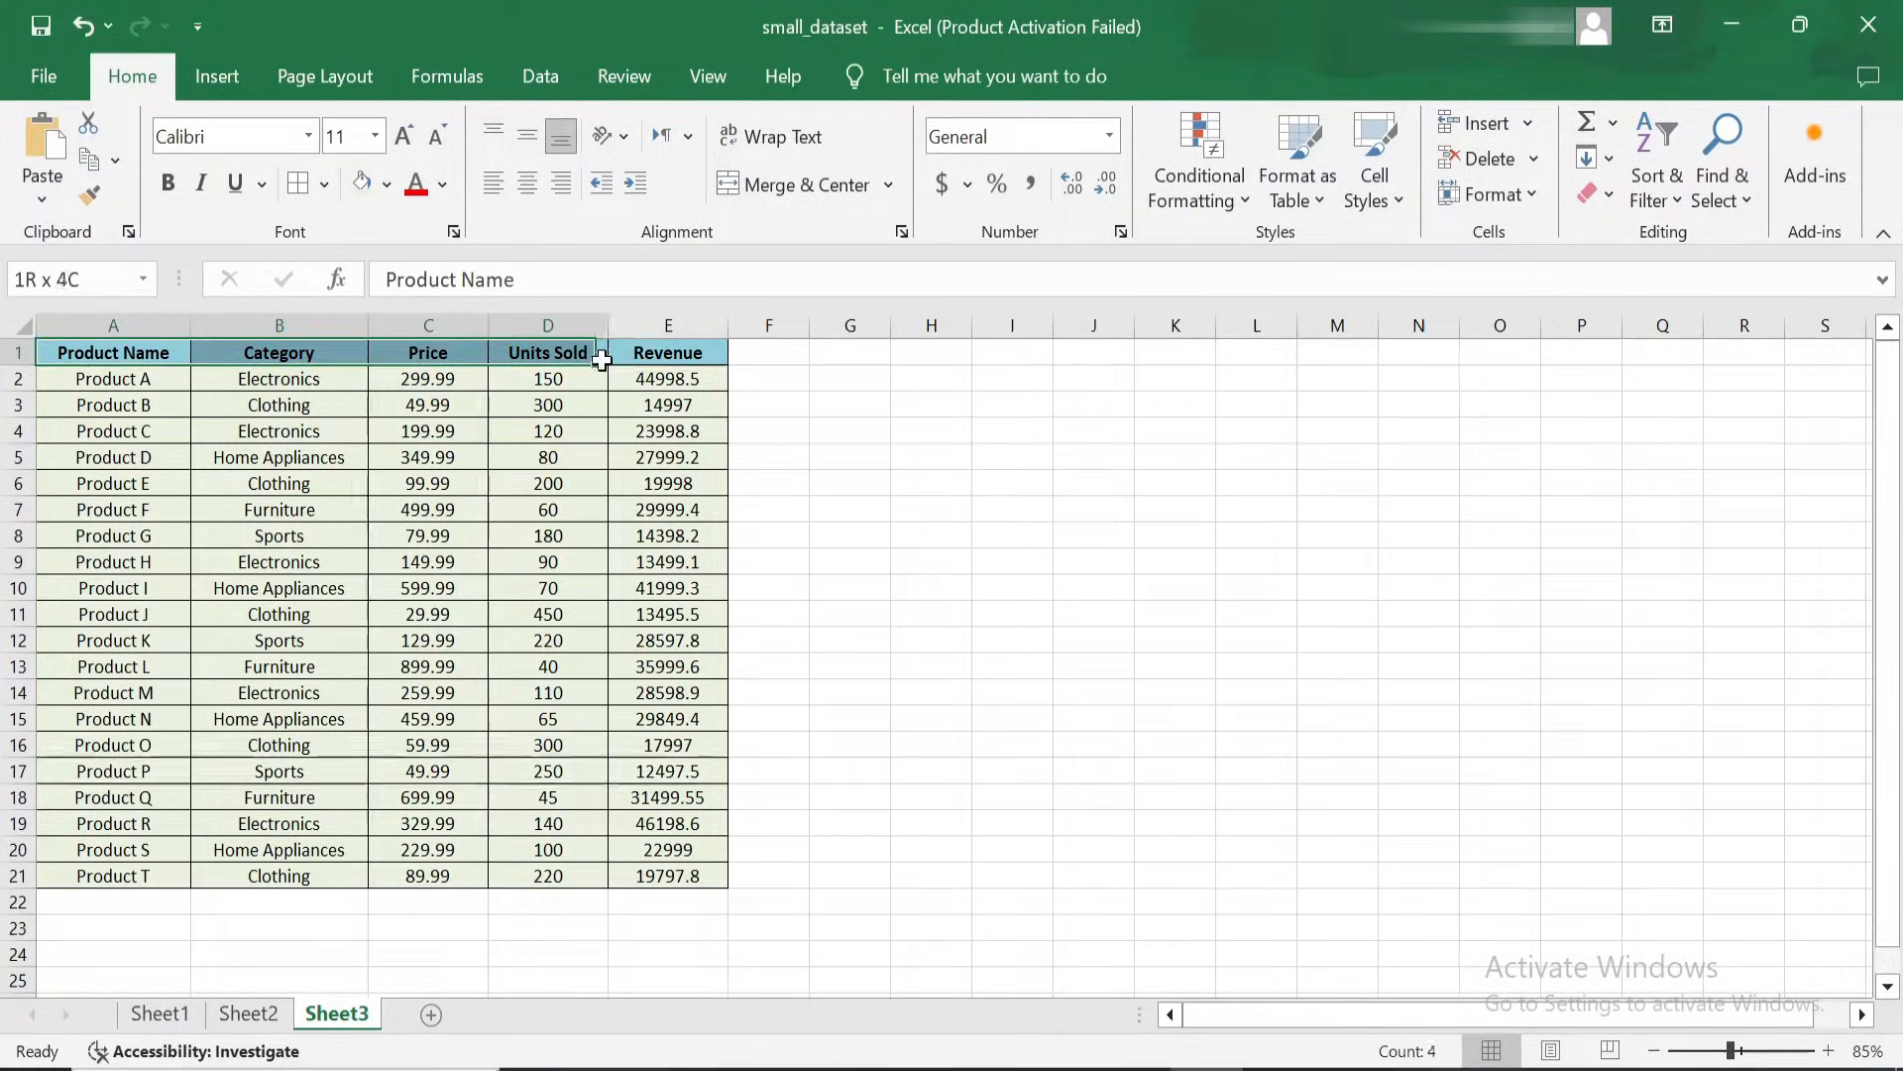
{"action": "left_click", "coordinate": [427, 352]}
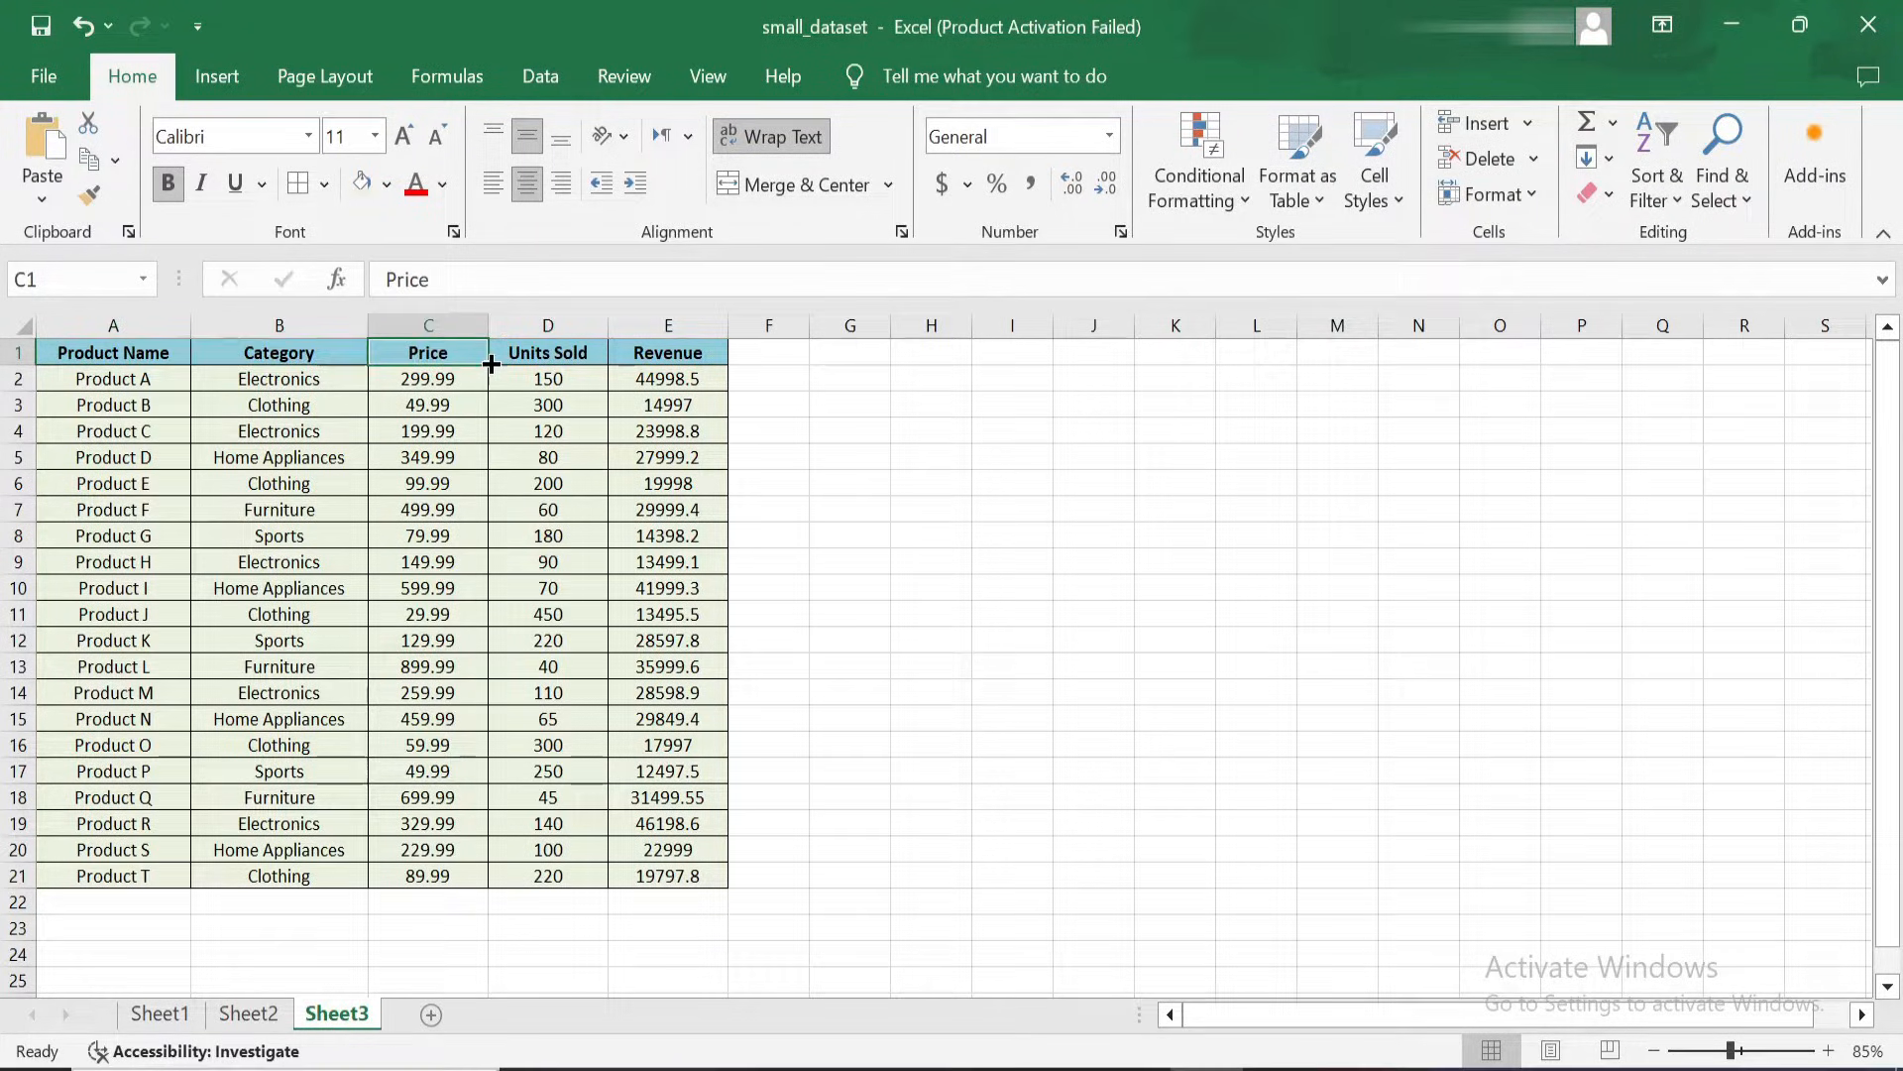
{"action": "left_click", "coordinate": [667, 352]}
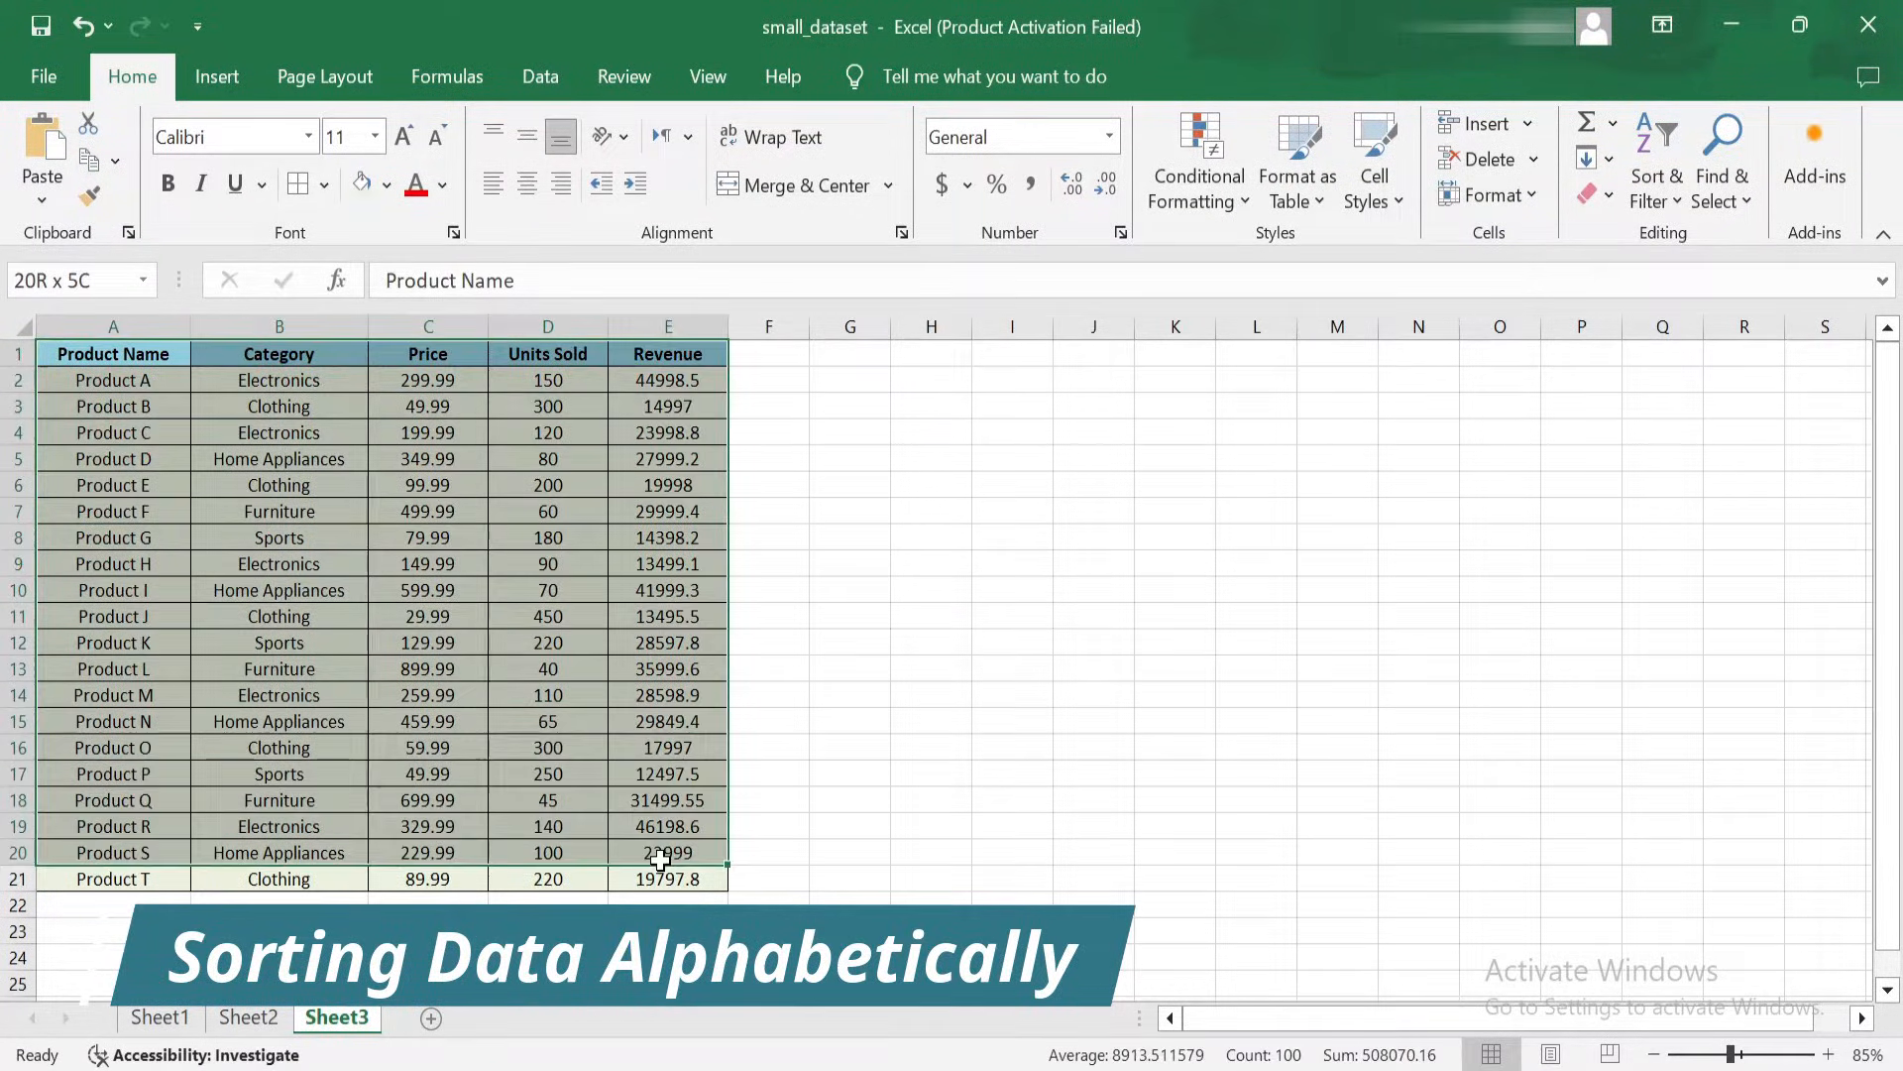
{"action": "left_click", "coordinate": [931, 746]}
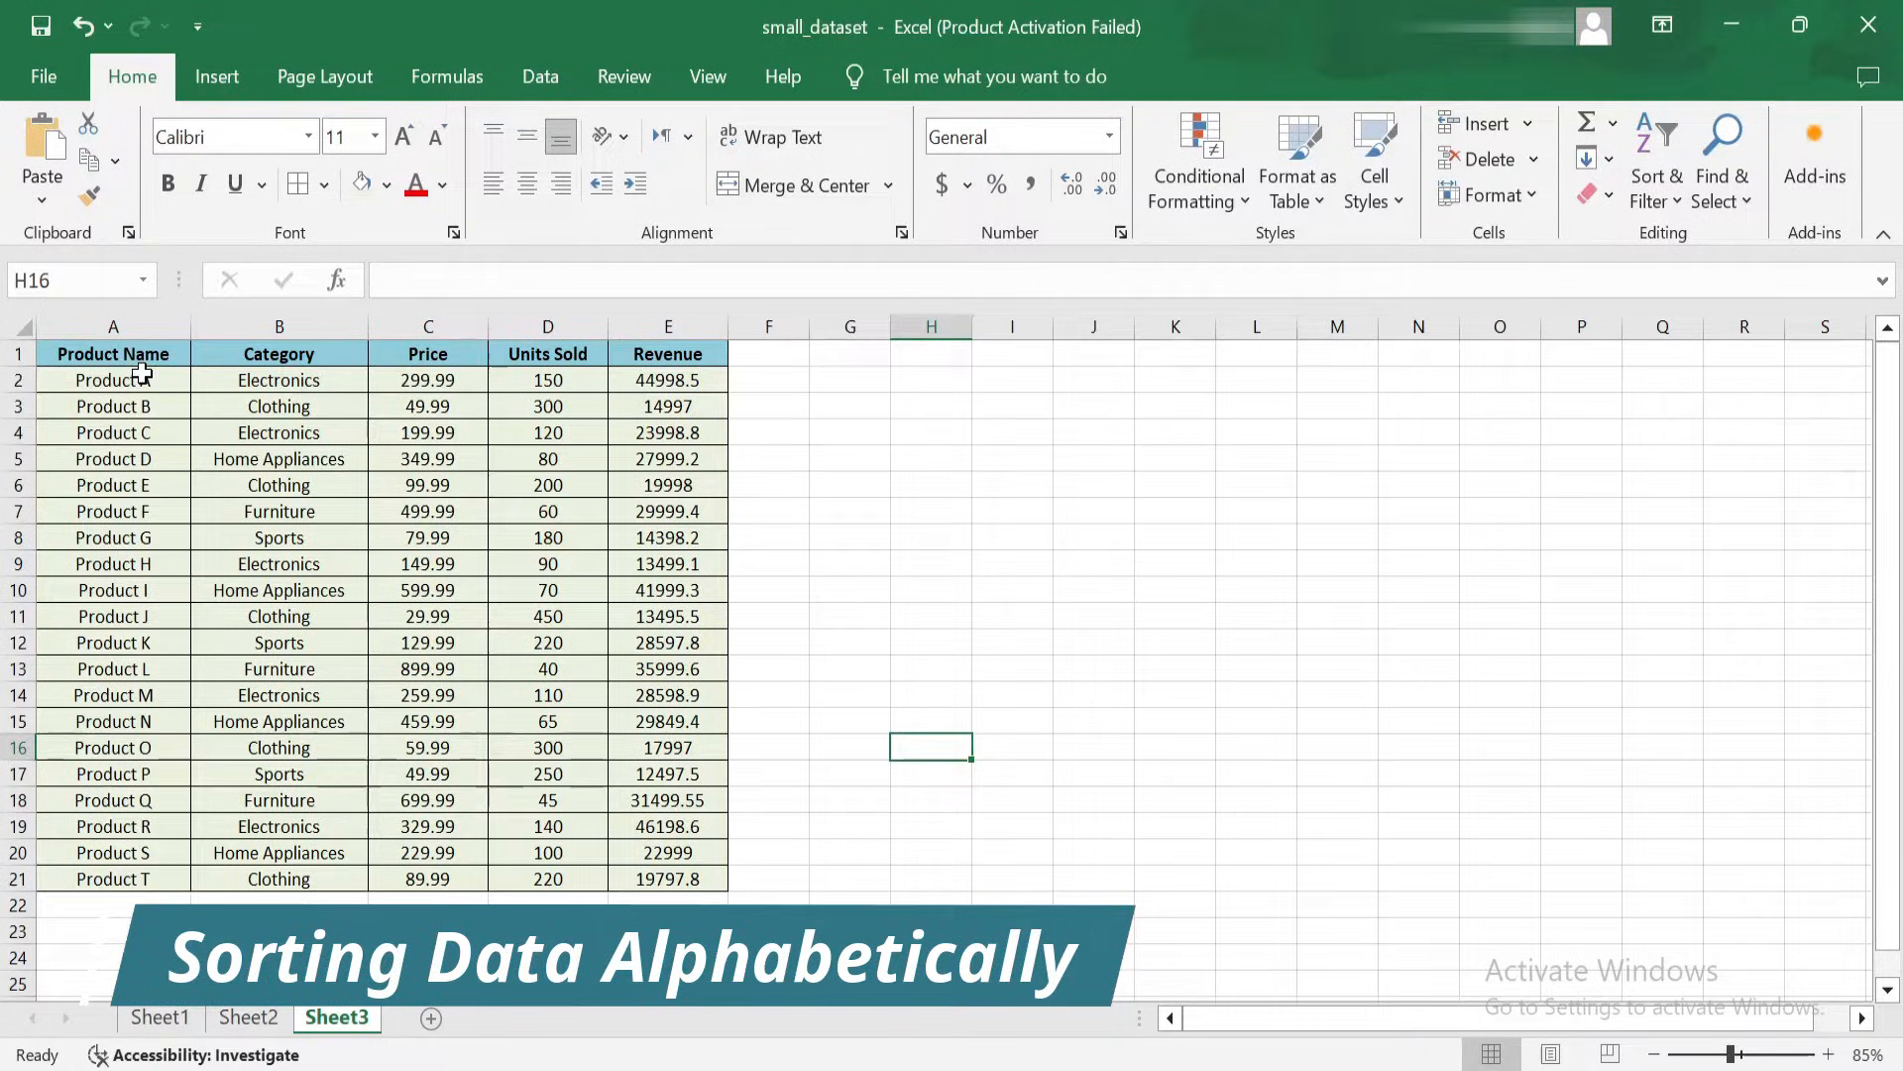
{"action": "left_click_drag", "start_coordinate": [113, 380], "coordinate": [113, 879]}
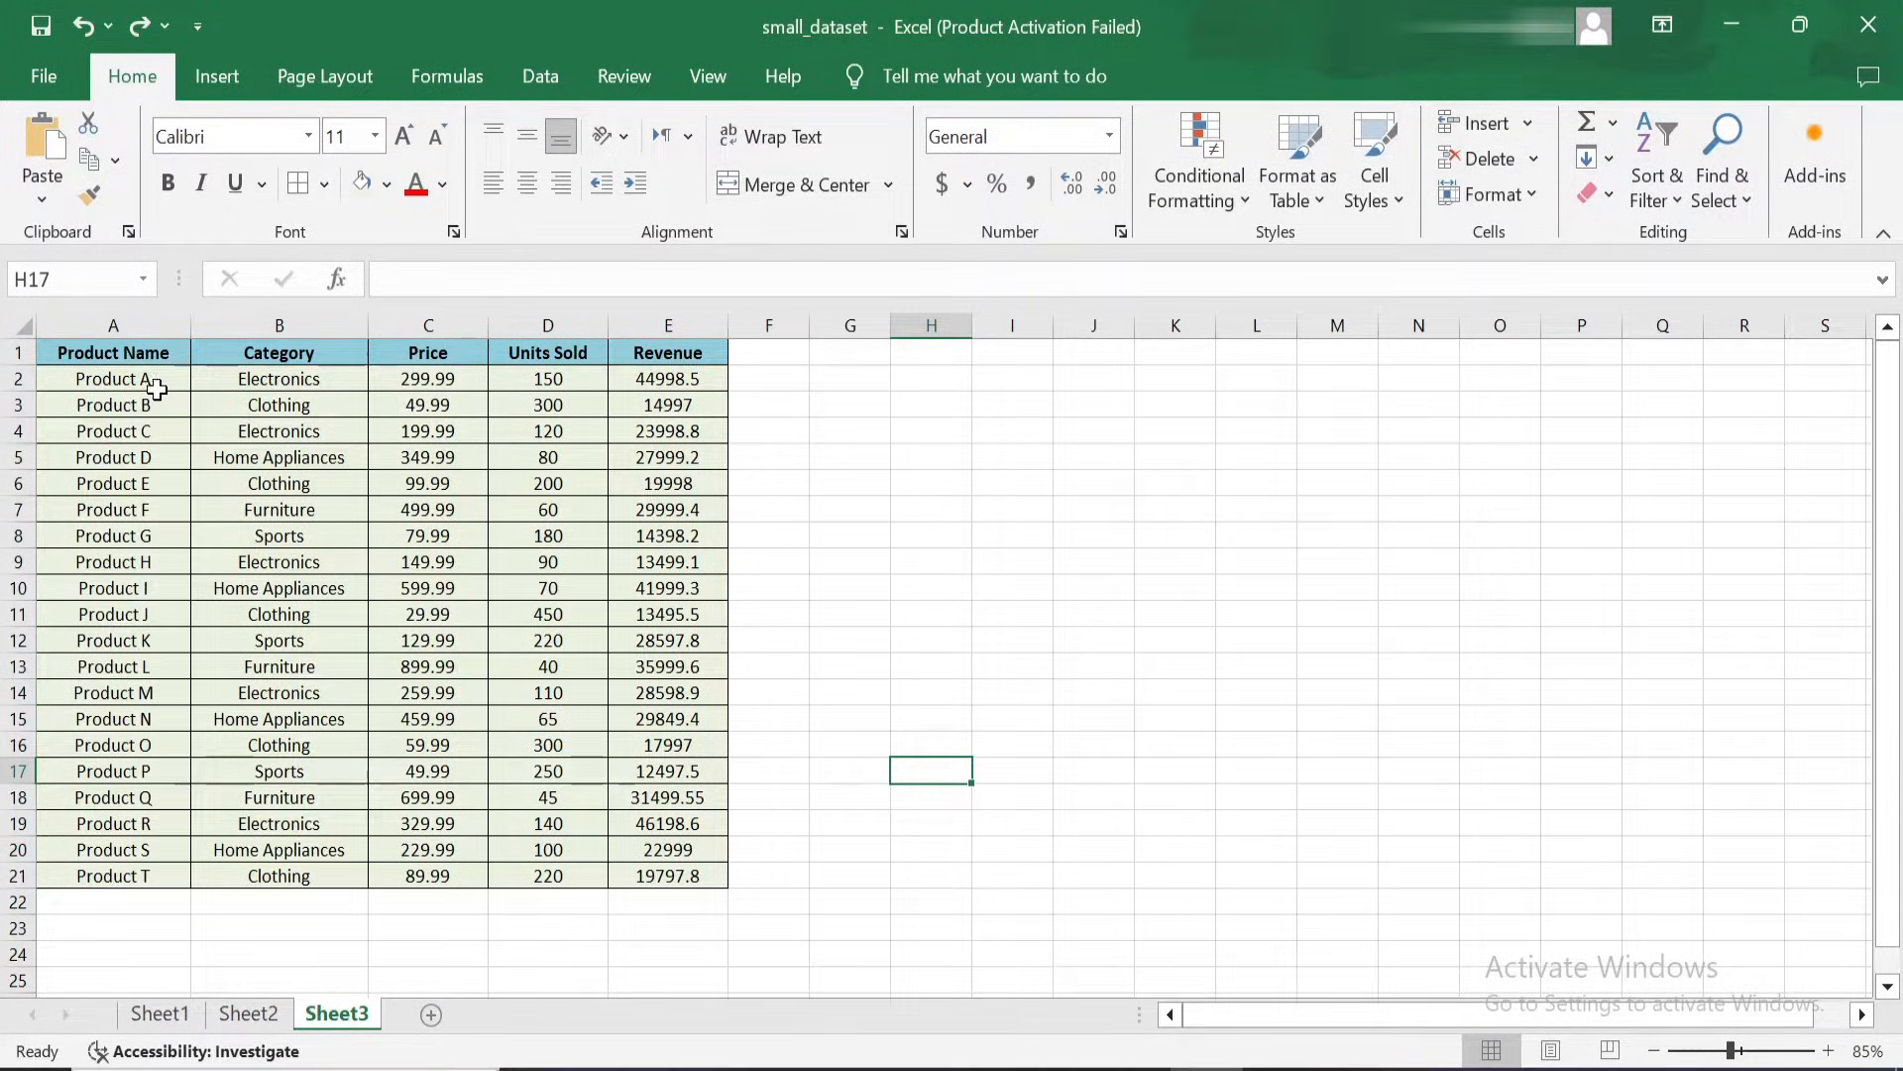
{"action": "left_click_drag", "start_coordinate": [113, 378], "coordinate": [113, 875]}
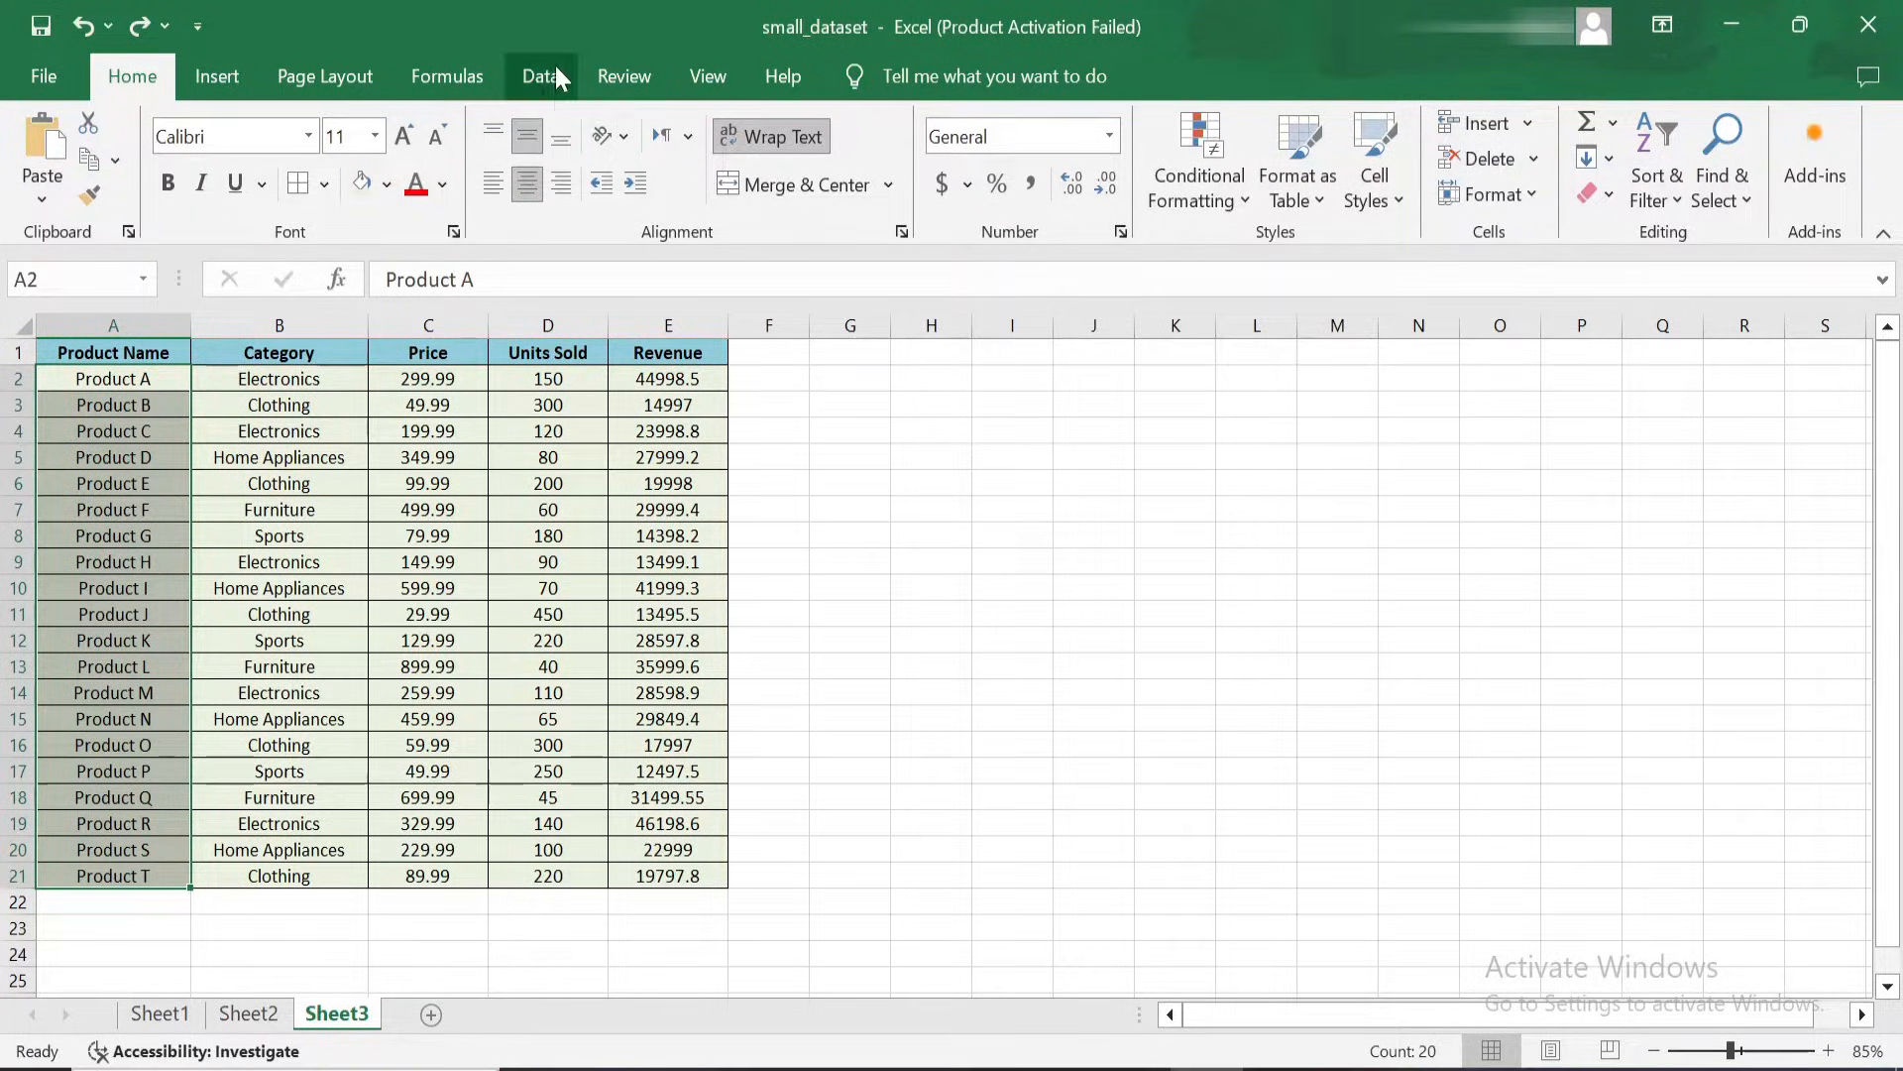
- Sort the table by product name Z to A, expanding the sort to all columns
{"action": "left_click", "coordinate": [541, 76]}
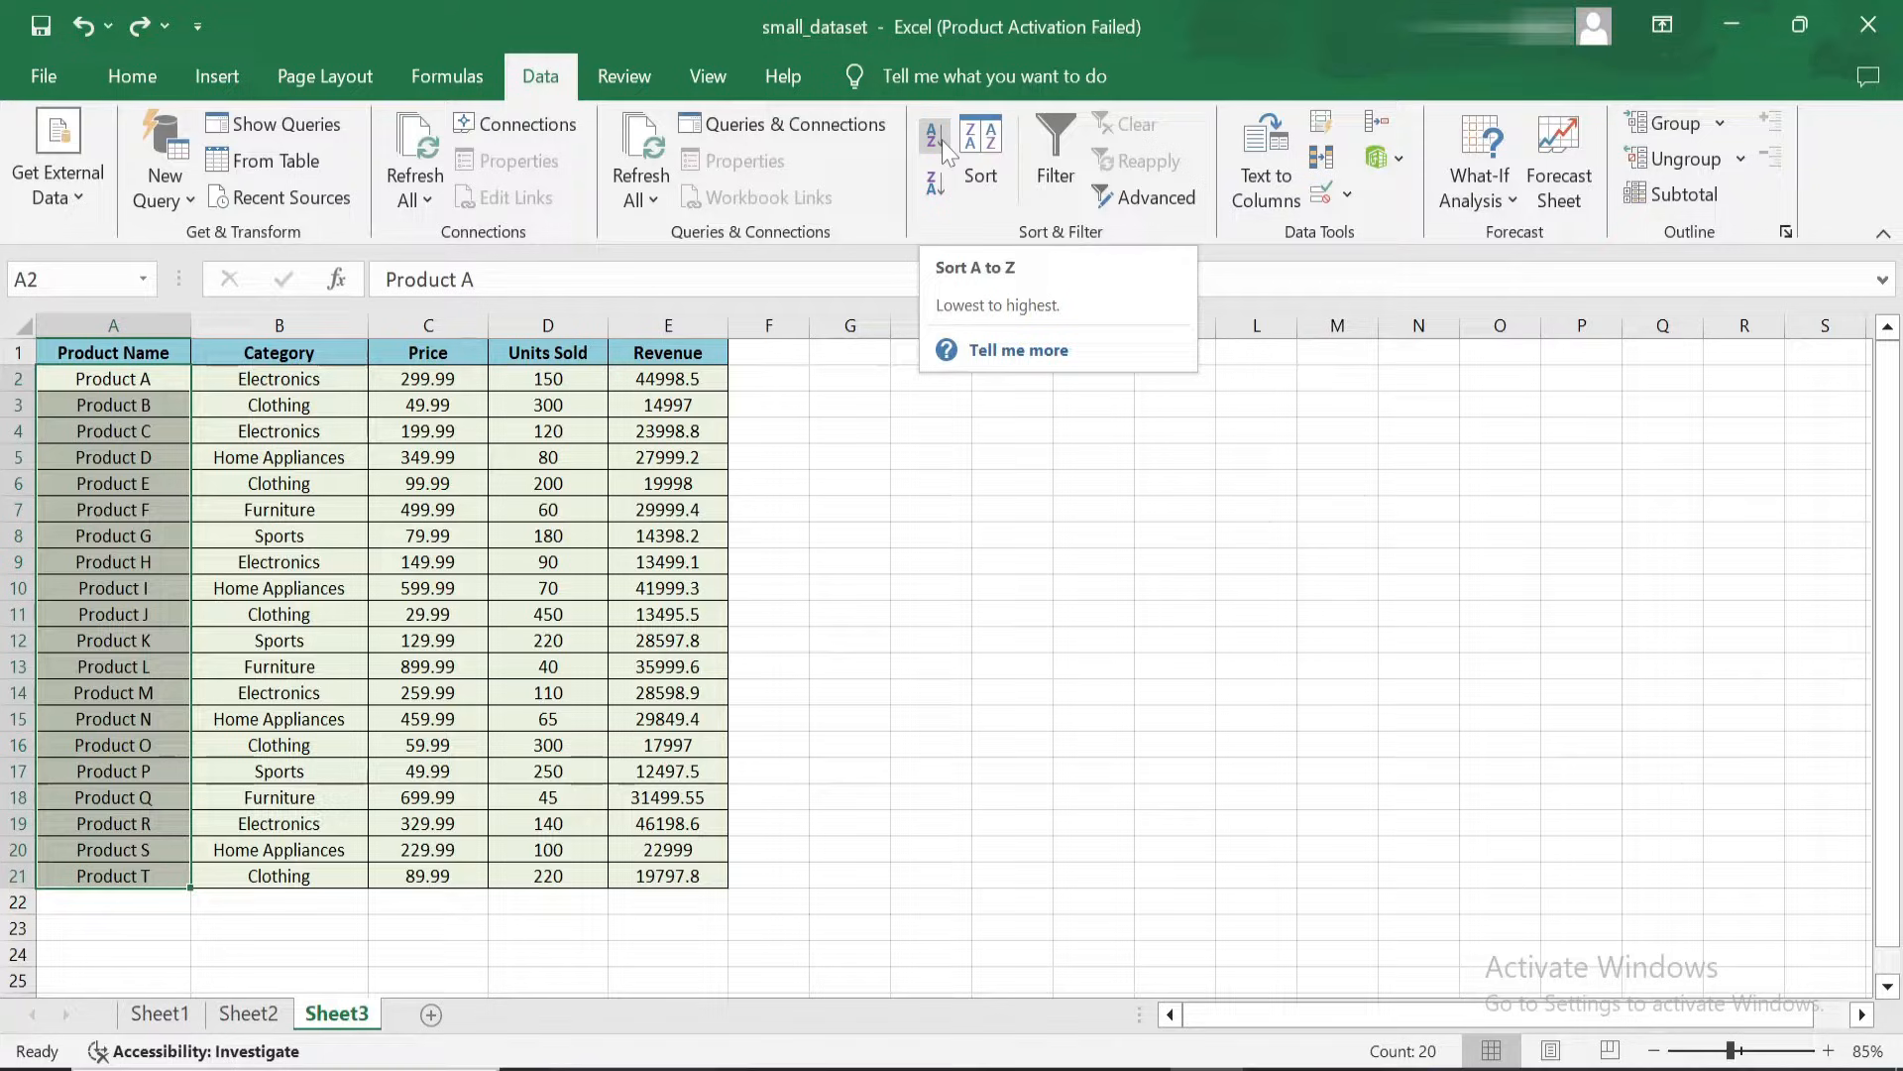
{"action": "left_click", "coordinate": [935, 136]}
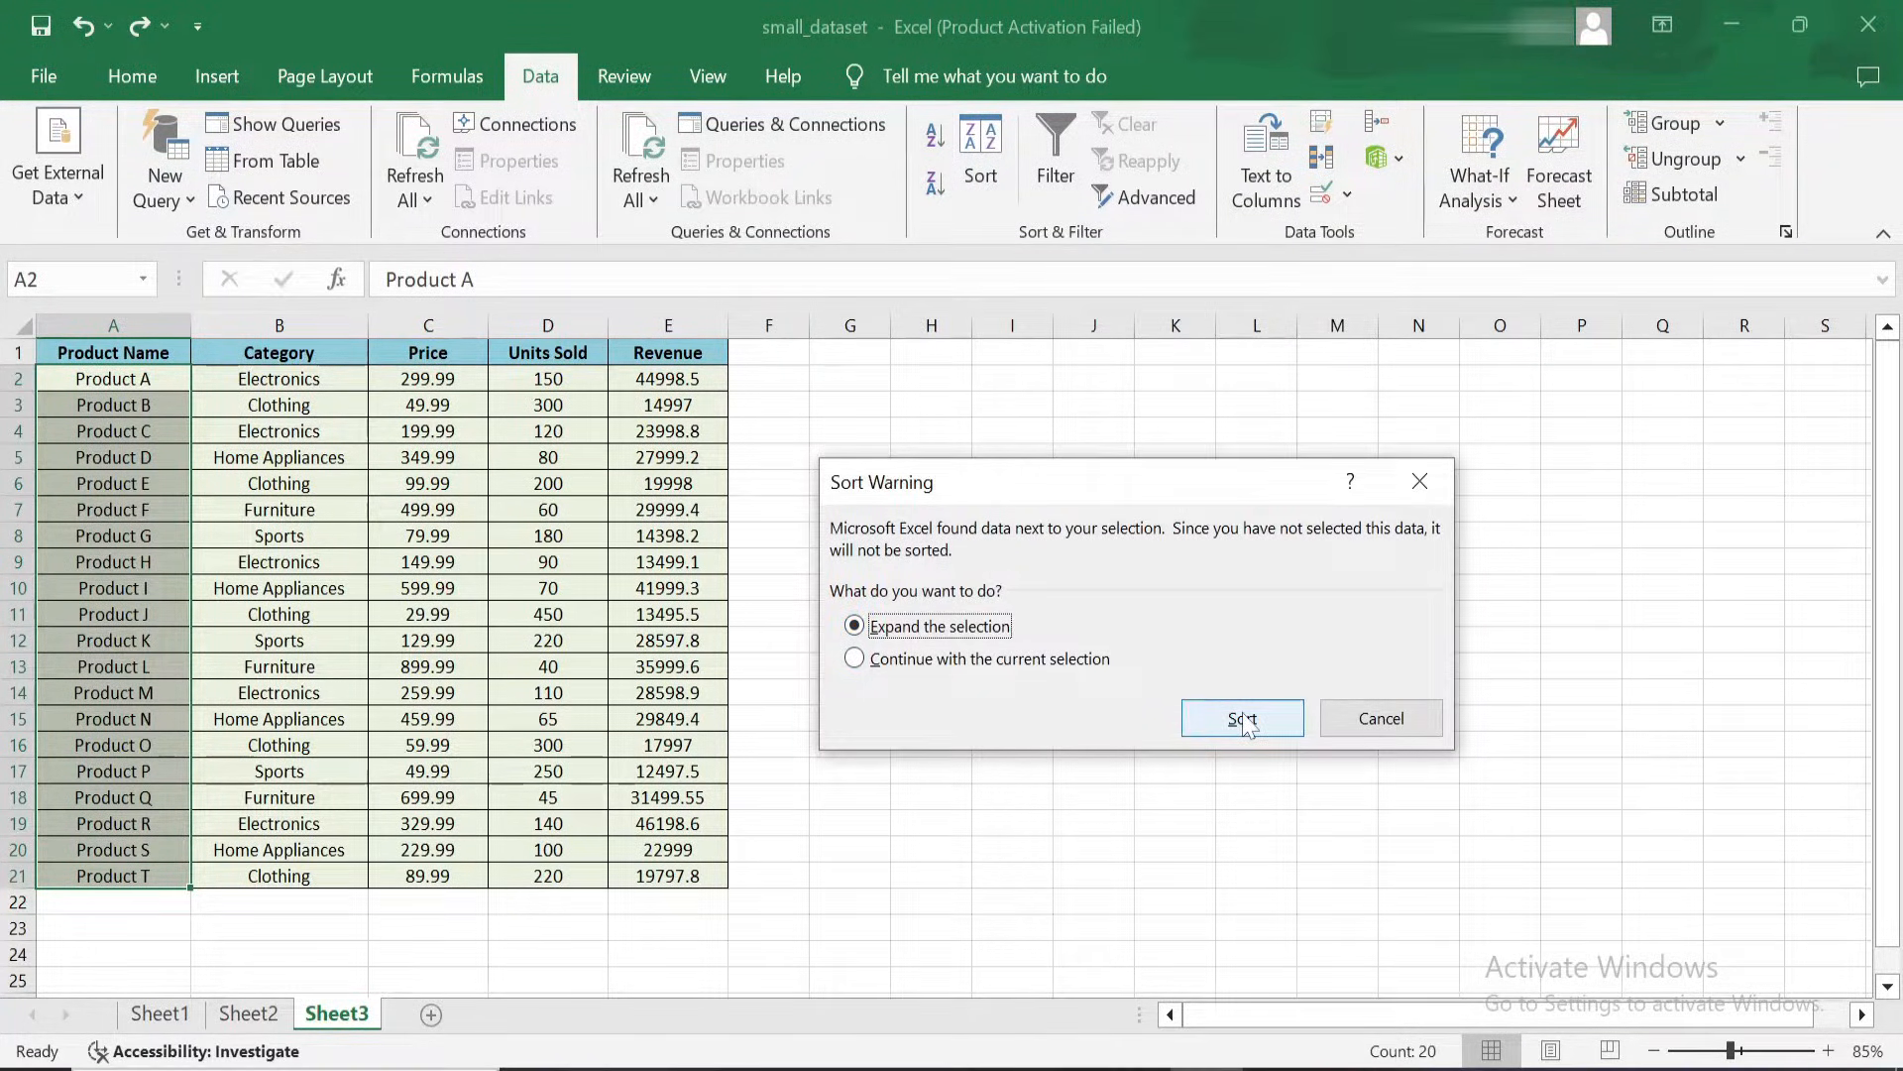
{"action": "left_click", "coordinate": [1240, 718]}
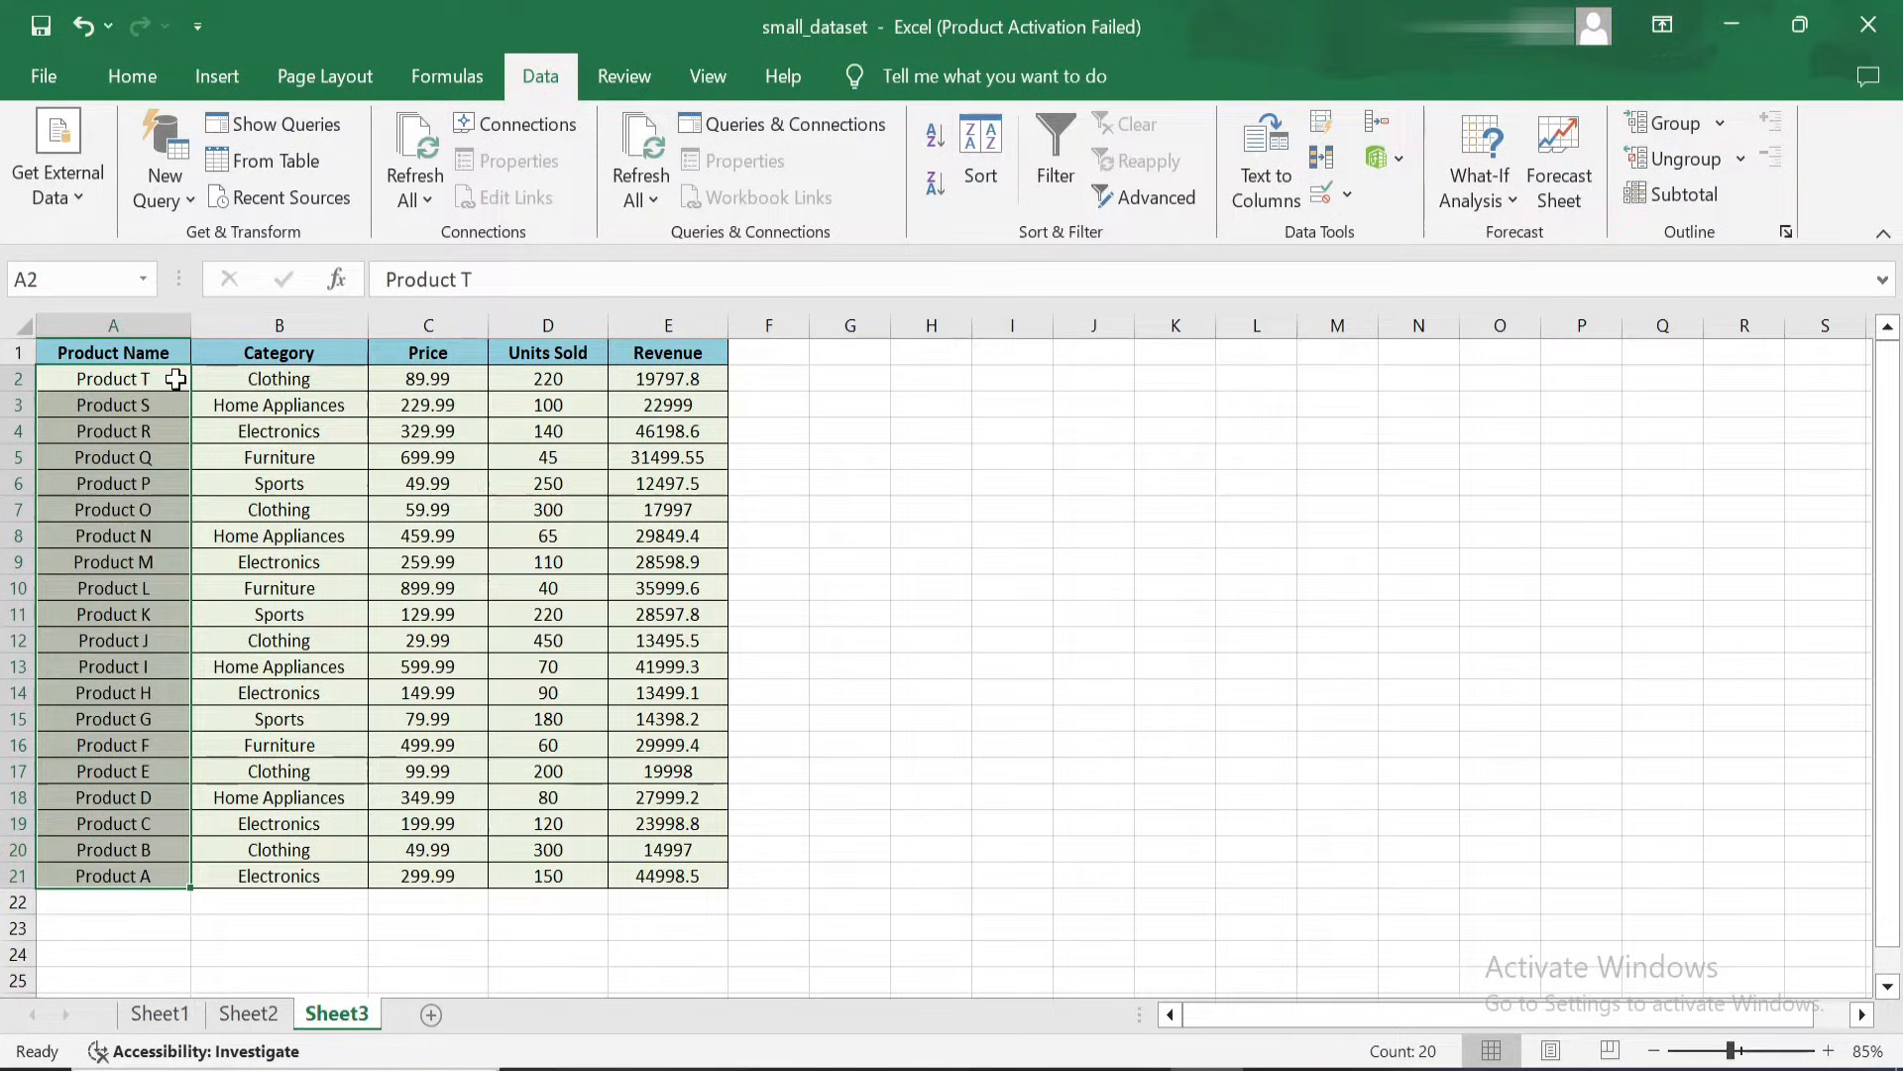
{"action": "mouse_move", "coordinate": [638, 875]}
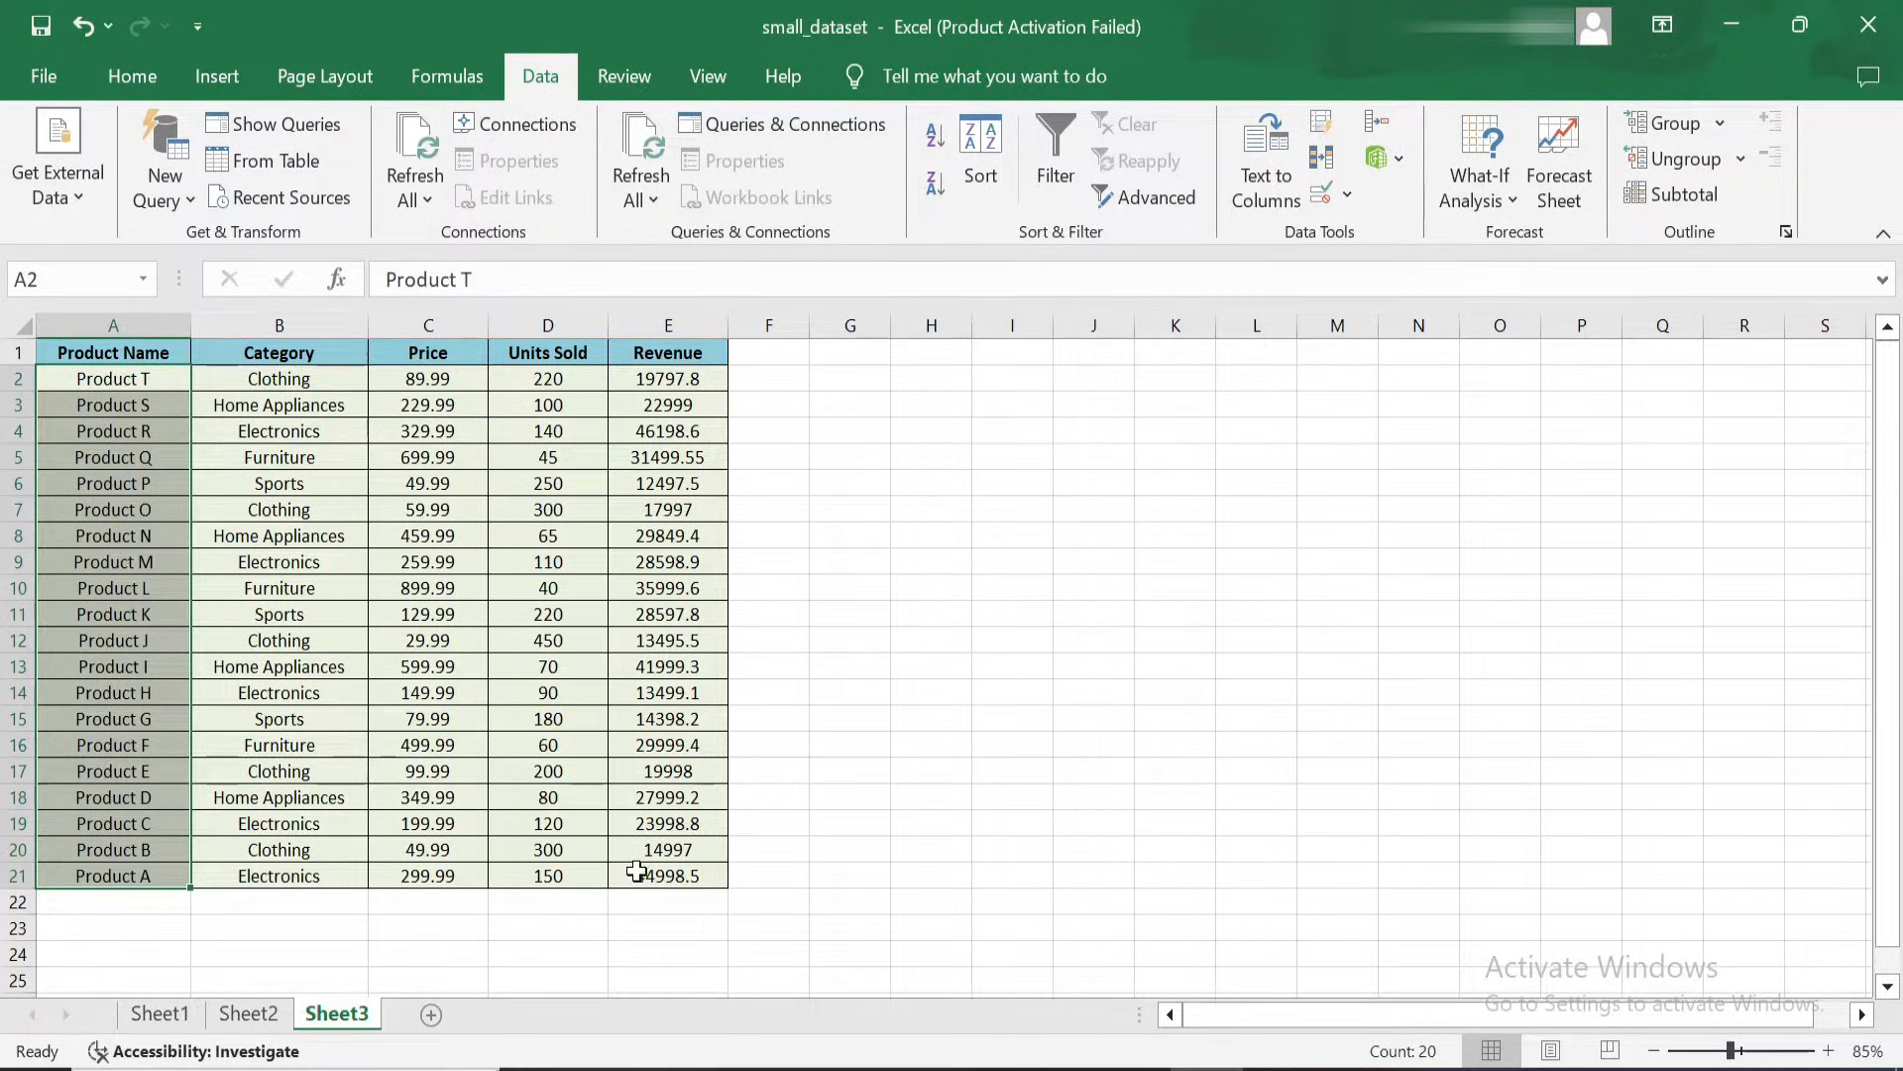
{"action": "left_click", "coordinate": [278, 377]}
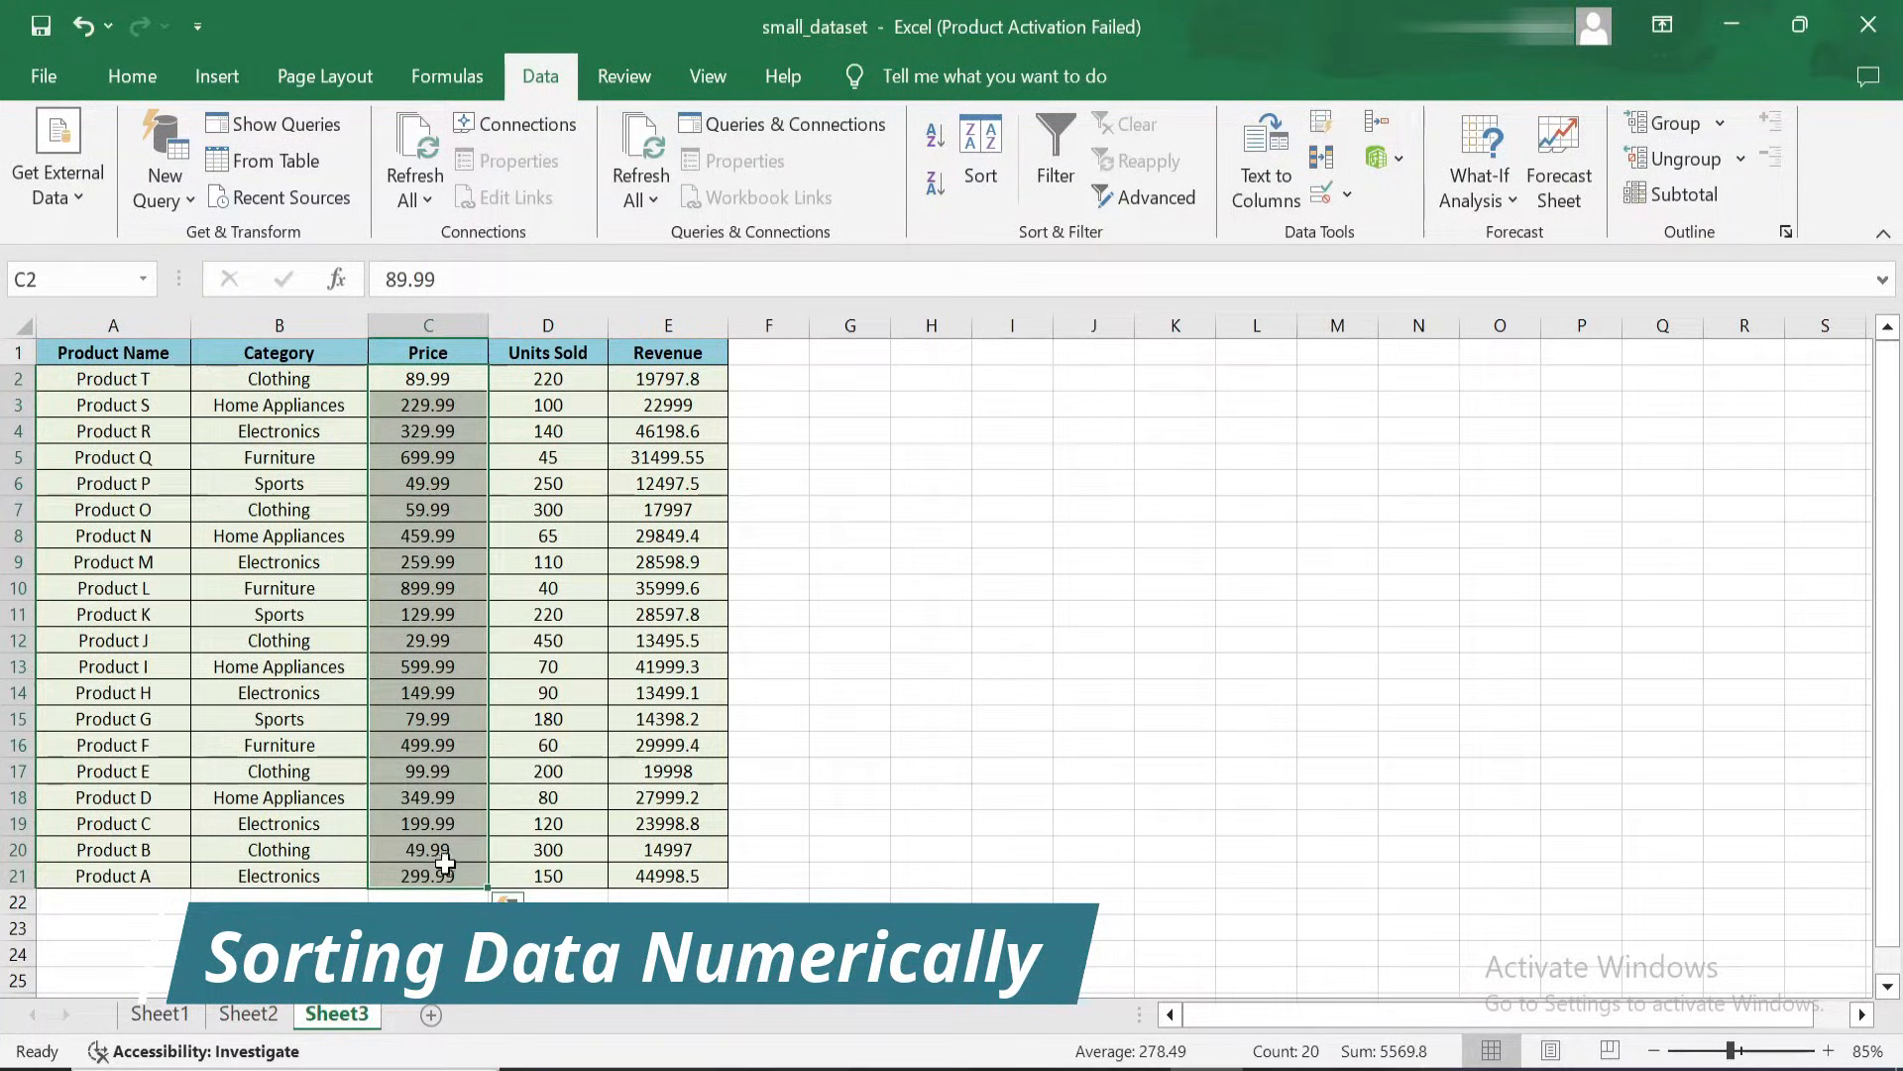
- Sort the whole table by Price smallest to largest
{"action": "left_click", "coordinate": [131, 75]}
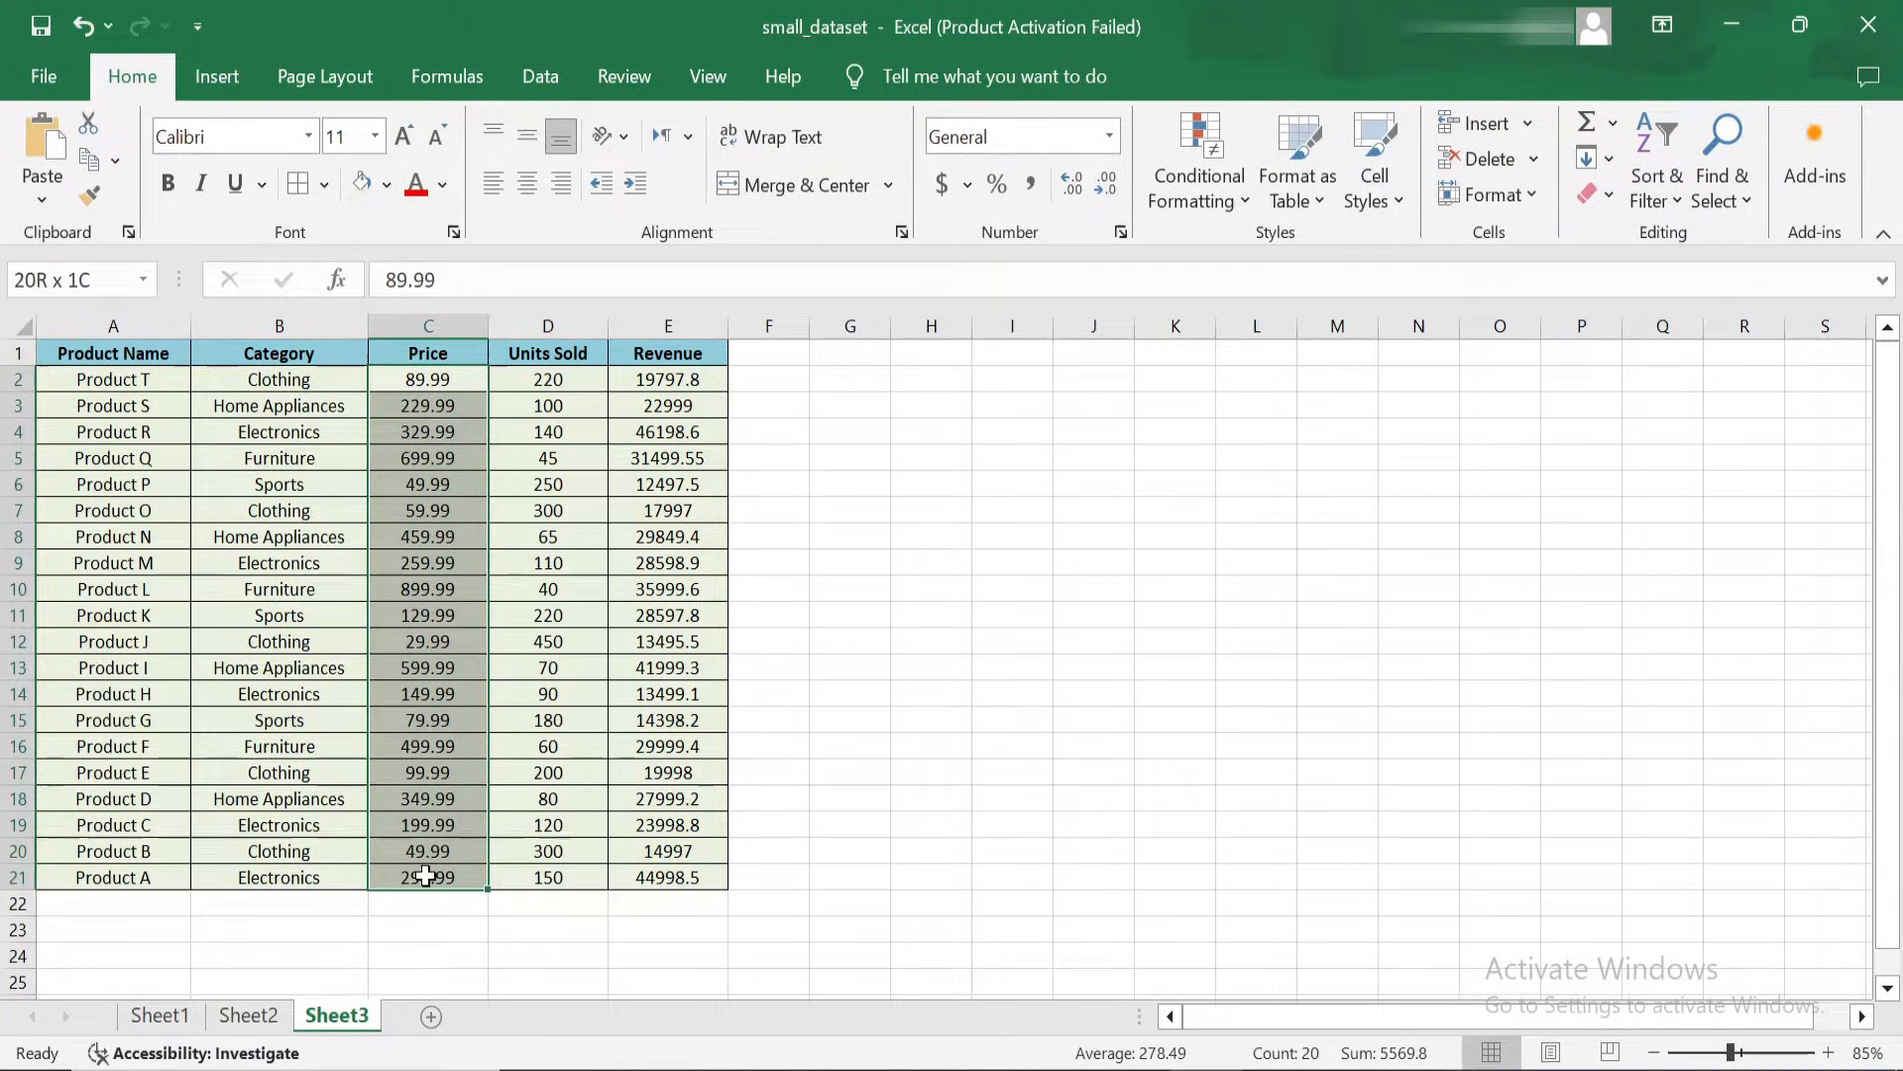
{"action": "left_click", "coordinate": [540, 76]}
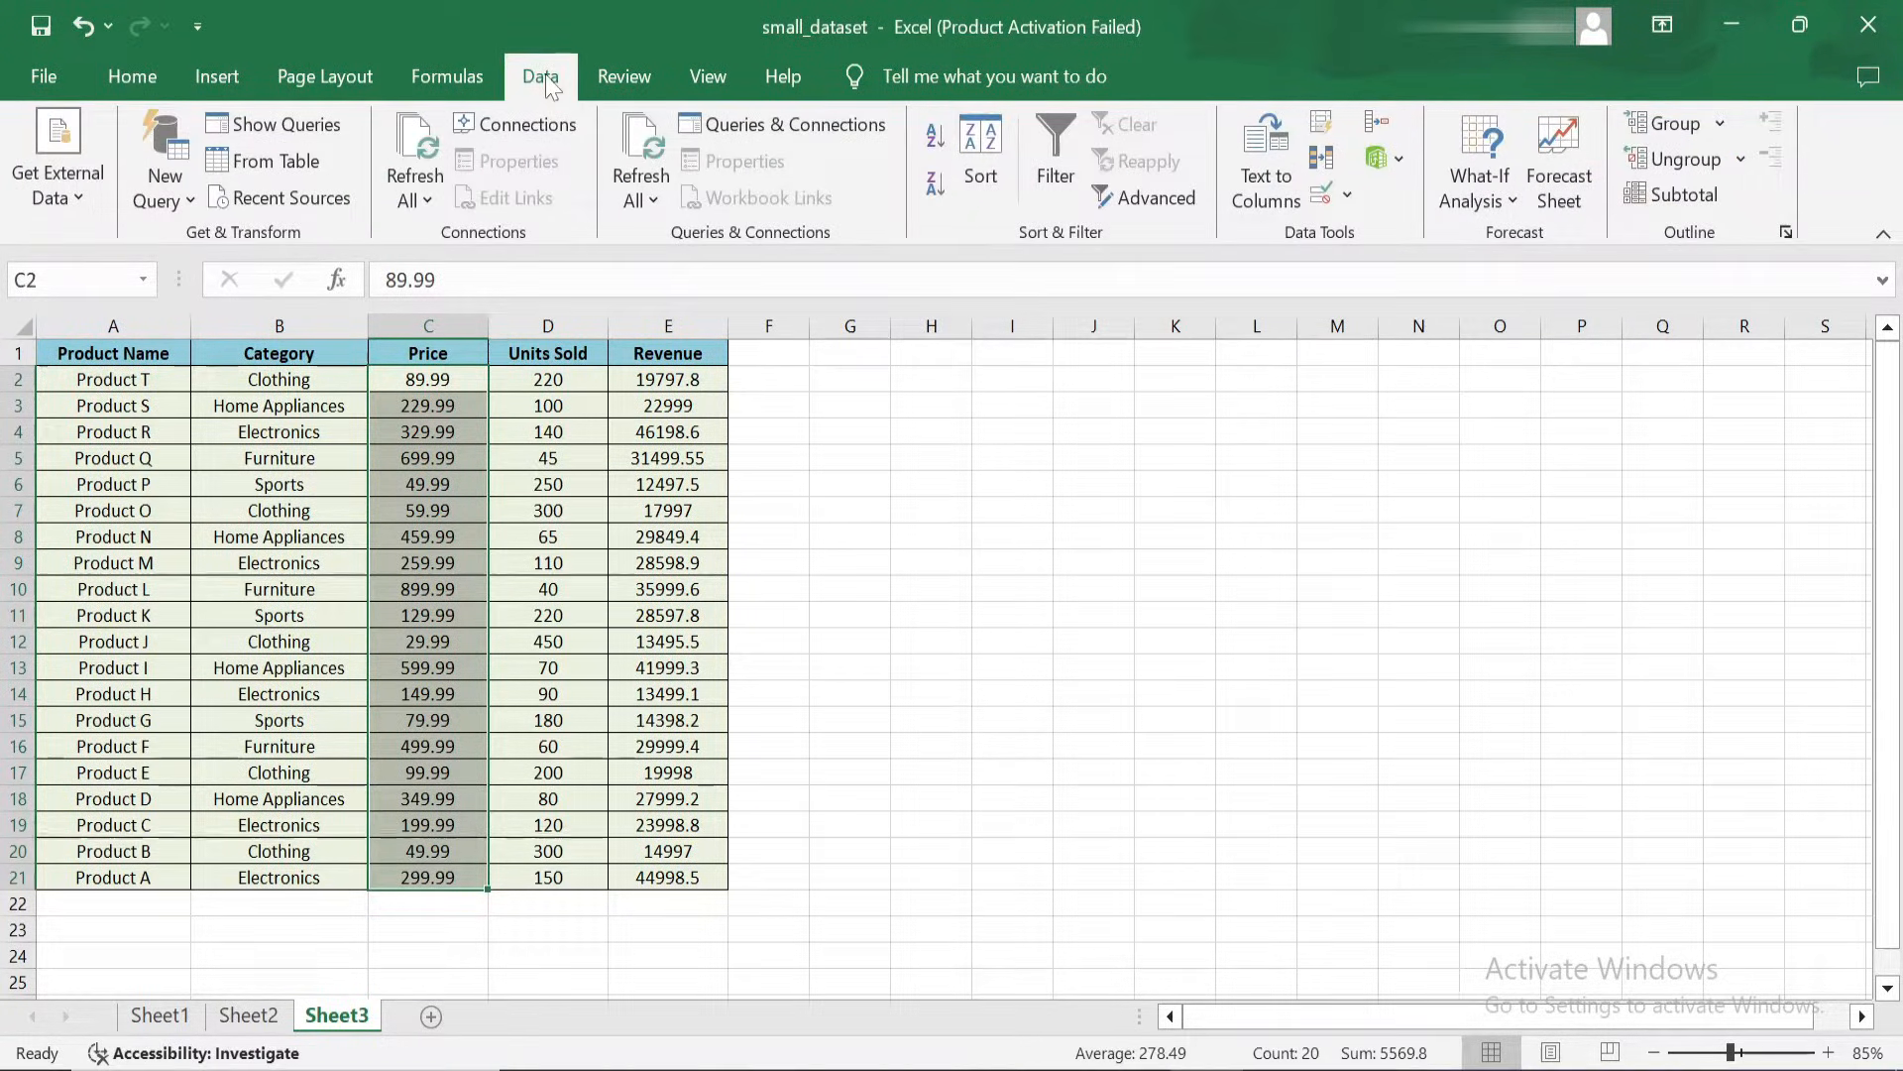
{"action": "mouse_move", "coordinate": [934, 136]}
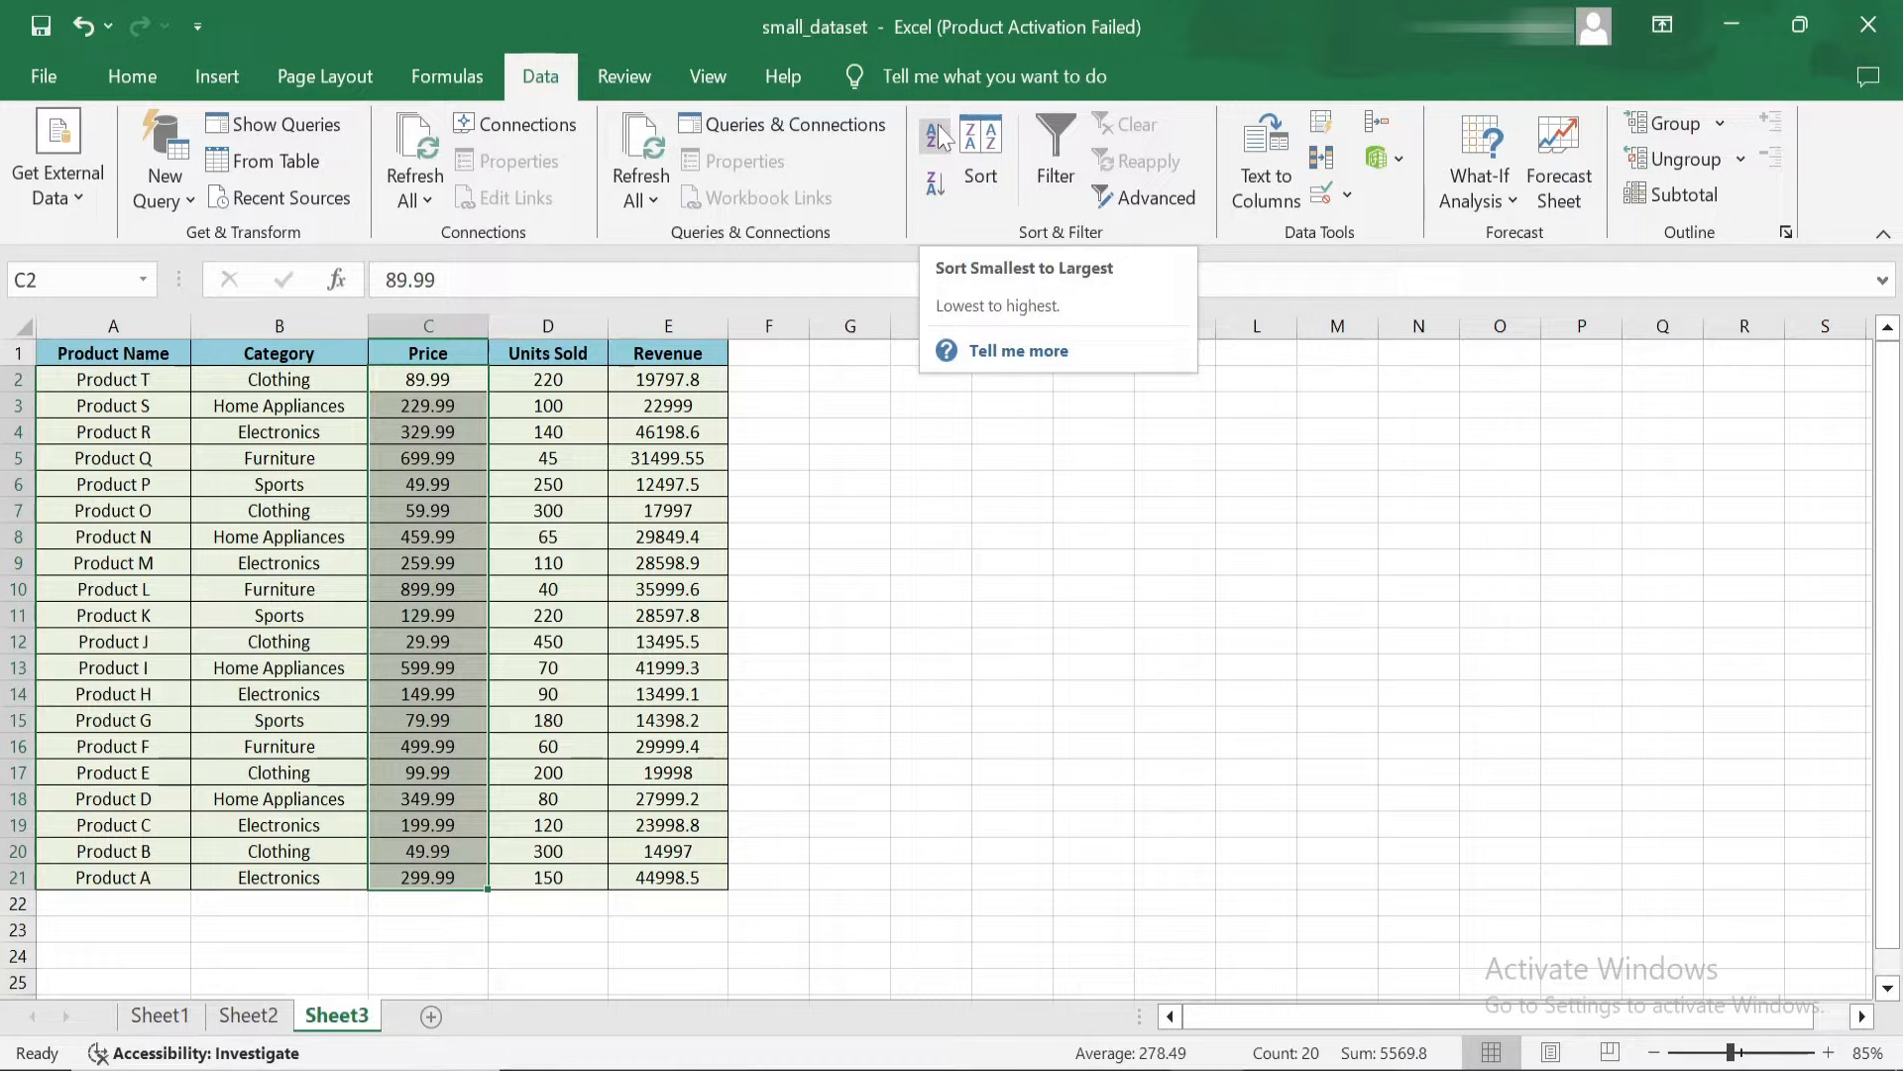
{"action": "left_click", "coordinate": [934, 136]}
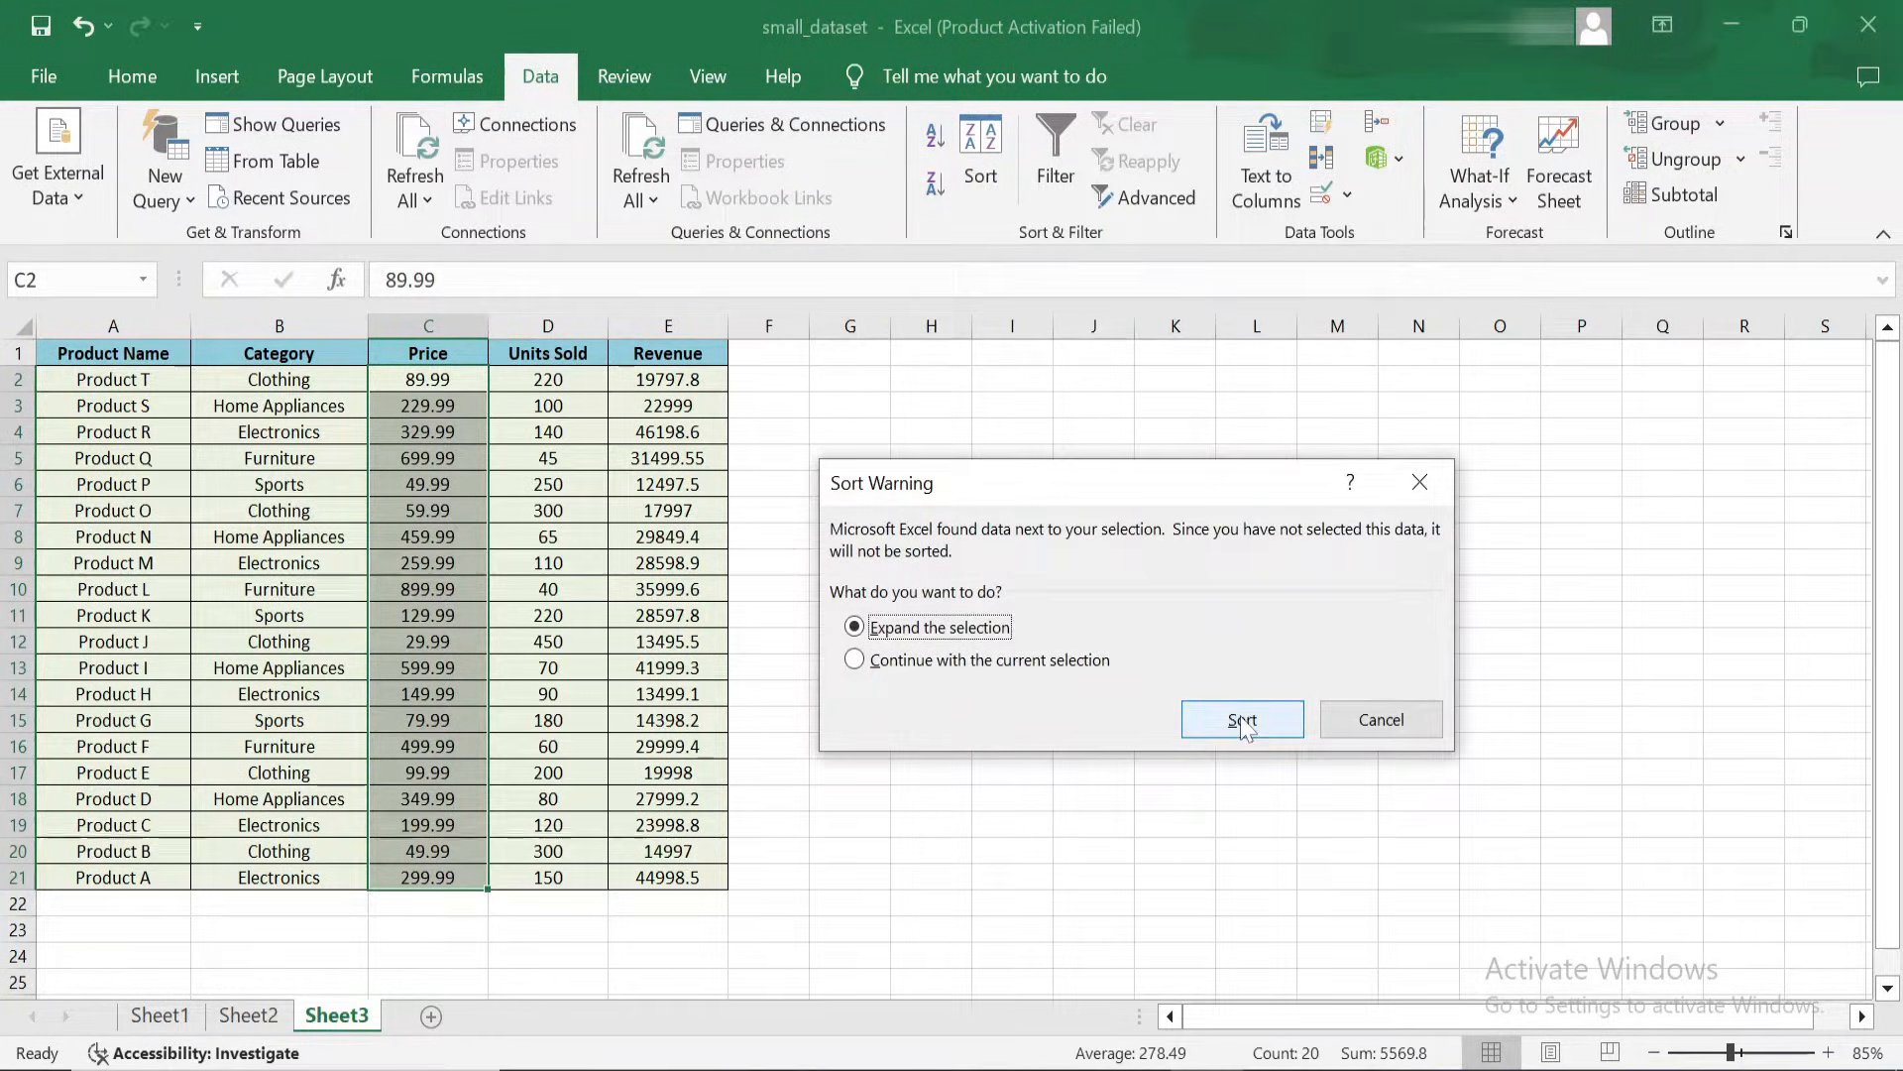
{"action": "left_click", "coordinate": [1240, 719]}
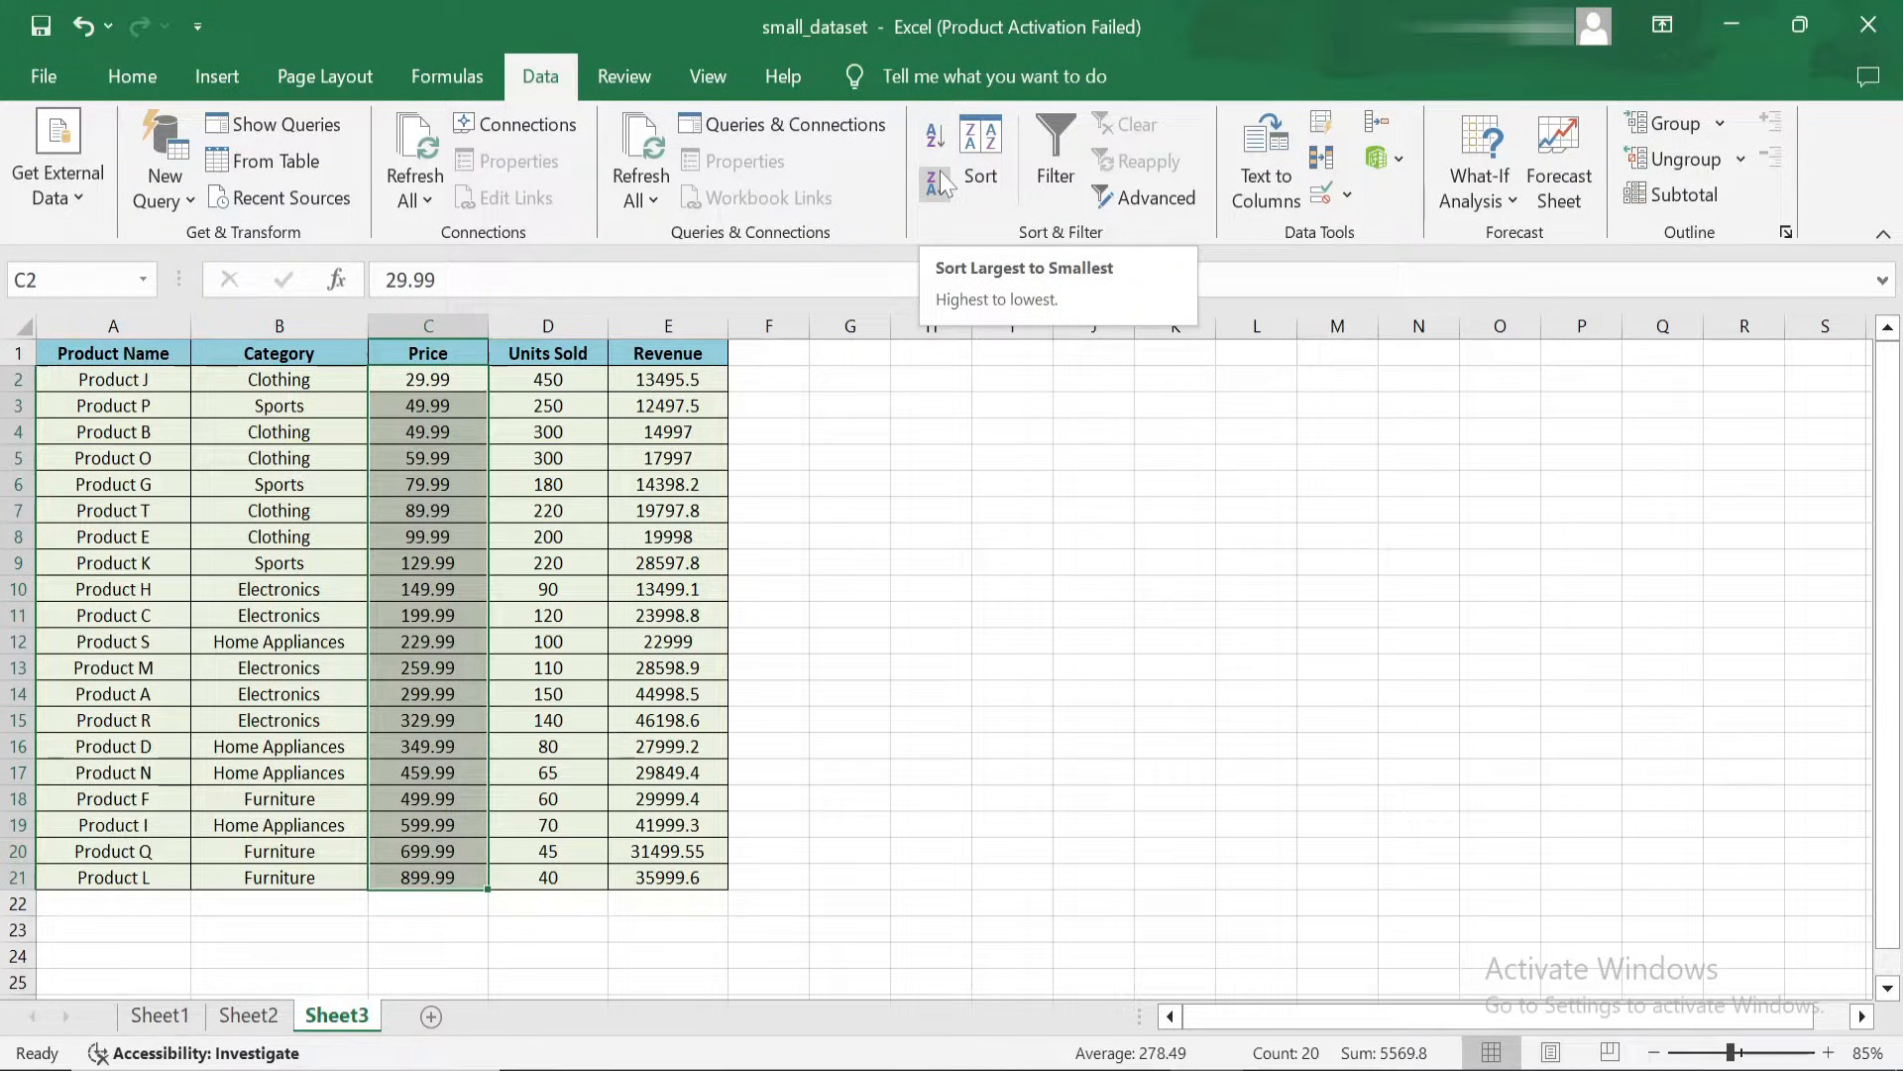
- Re-sort by Price largest to smallest, Product L at 899.99 first, and review prices
{"action": "left_click", "coordinate": [934, 184]}
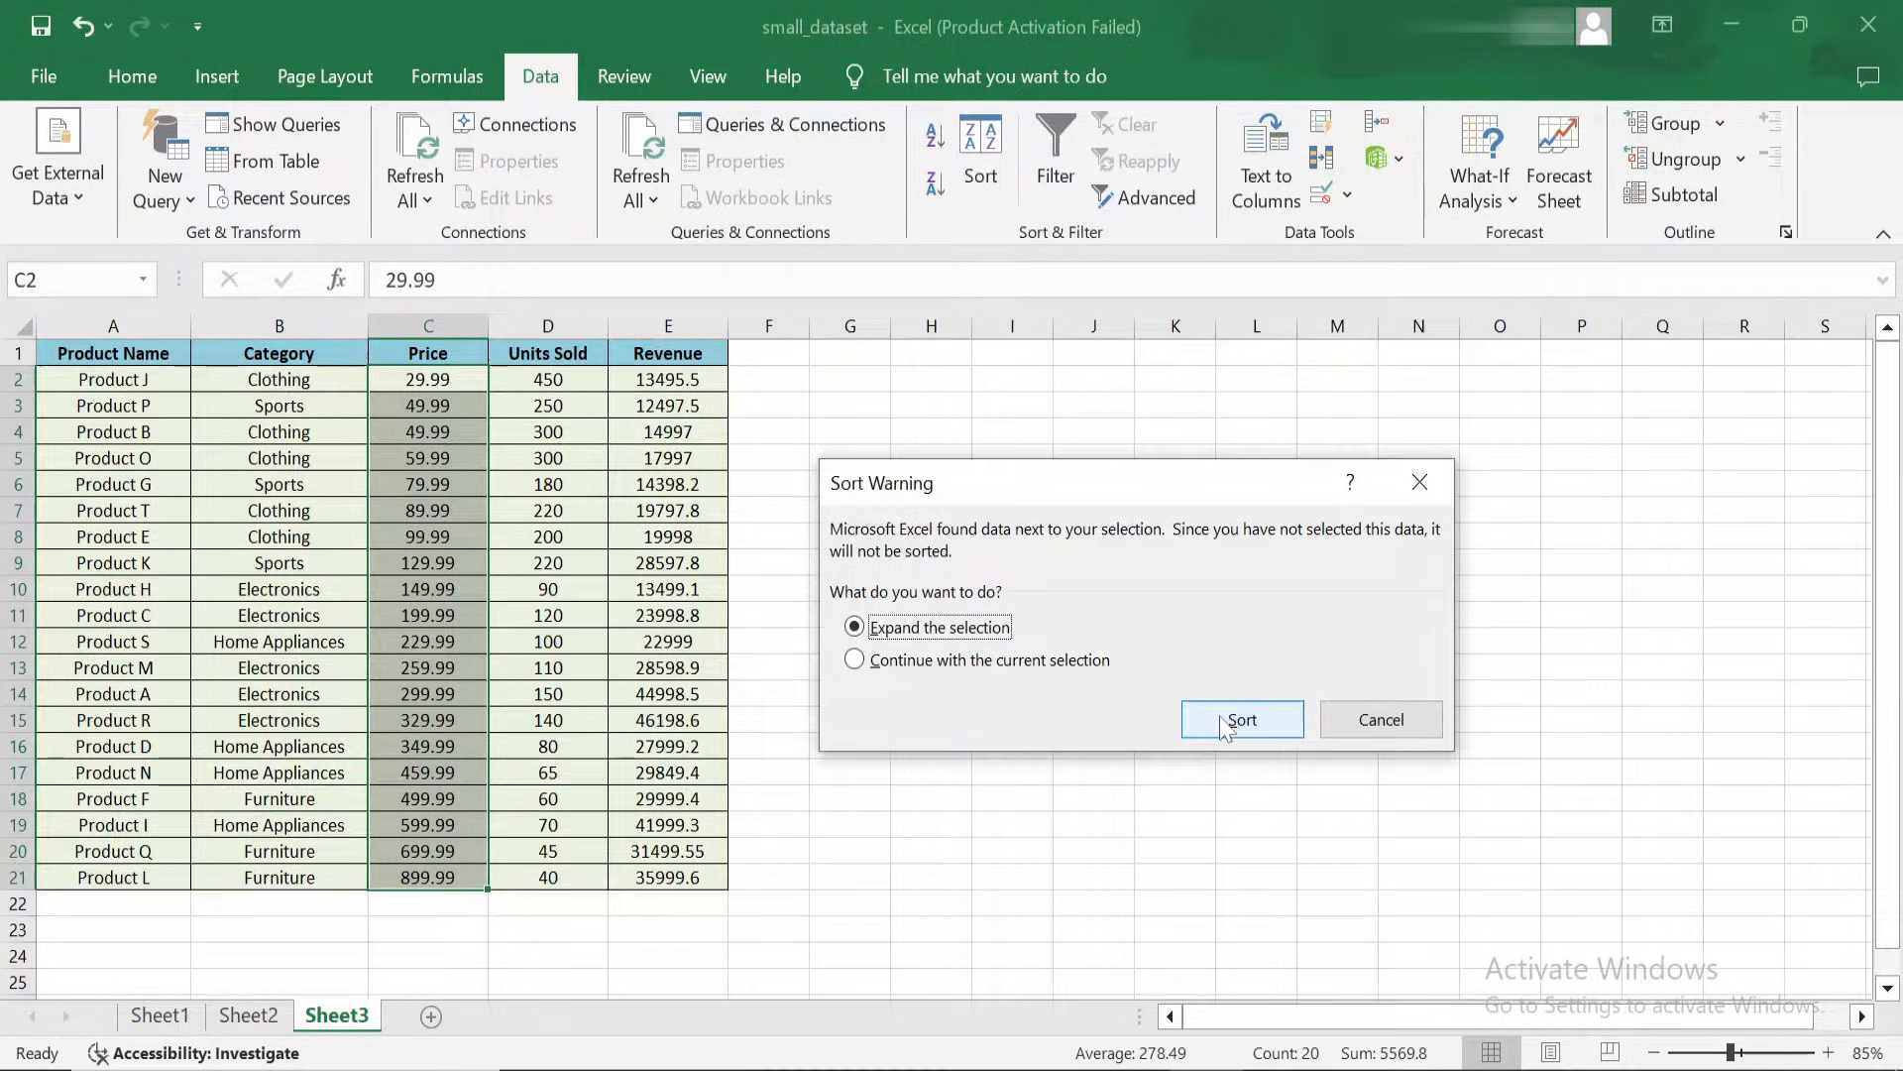
{"action": "left_click", "coordinate": [1241, 719]}
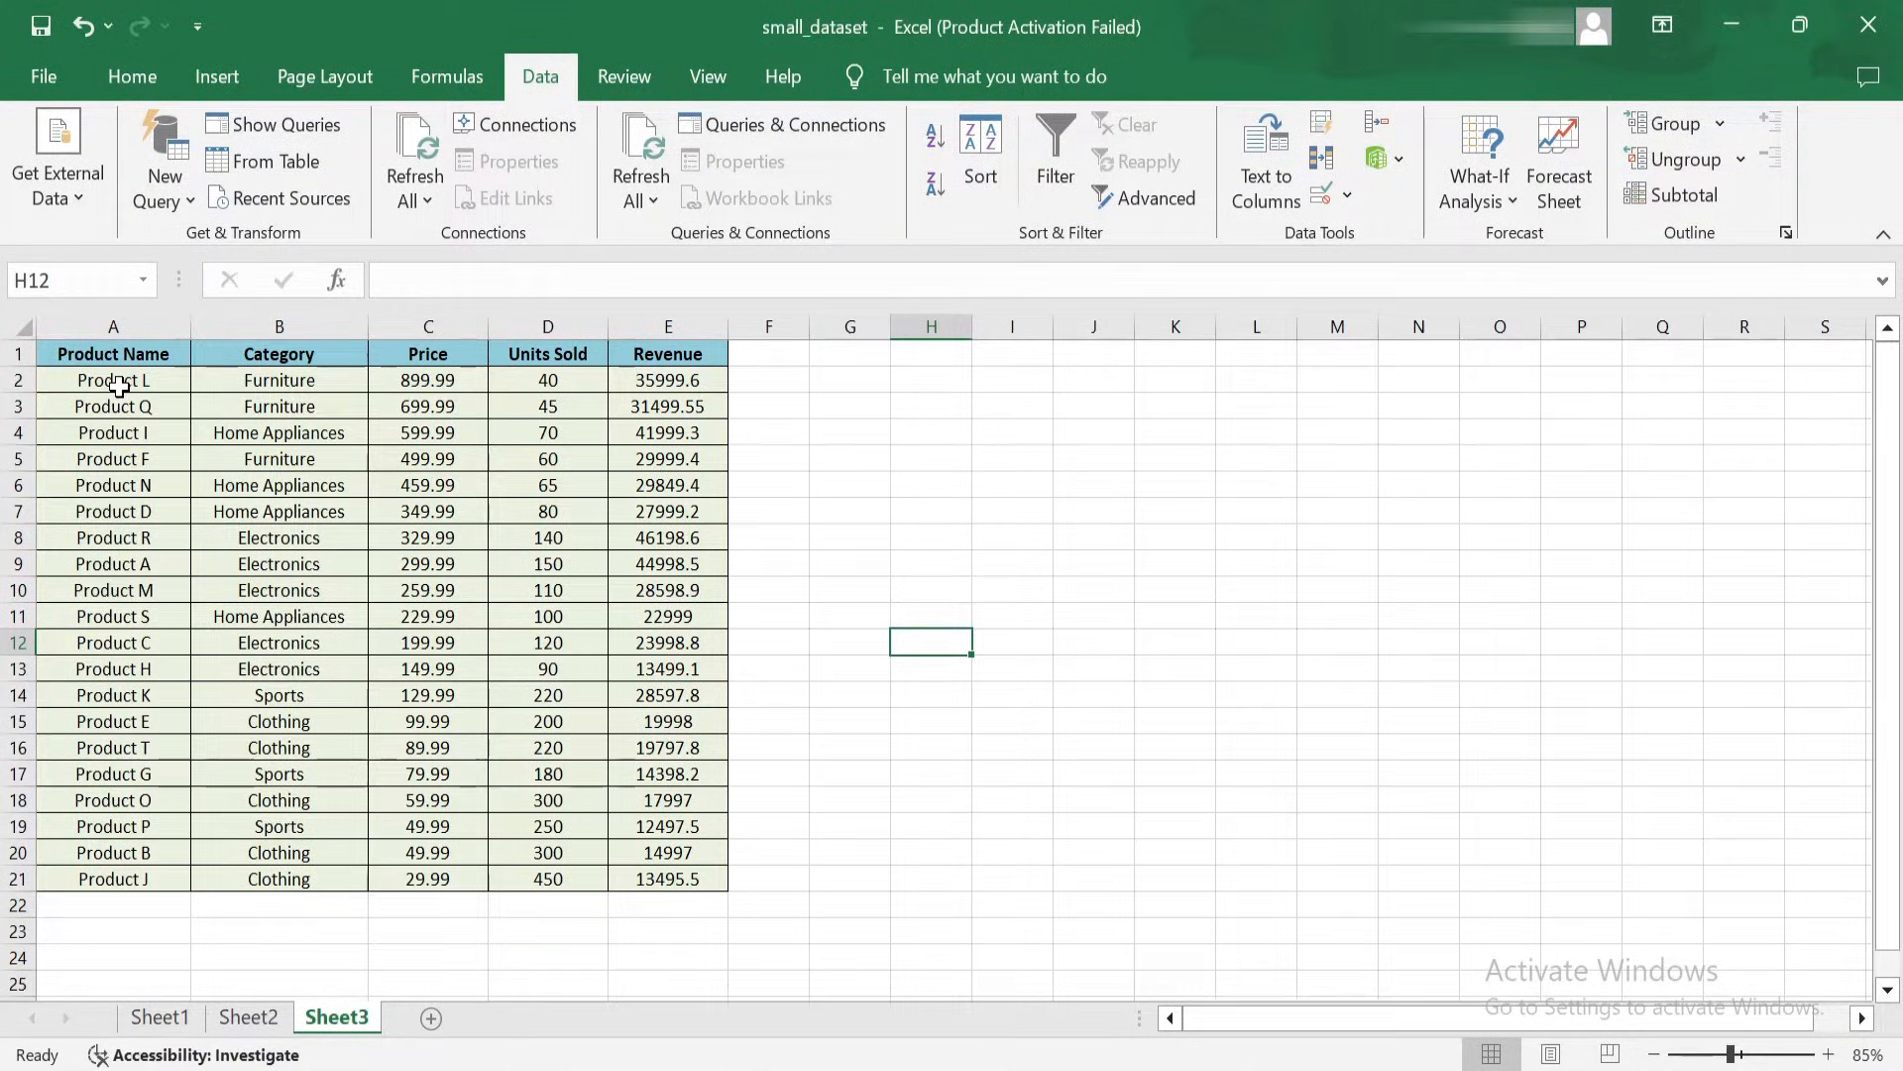
{"action": "left_click_drag", "start_coordinate": [113, 379], "coordinate": [698, 746]}
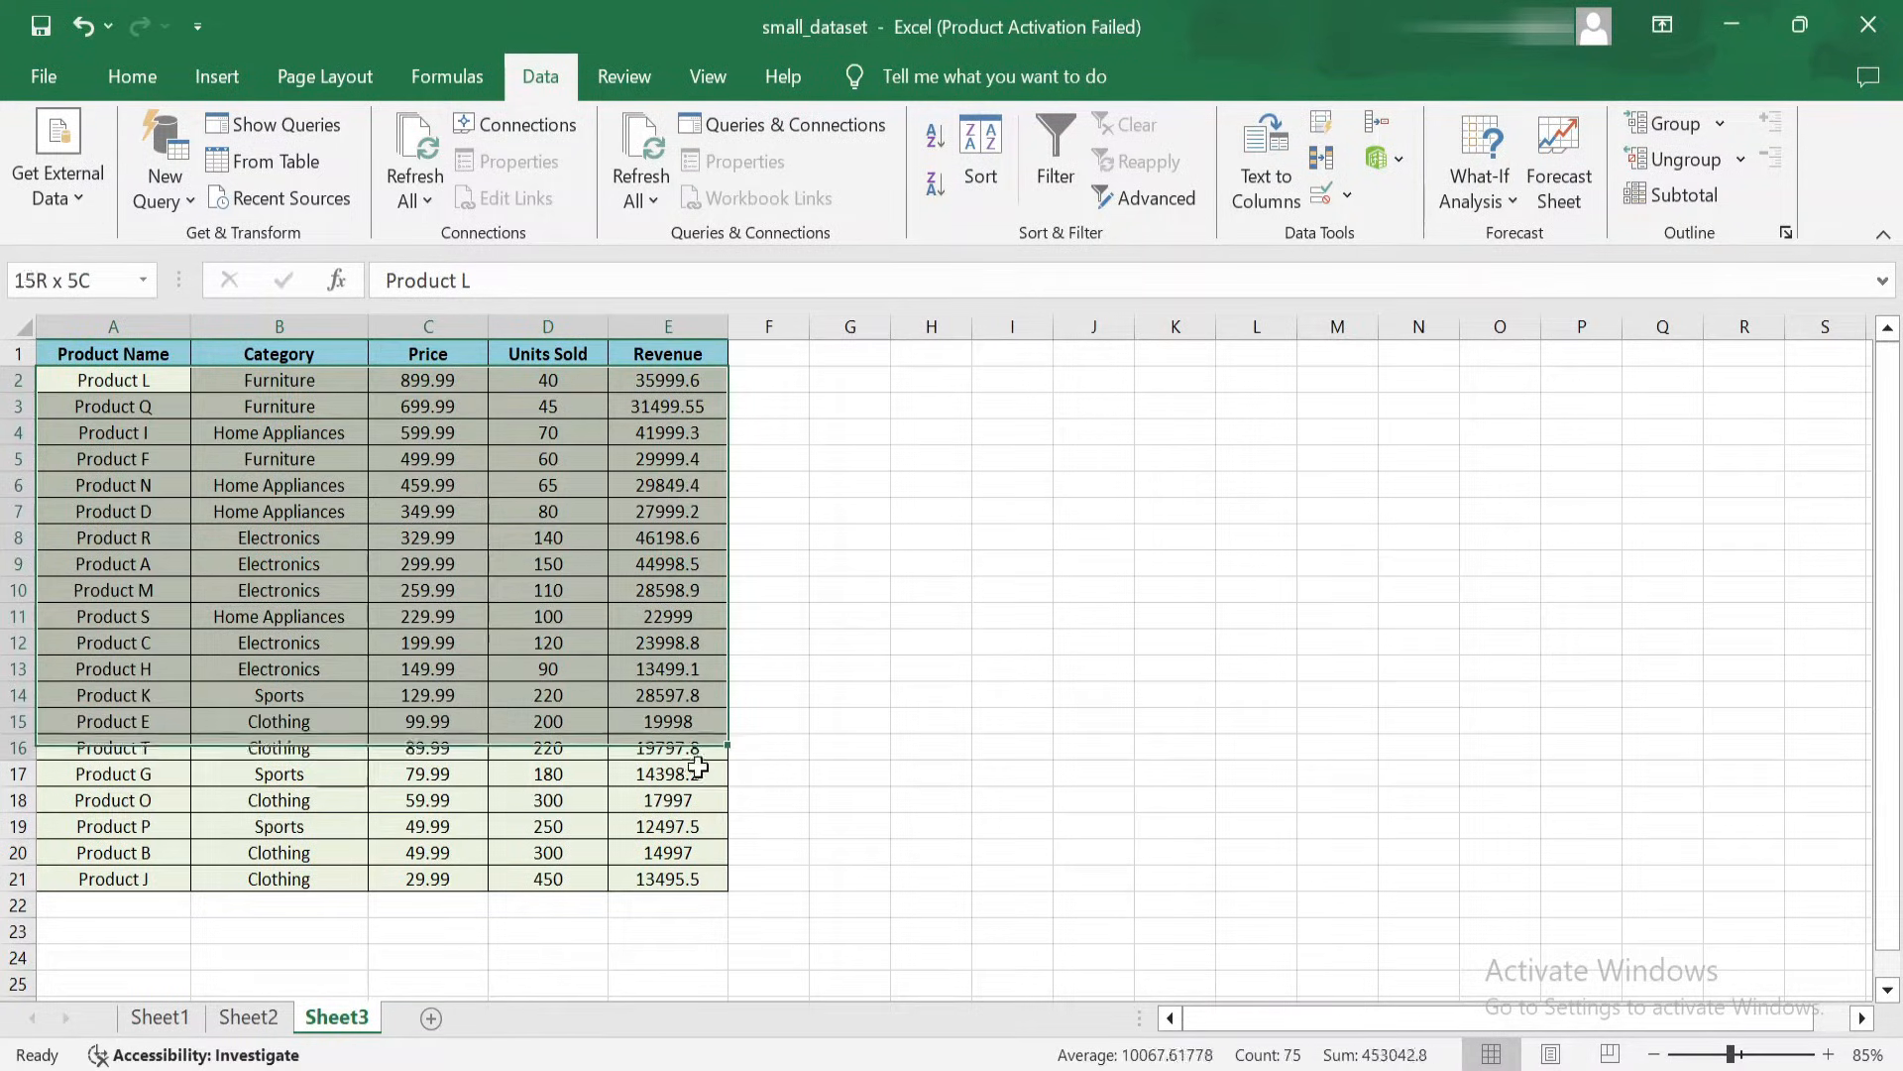
{"action": "left_click", "coordinate": [546, 379]}
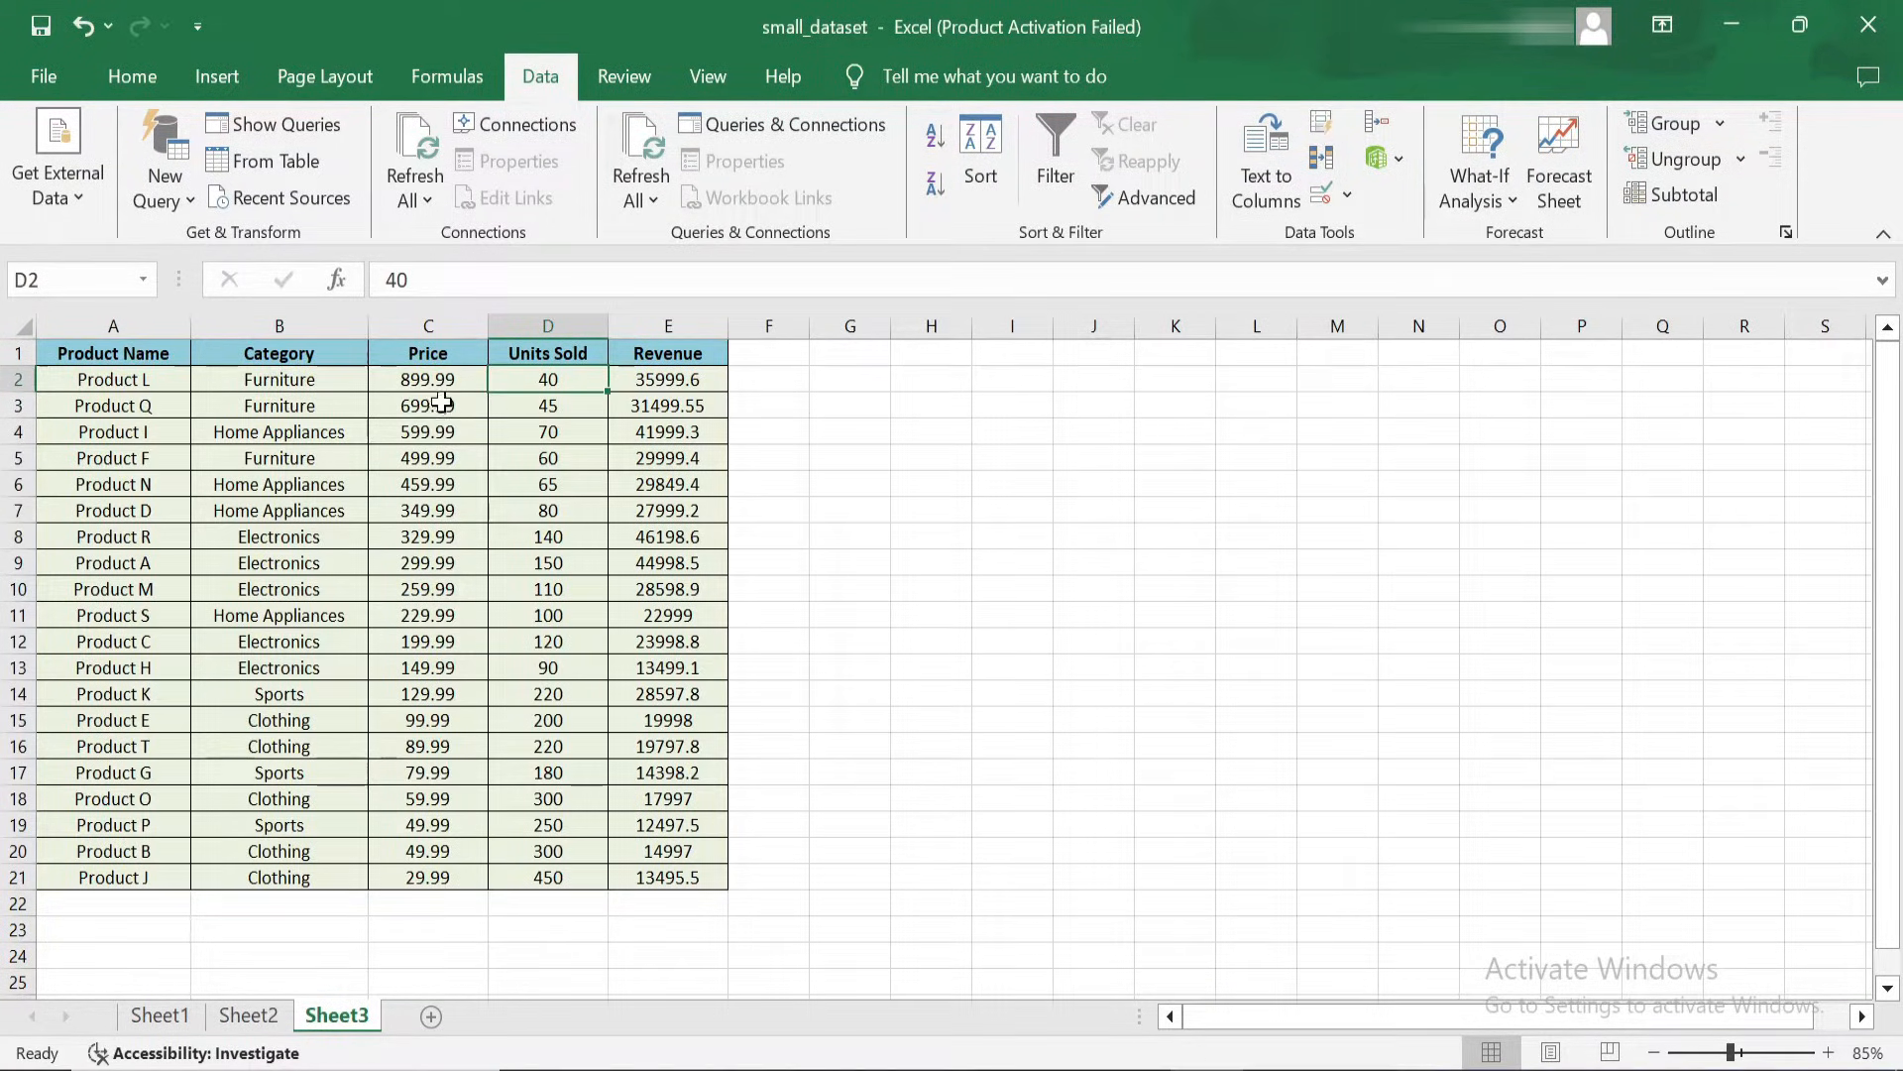
{"action": "left_click_drag", "start_coordinate": [427, 379], "coordinate": [428, 877]}
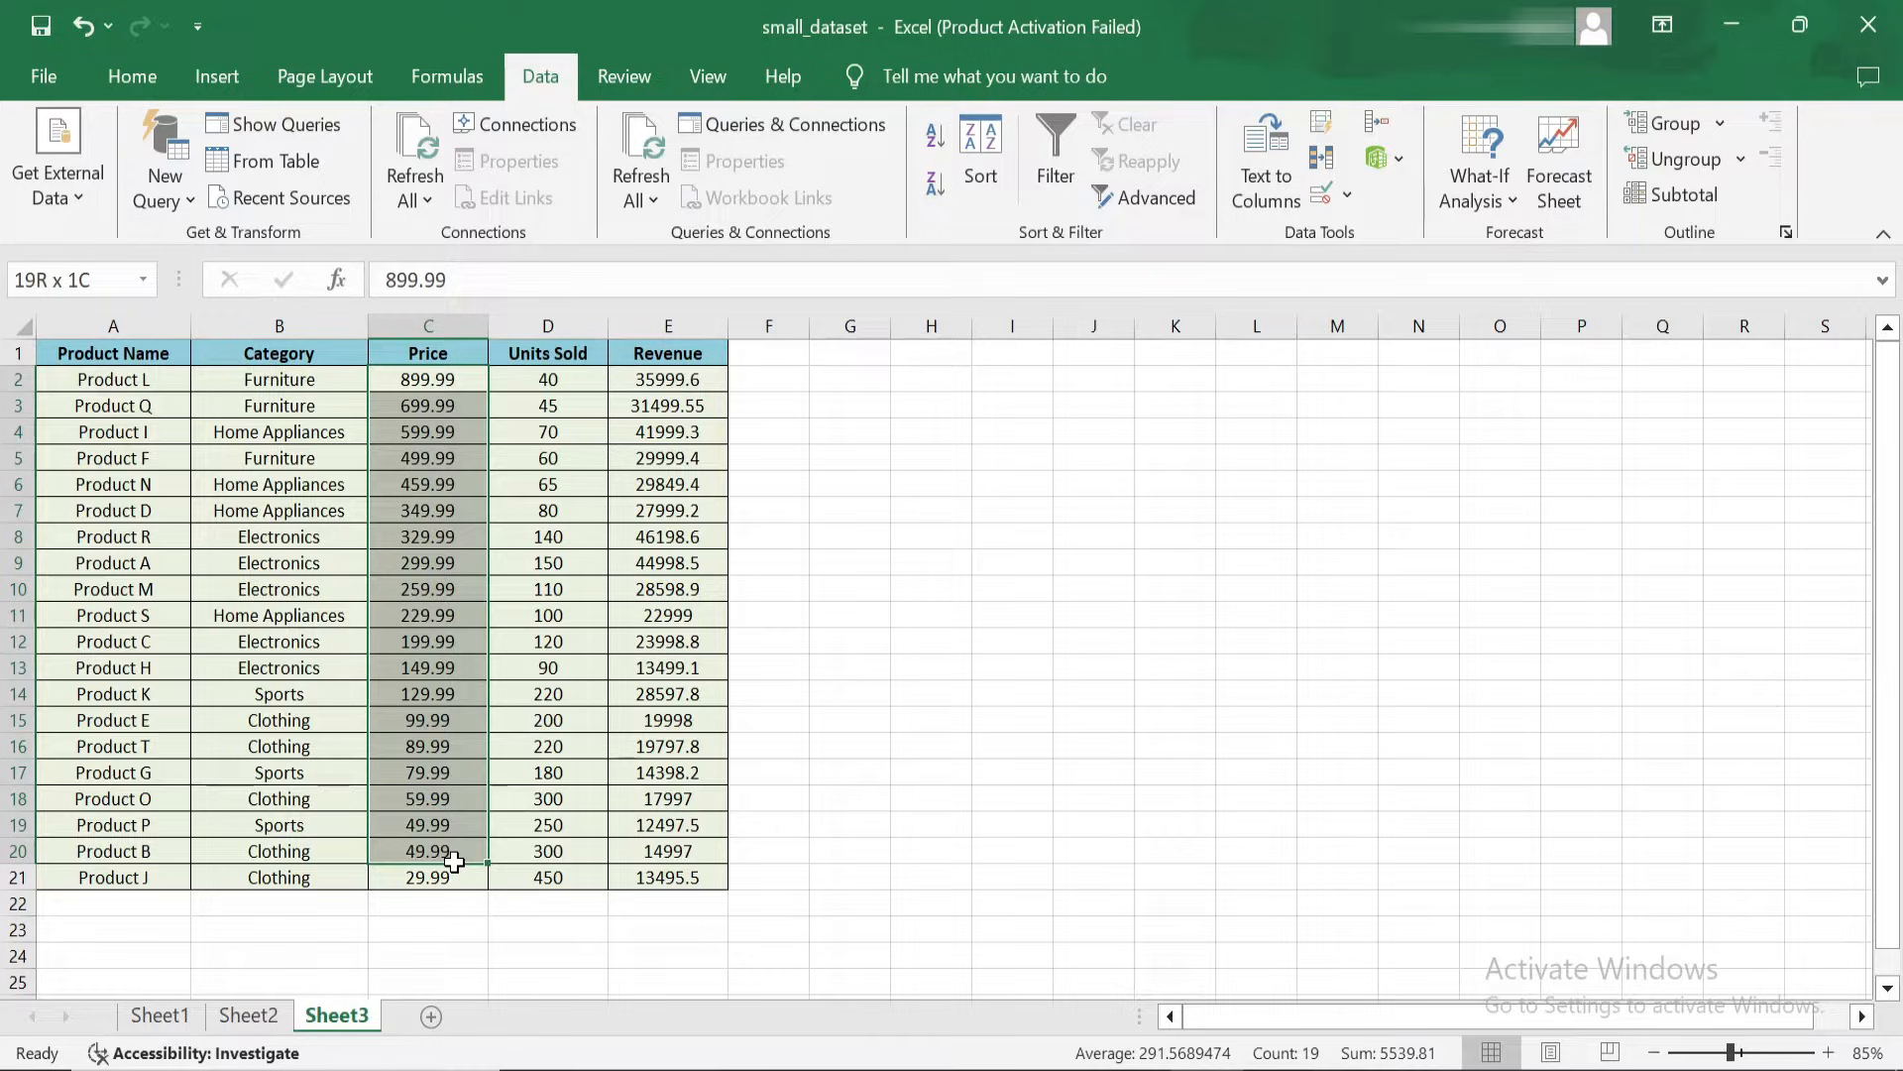
{"action": "left_click", "coordinate": [931, 641]}
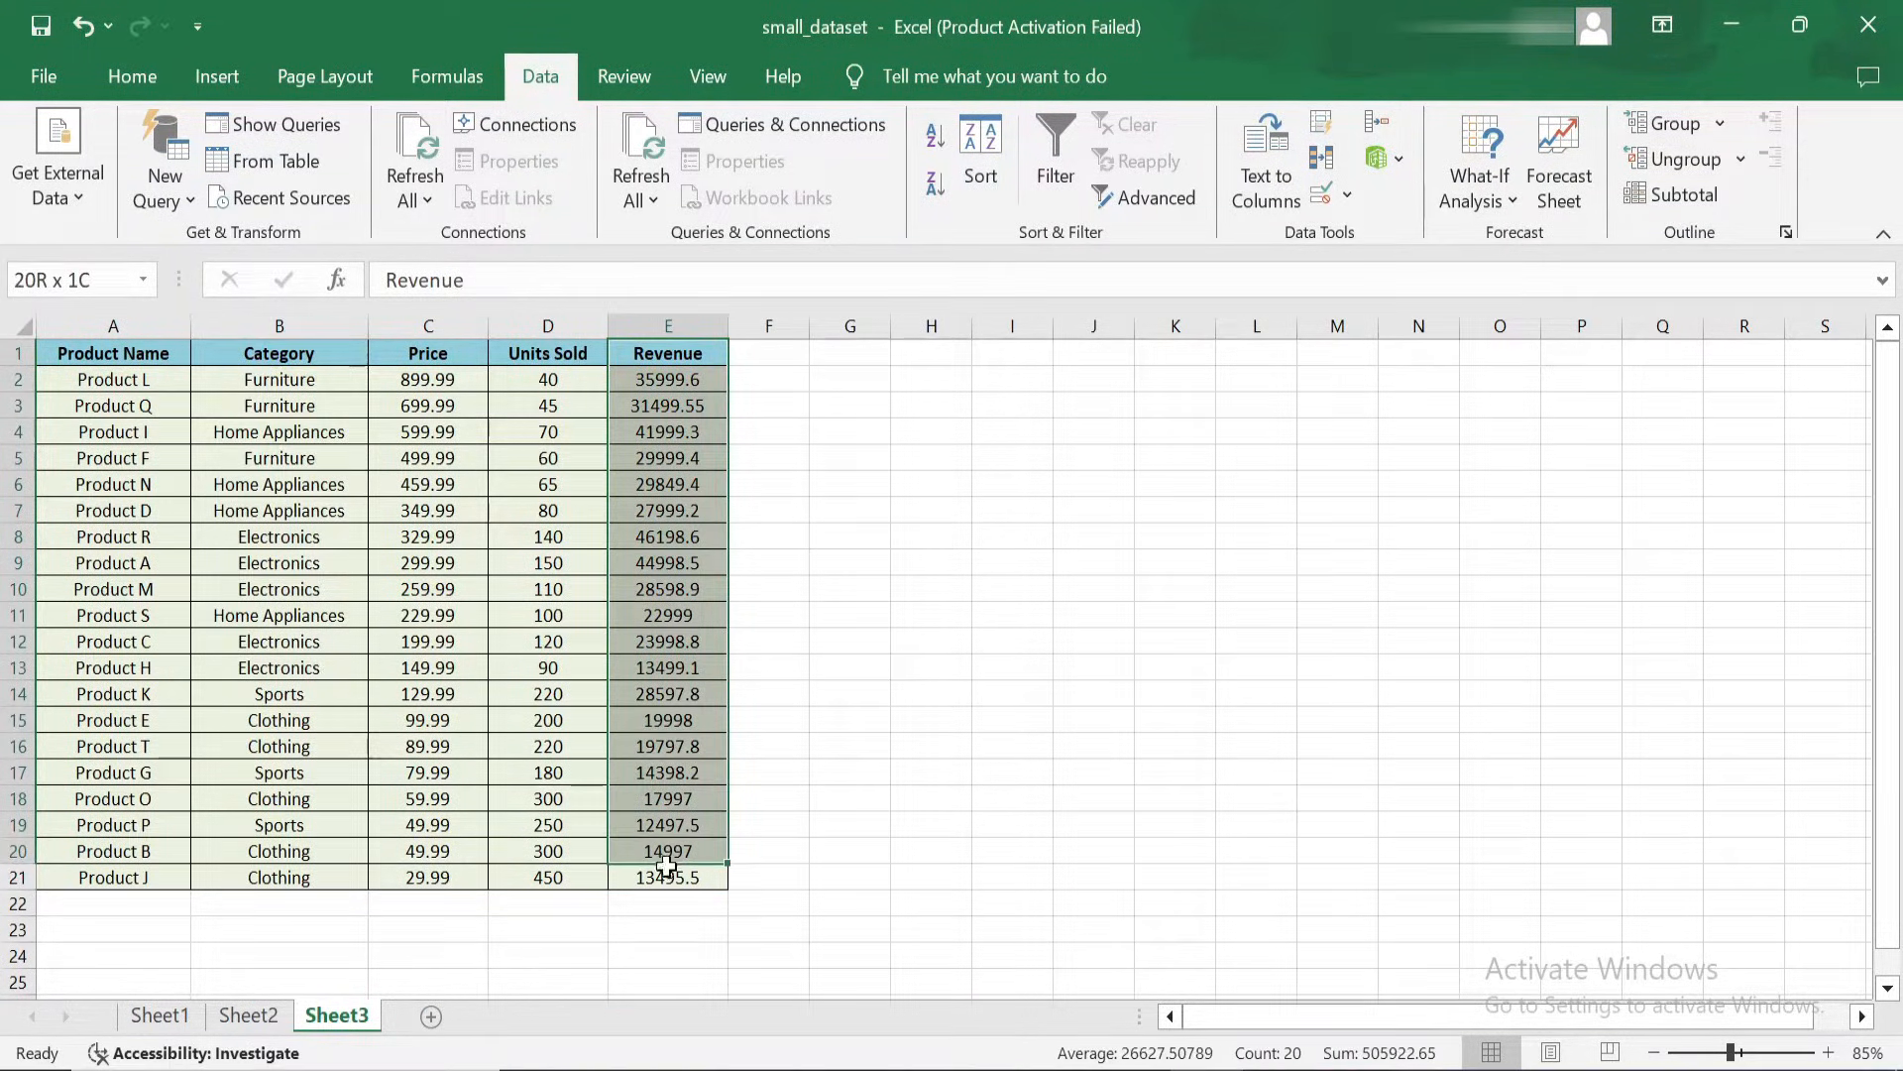
- Custom-sort the table by Category A to Z, then Revenue smallest to largest
{"action": "left_click", "coordinate": [849, 616]}
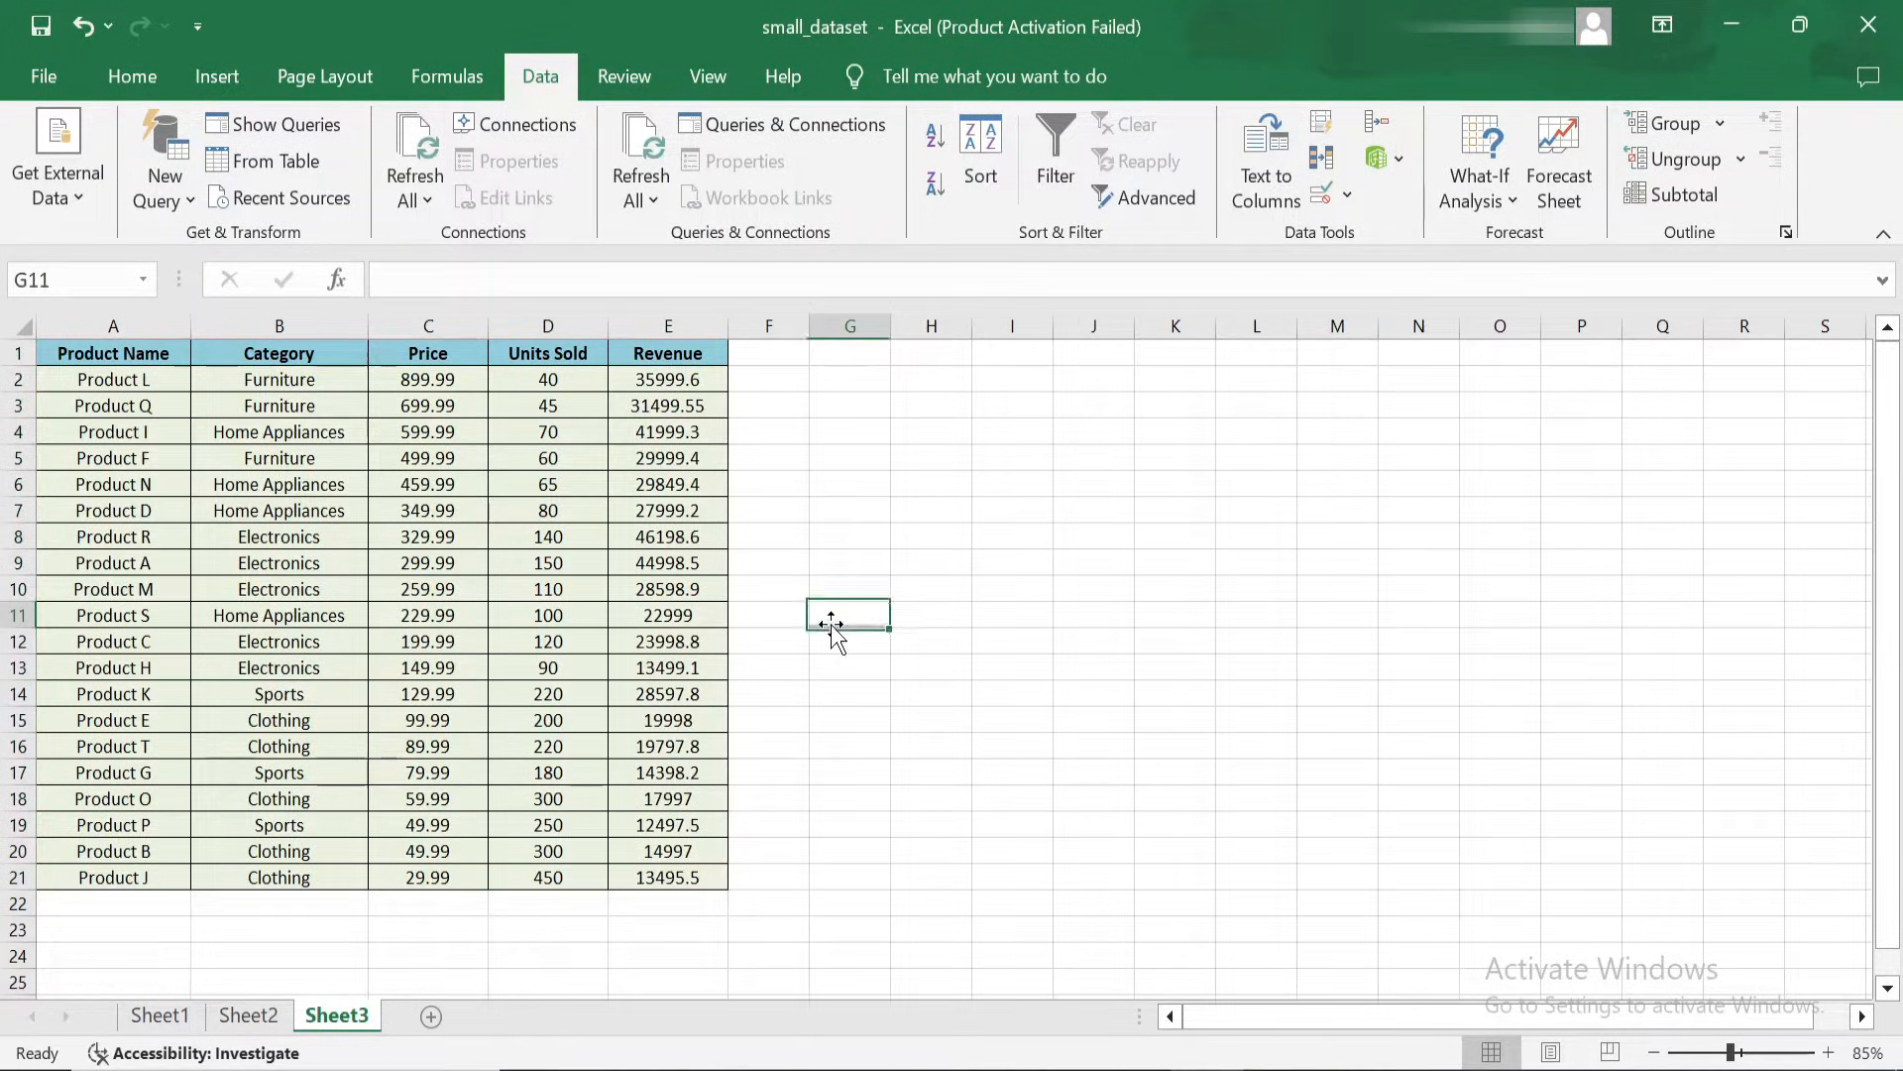
{"action": "left_click", "coordinate": [131, 76]}
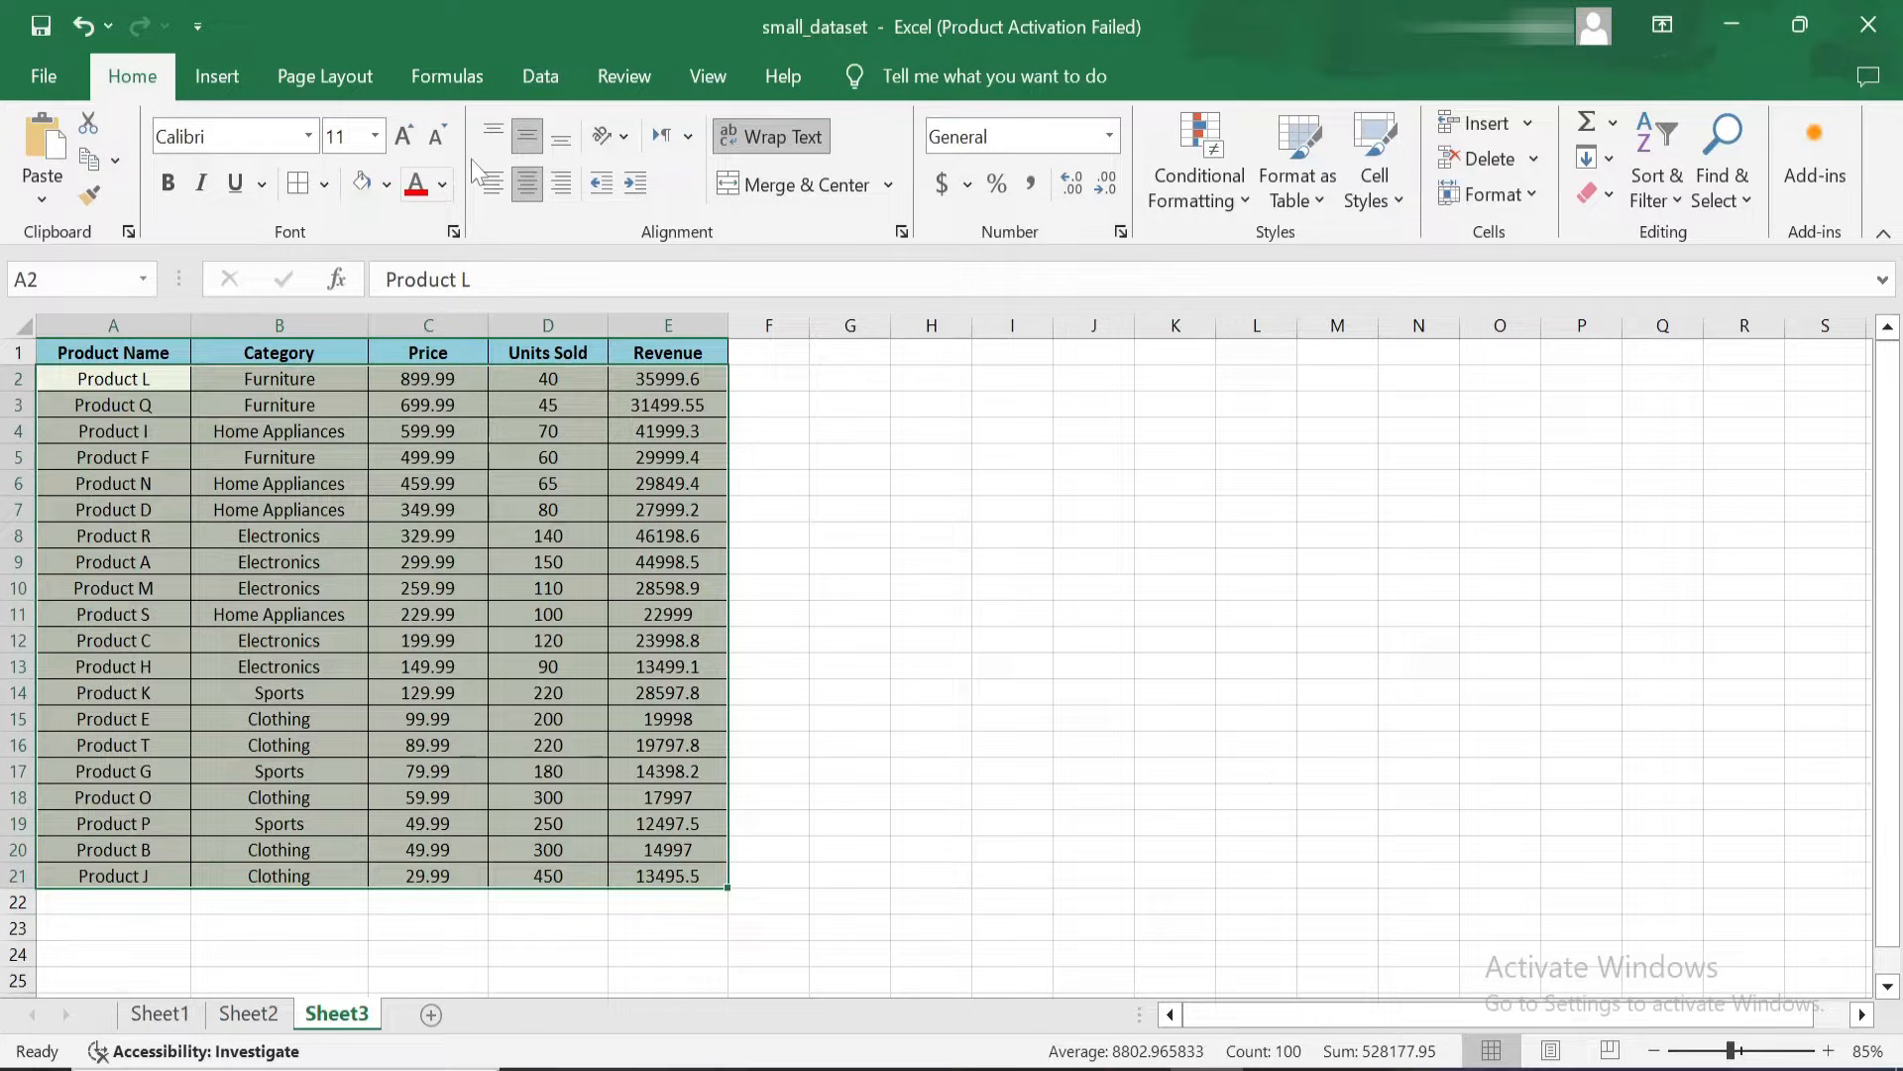
{"action": "left_click", "coordinate": [979, 156]}
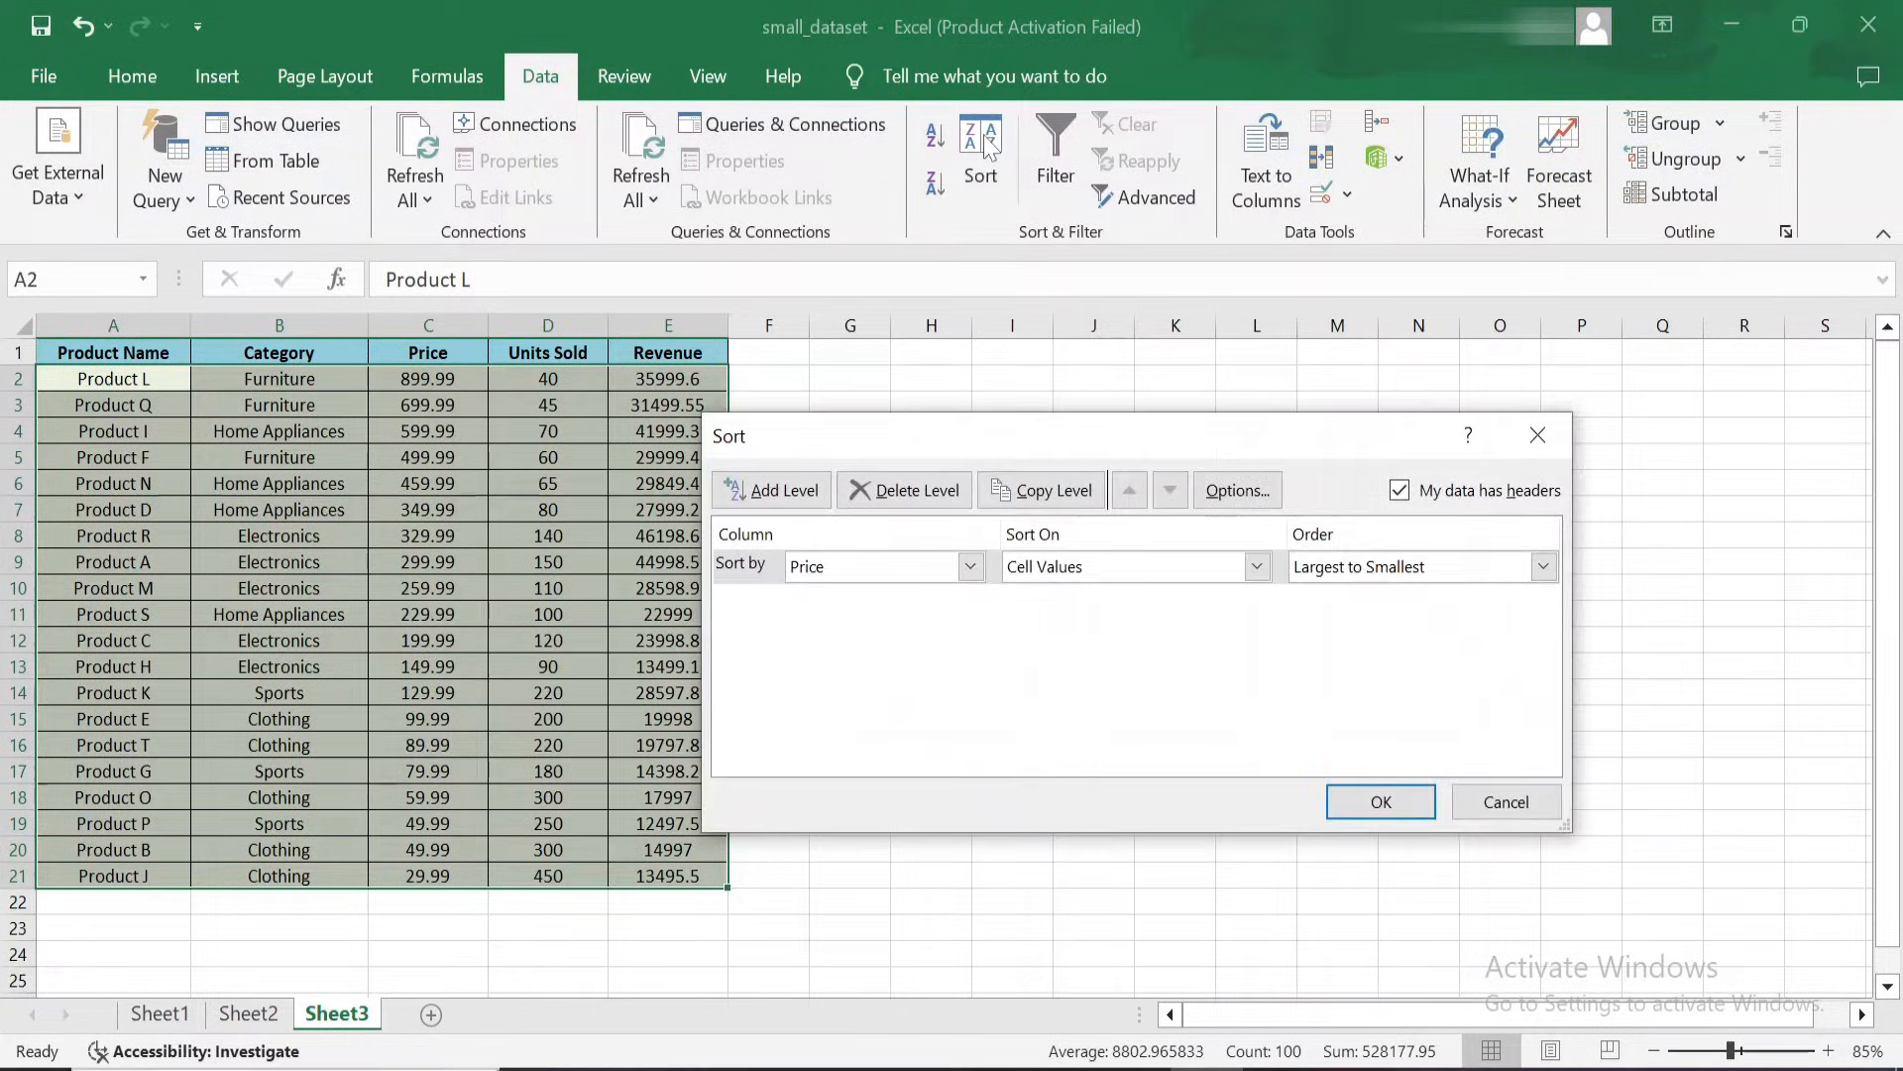
{"action": "left_click", "coordinate": [969, 566]}
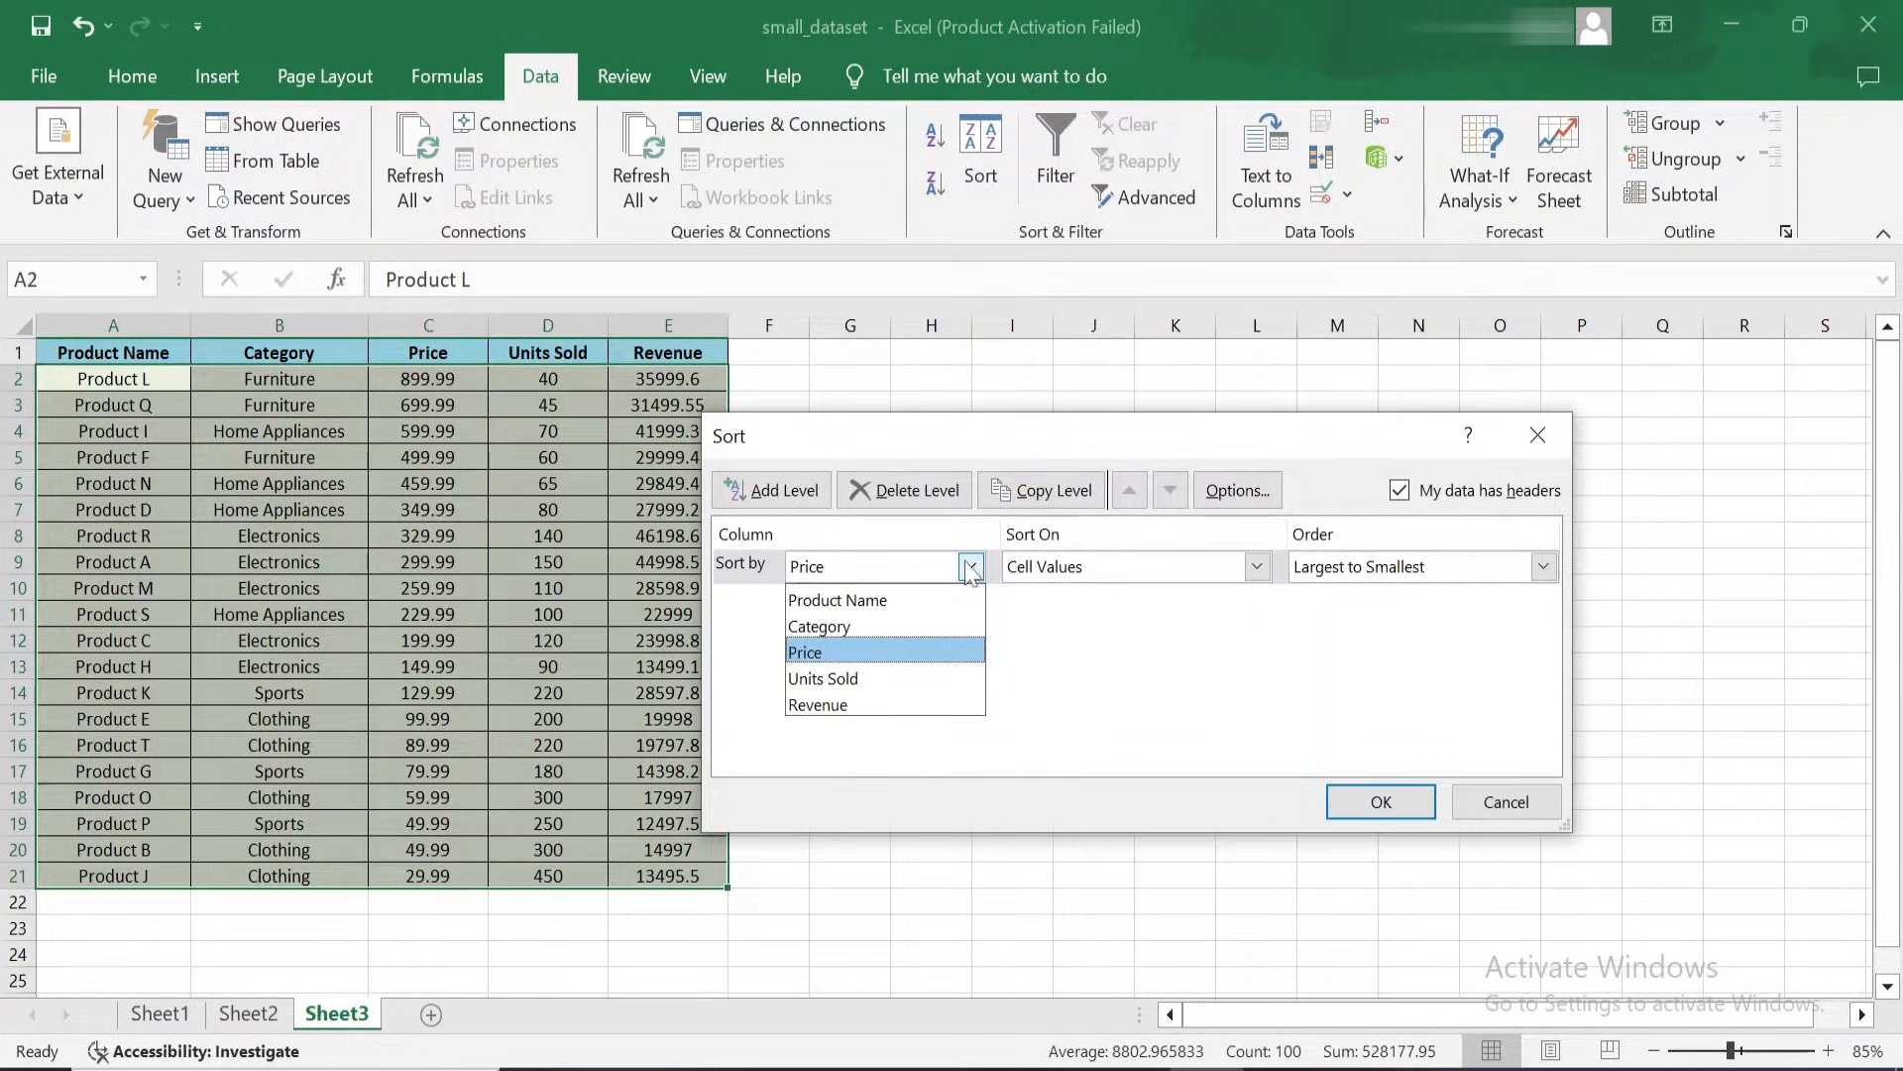
{"action": "left_click", "coordinate": [821, 626]}
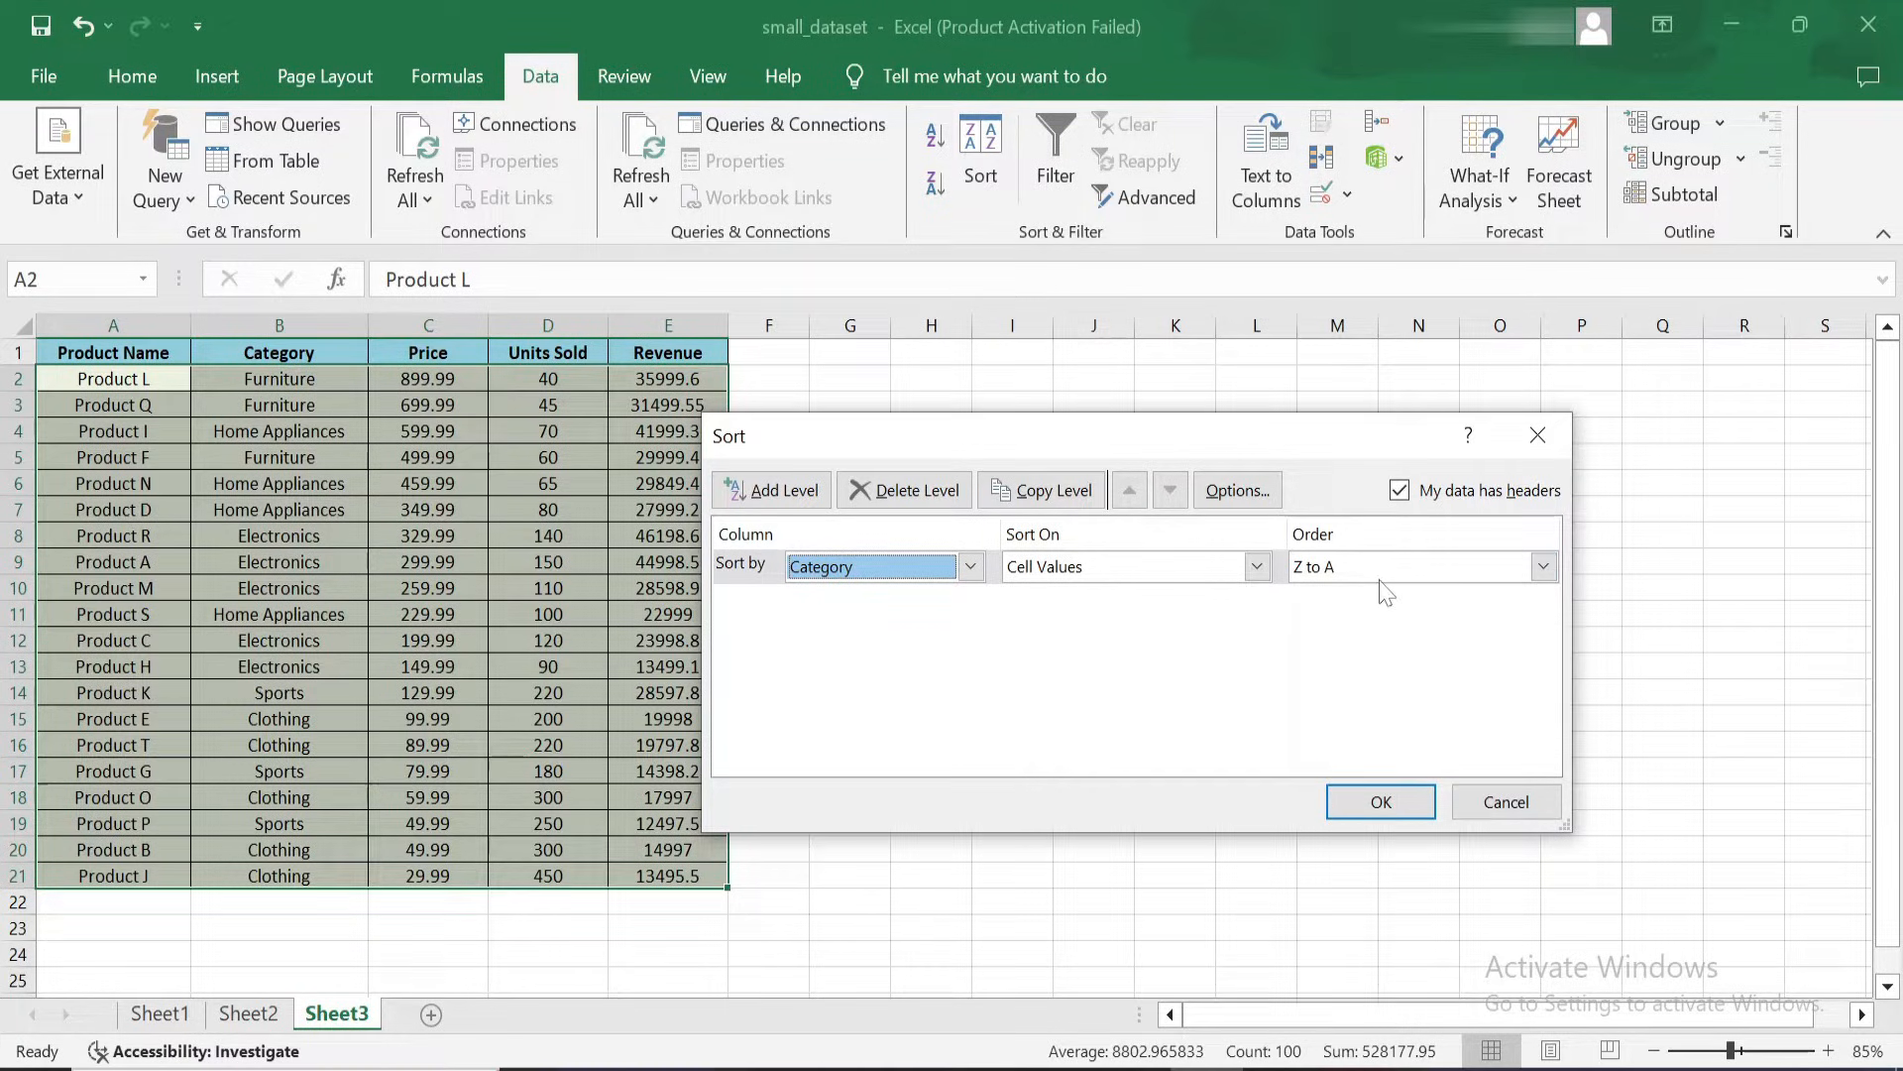
{"action": "left_click", "coordinate": [1543, 566]}
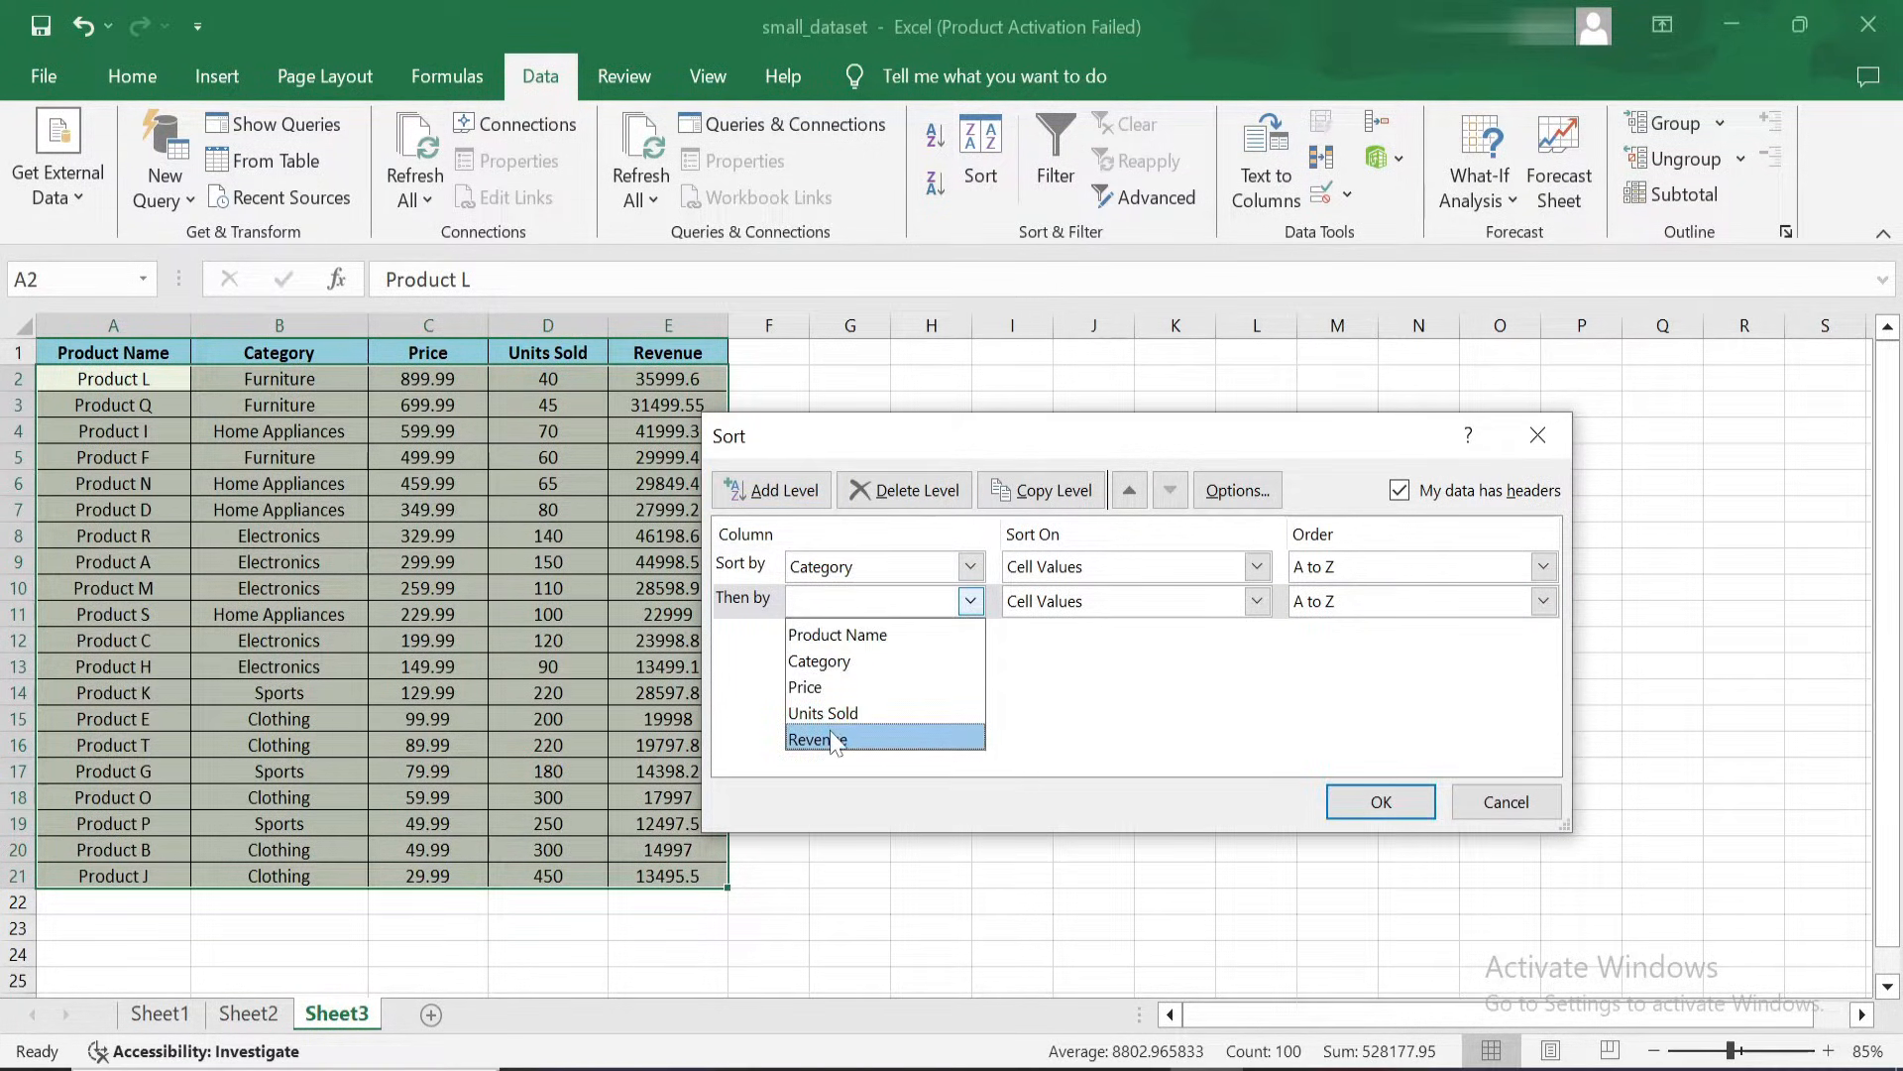
{"action": "left_click", "coordinate": [815, 739]}
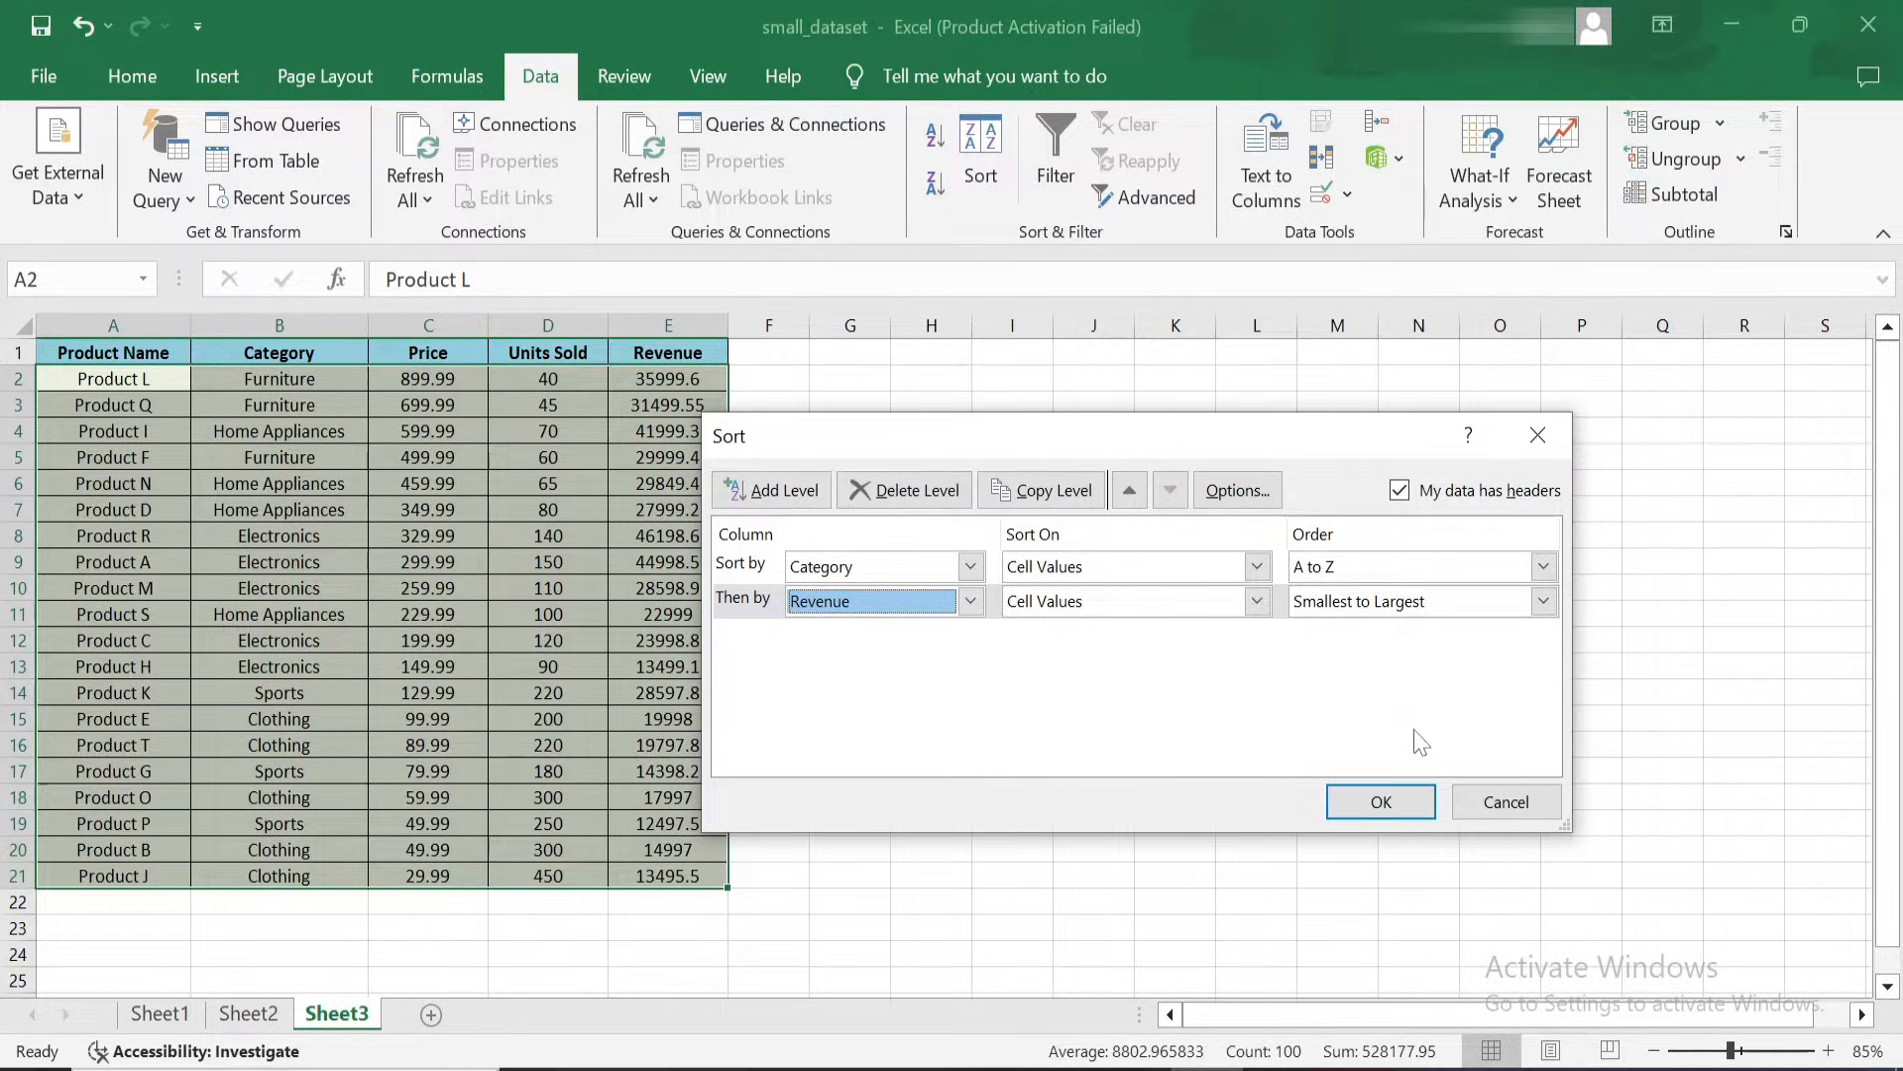
{"action": "left_click", "coordinate": [1378, 801]}
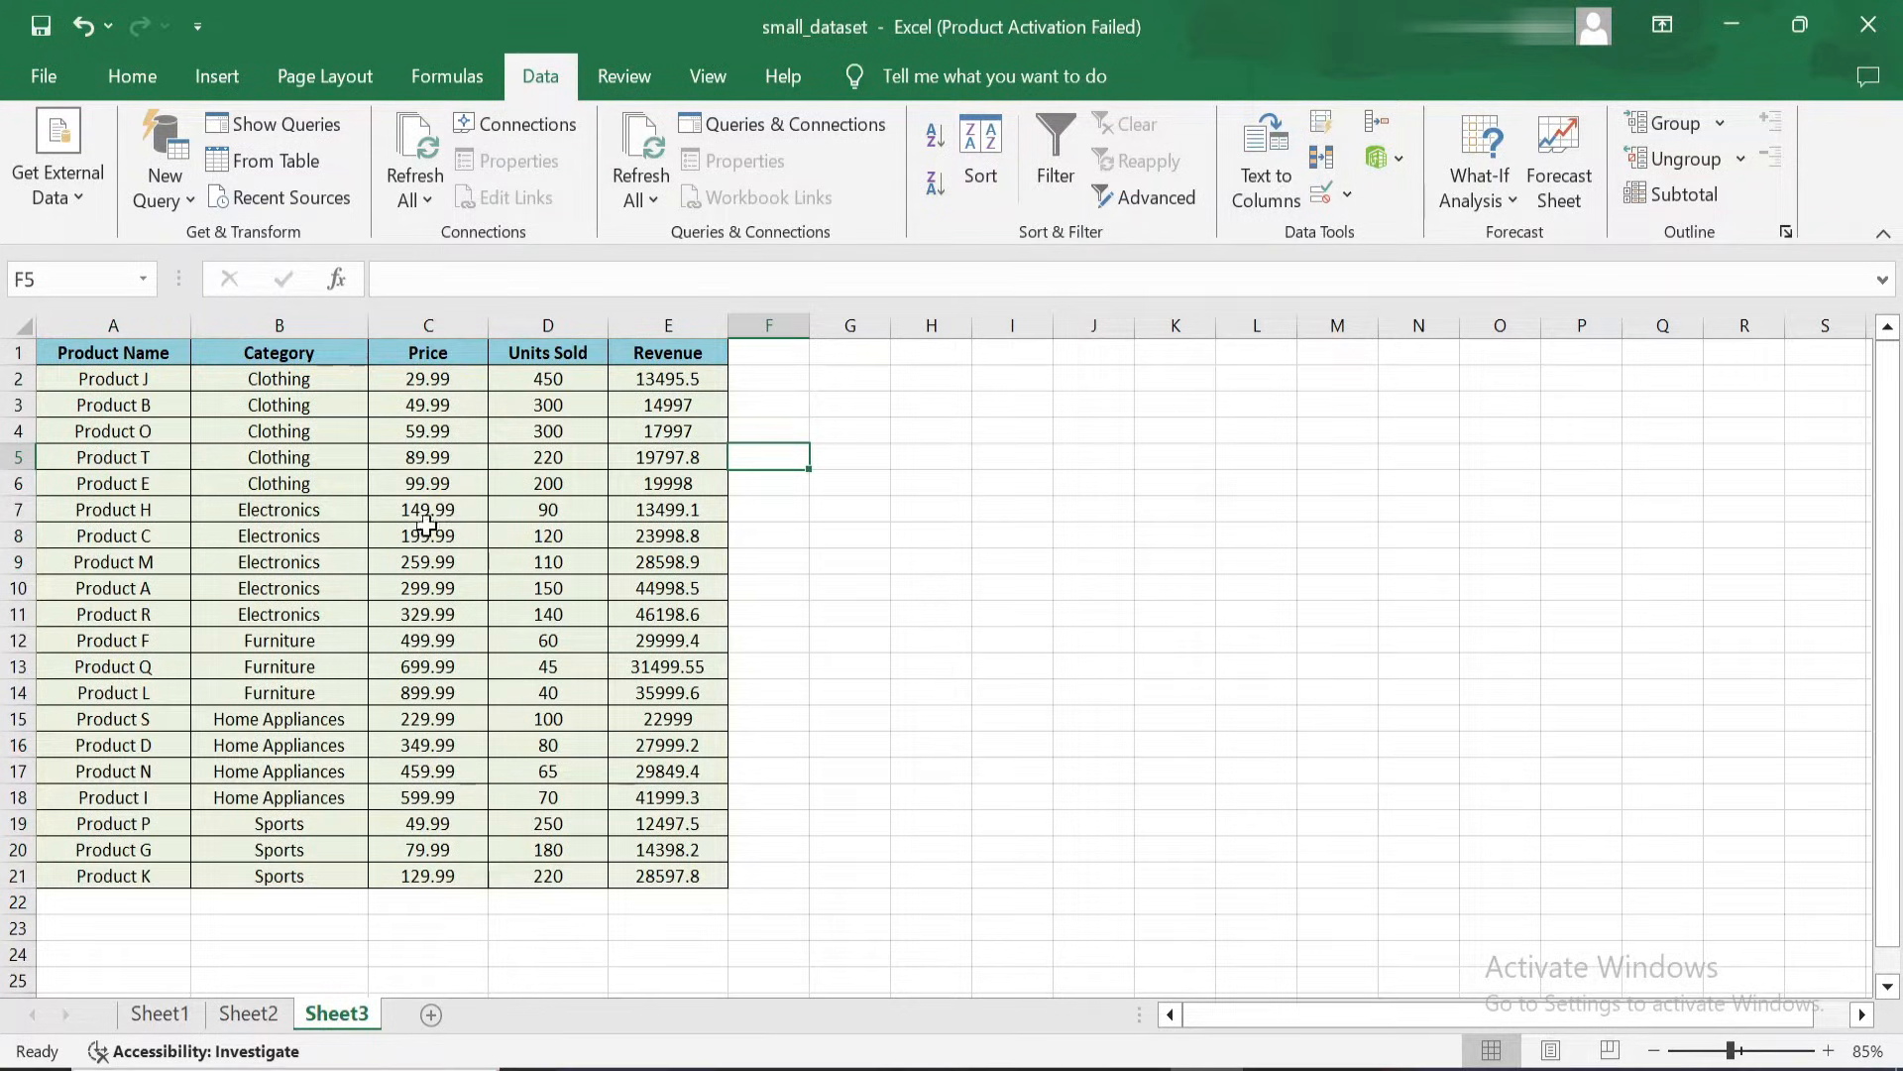
{"action": "mouse_move", "coordinate": [846, 800]}
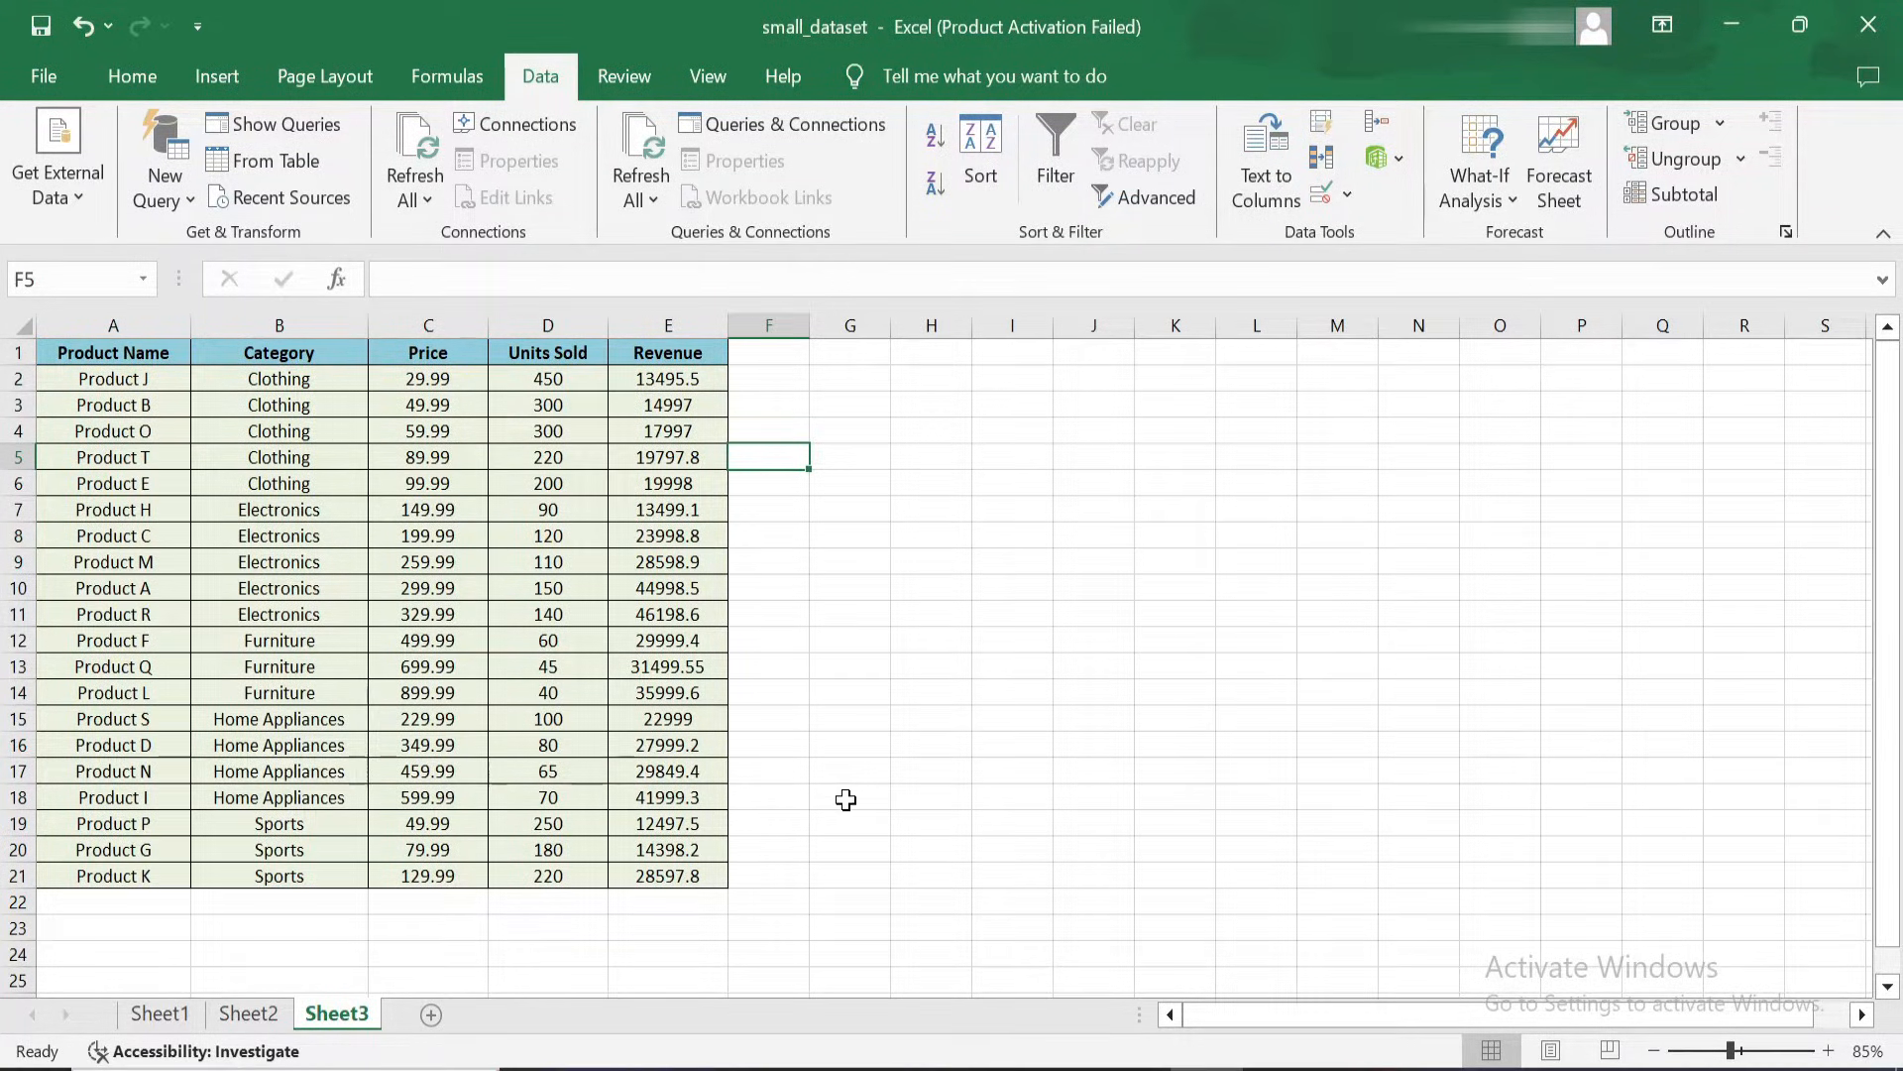
{"action": "left_click_drag", "start_coordinate": [277, 379], "coordinate": [278, 483]}
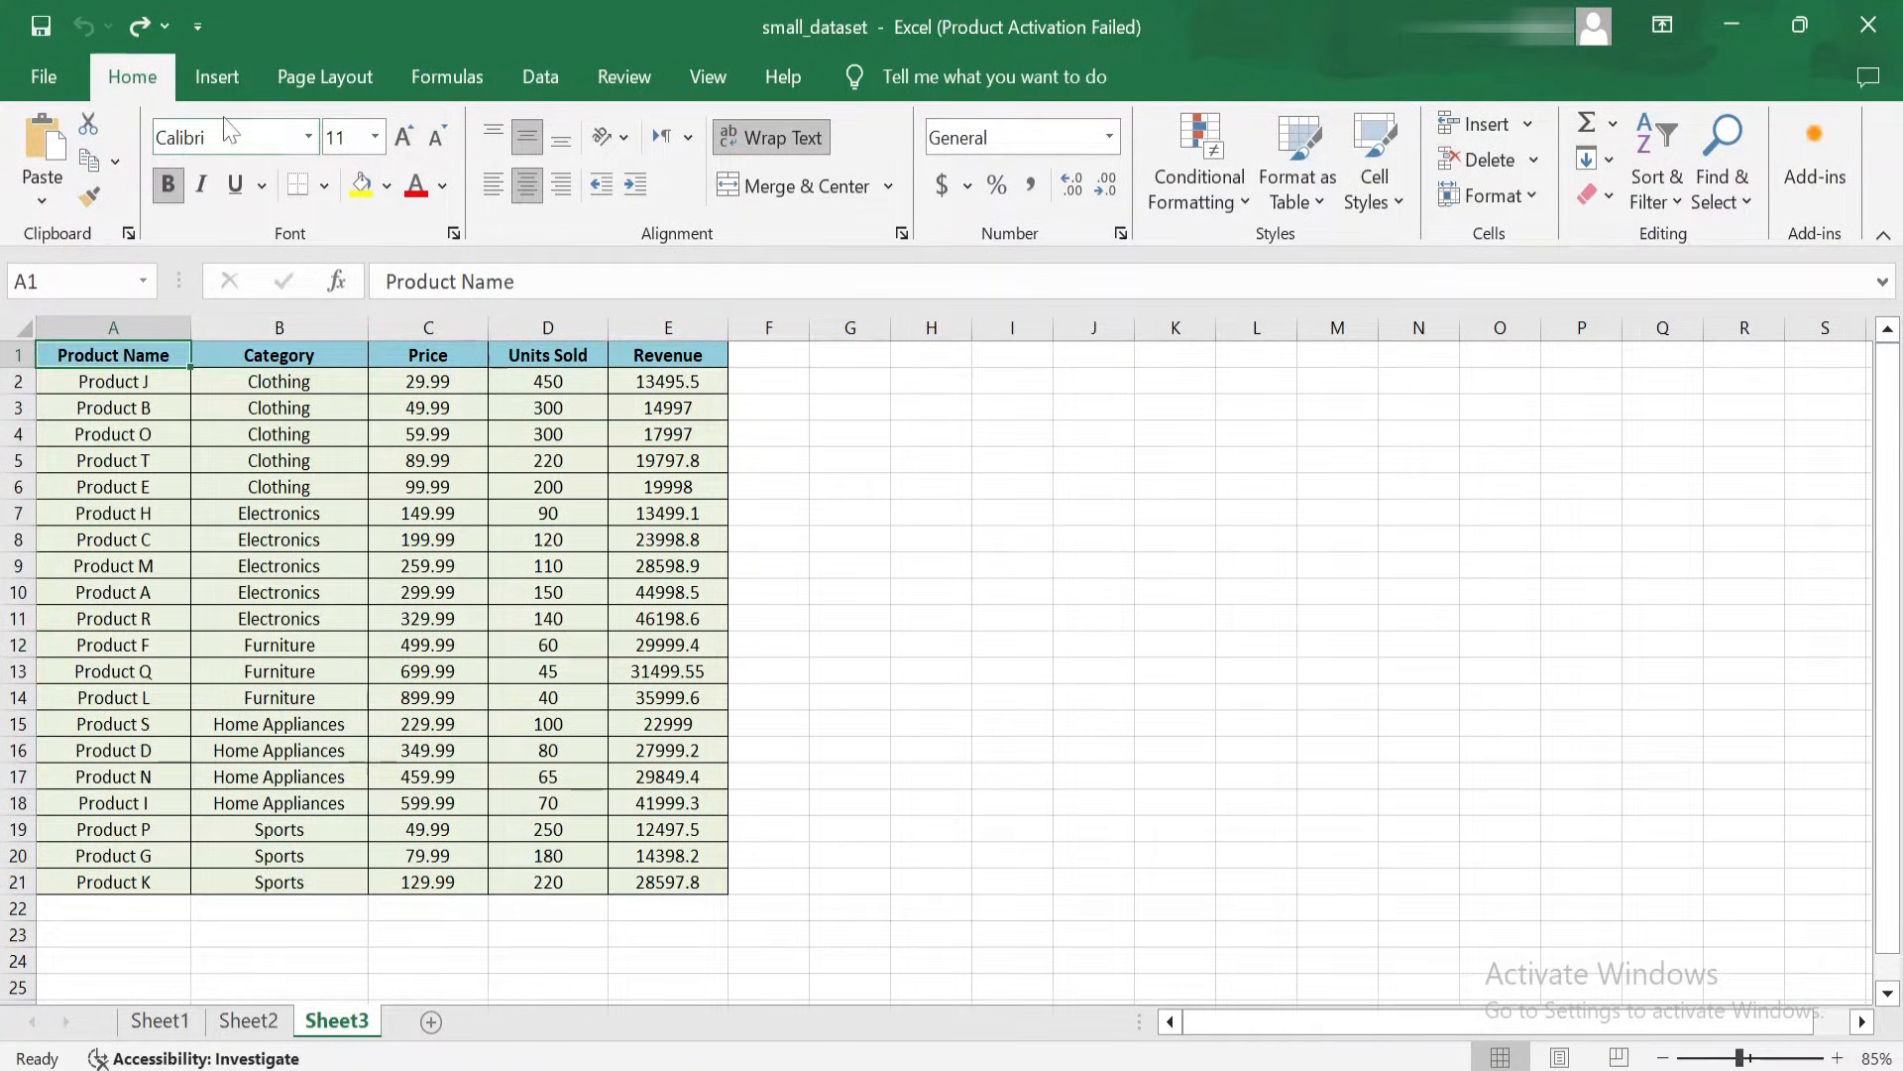
- Turn on Filter so every header of the product table gets a dropdown arrow
{"action": "left_click", "coordinate": [540, 76]}
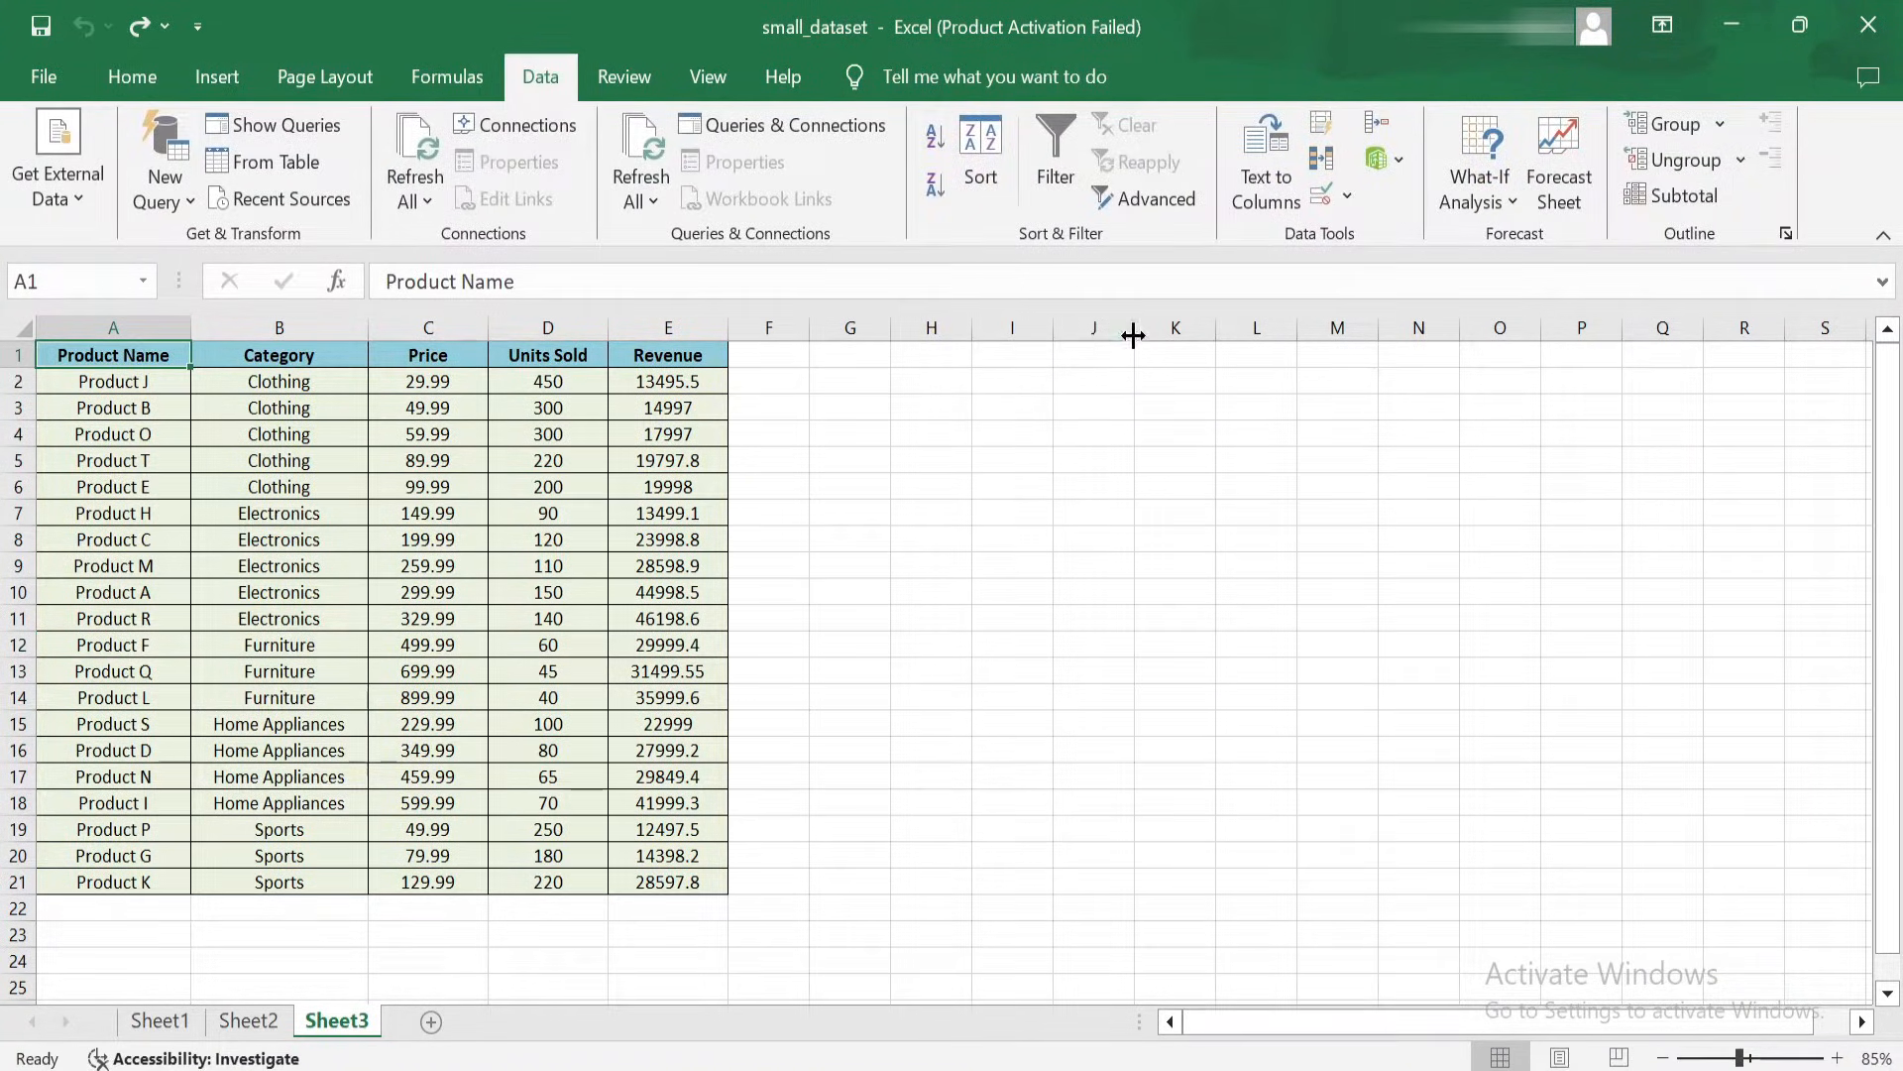
{"action": "left_click", "coordinate": [1051, 145]}
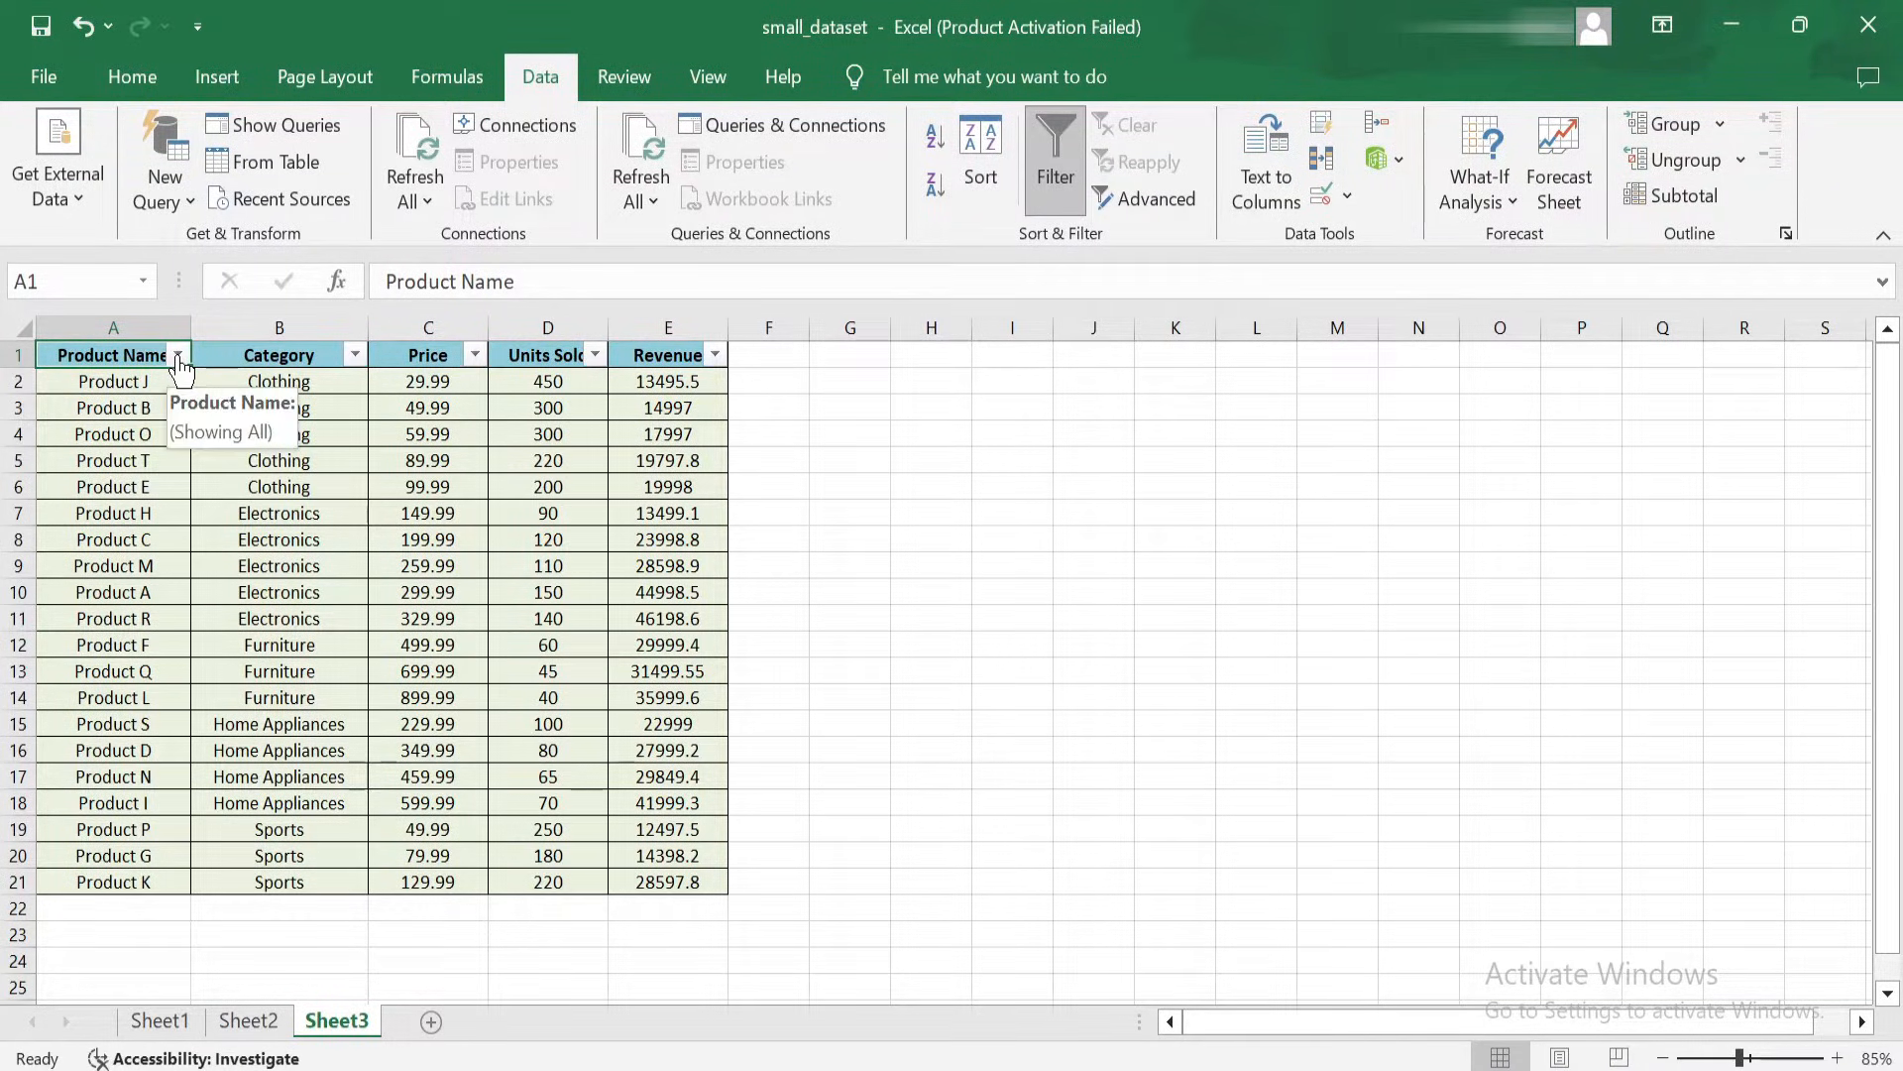
{"action": "left_click", "coordinate": [849, 719]}
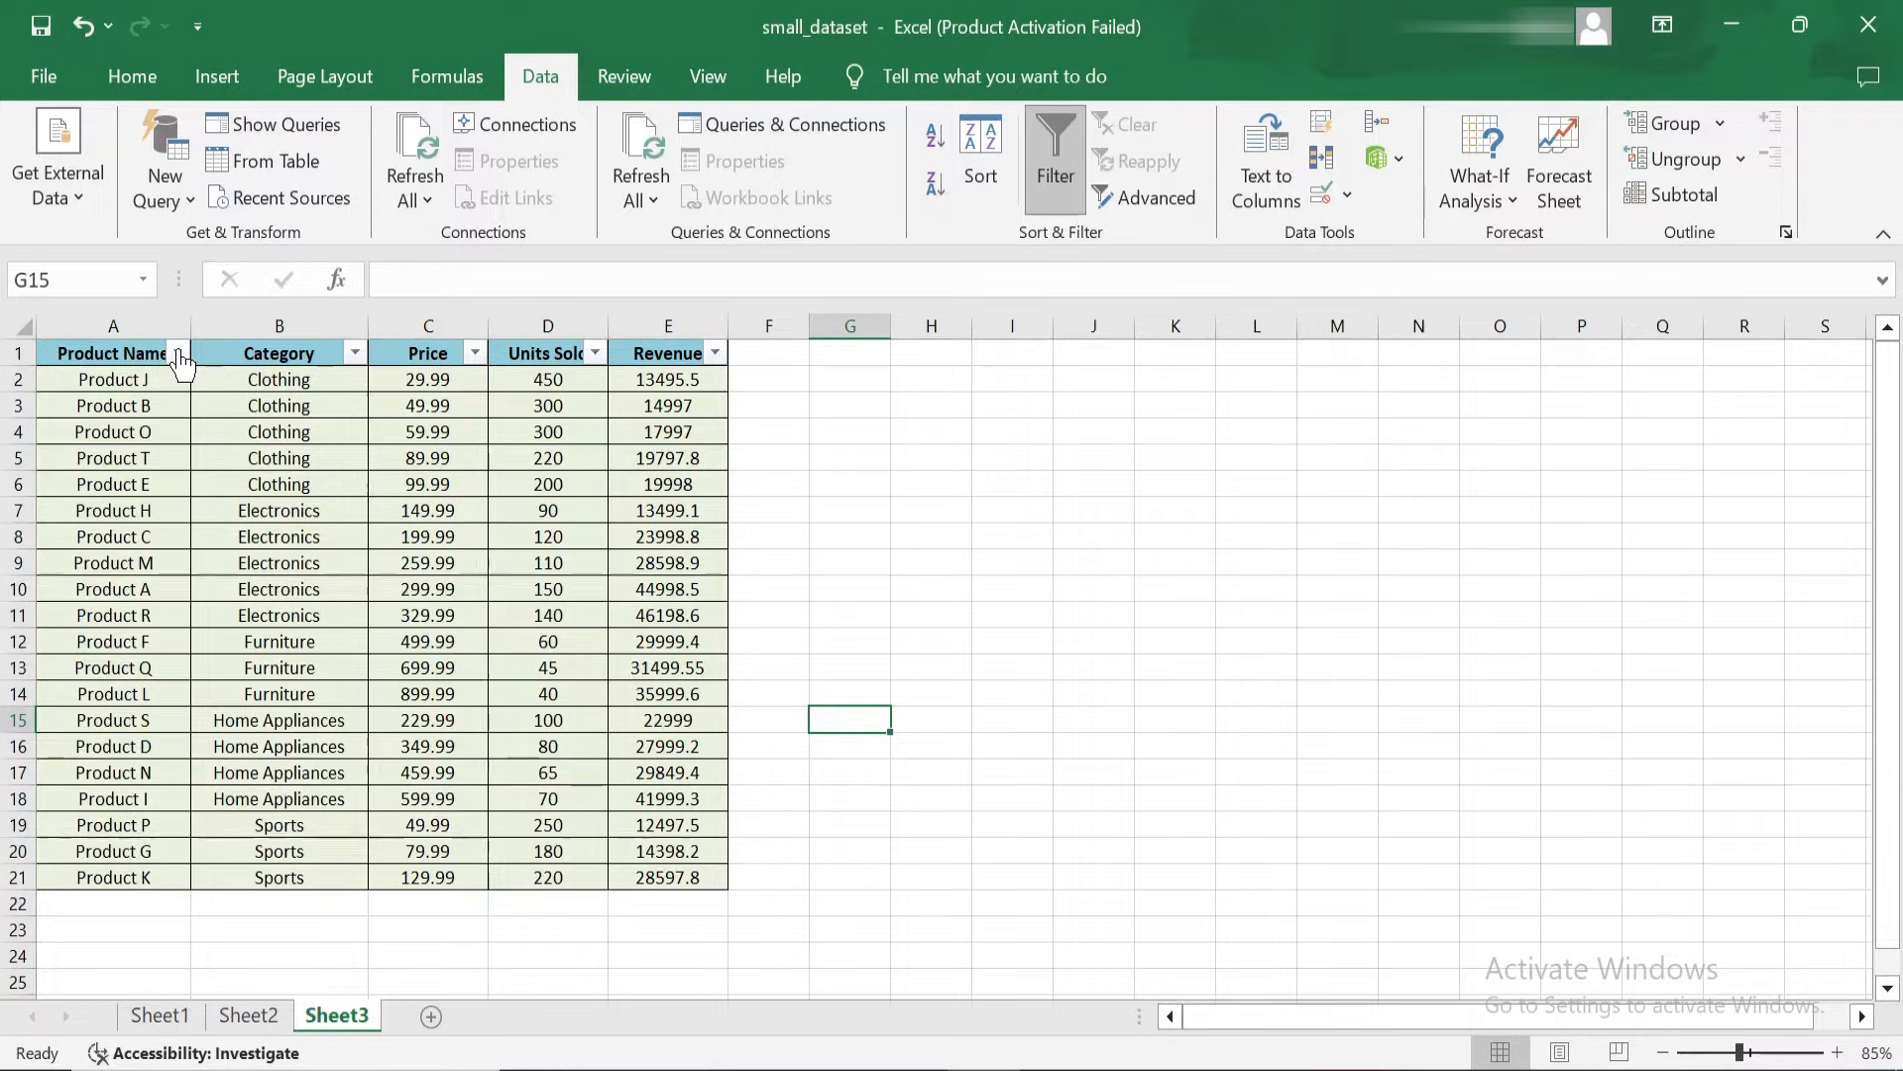
{"action": "mouse_move", "coordinate": [355, 352]}
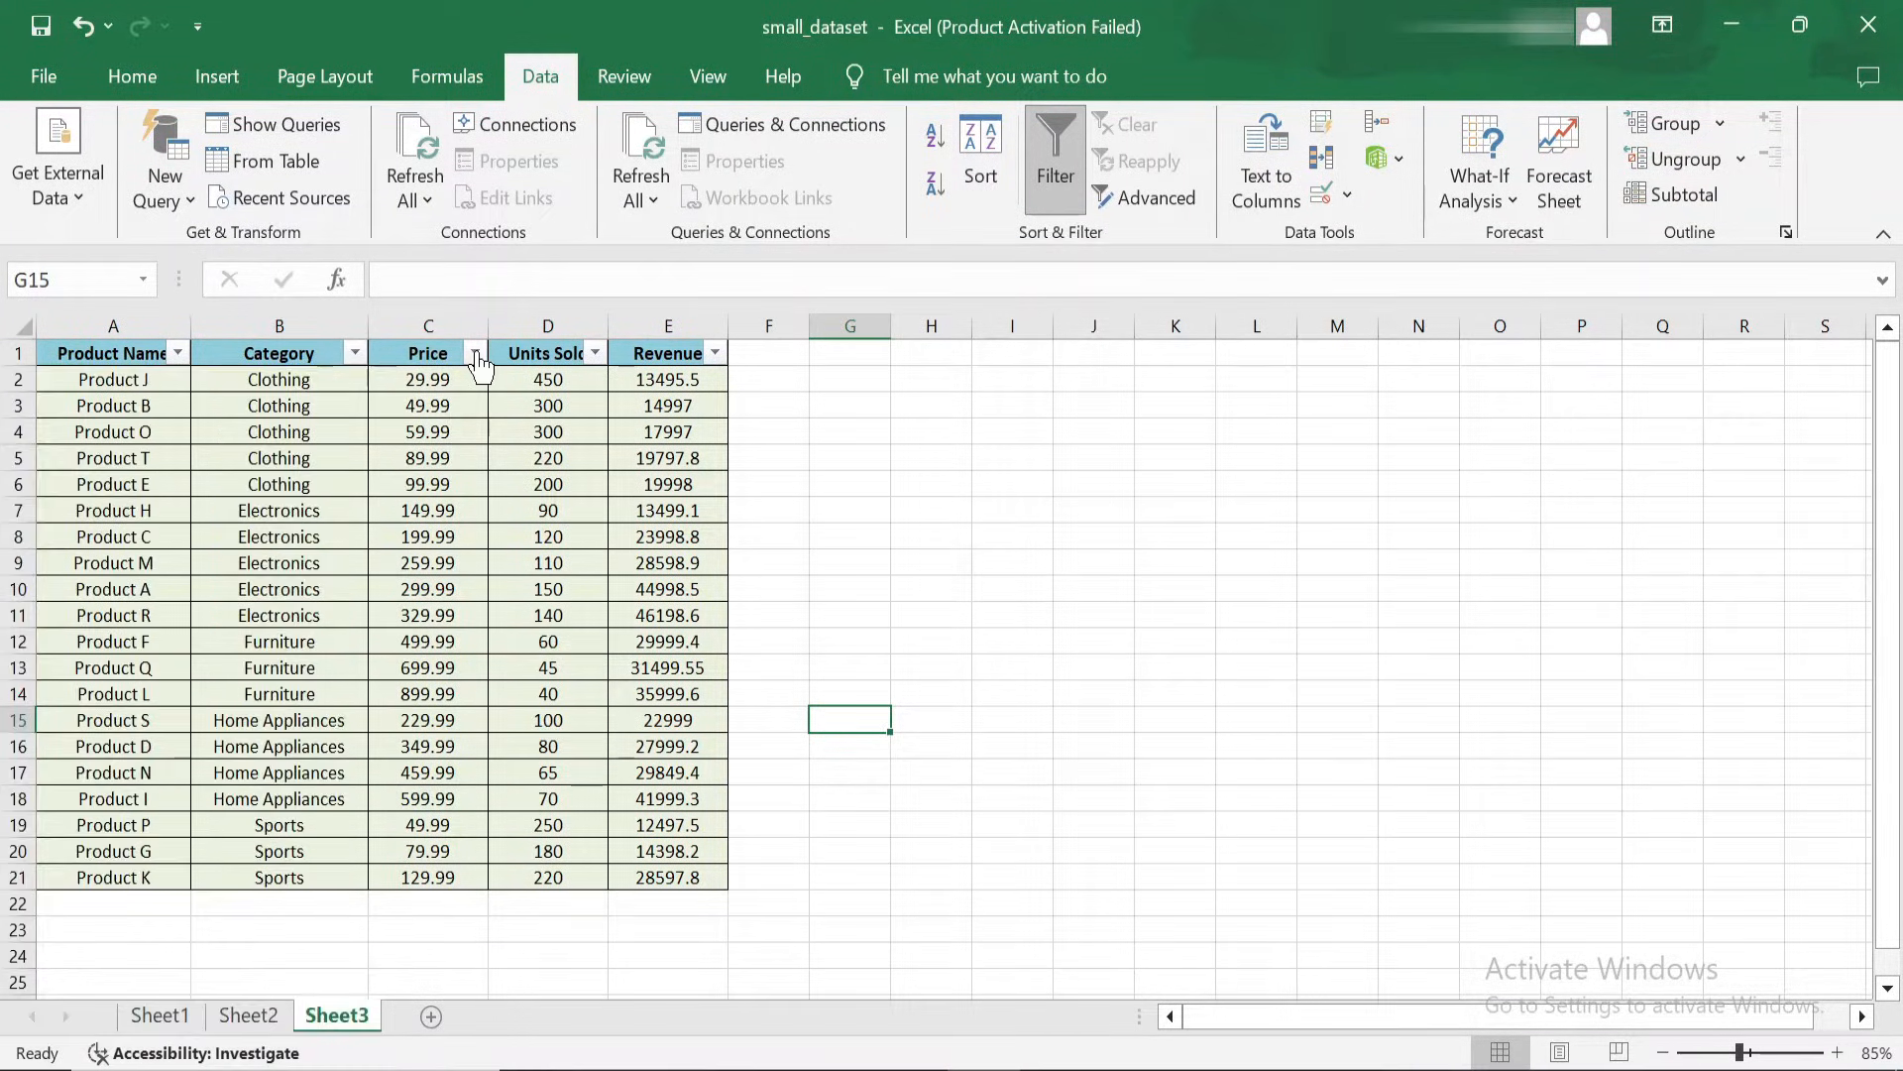
- Filter Category to Electronics only, then remove that filter to show all categories
{"action": "left_click", "coordinate": [594, 353]}
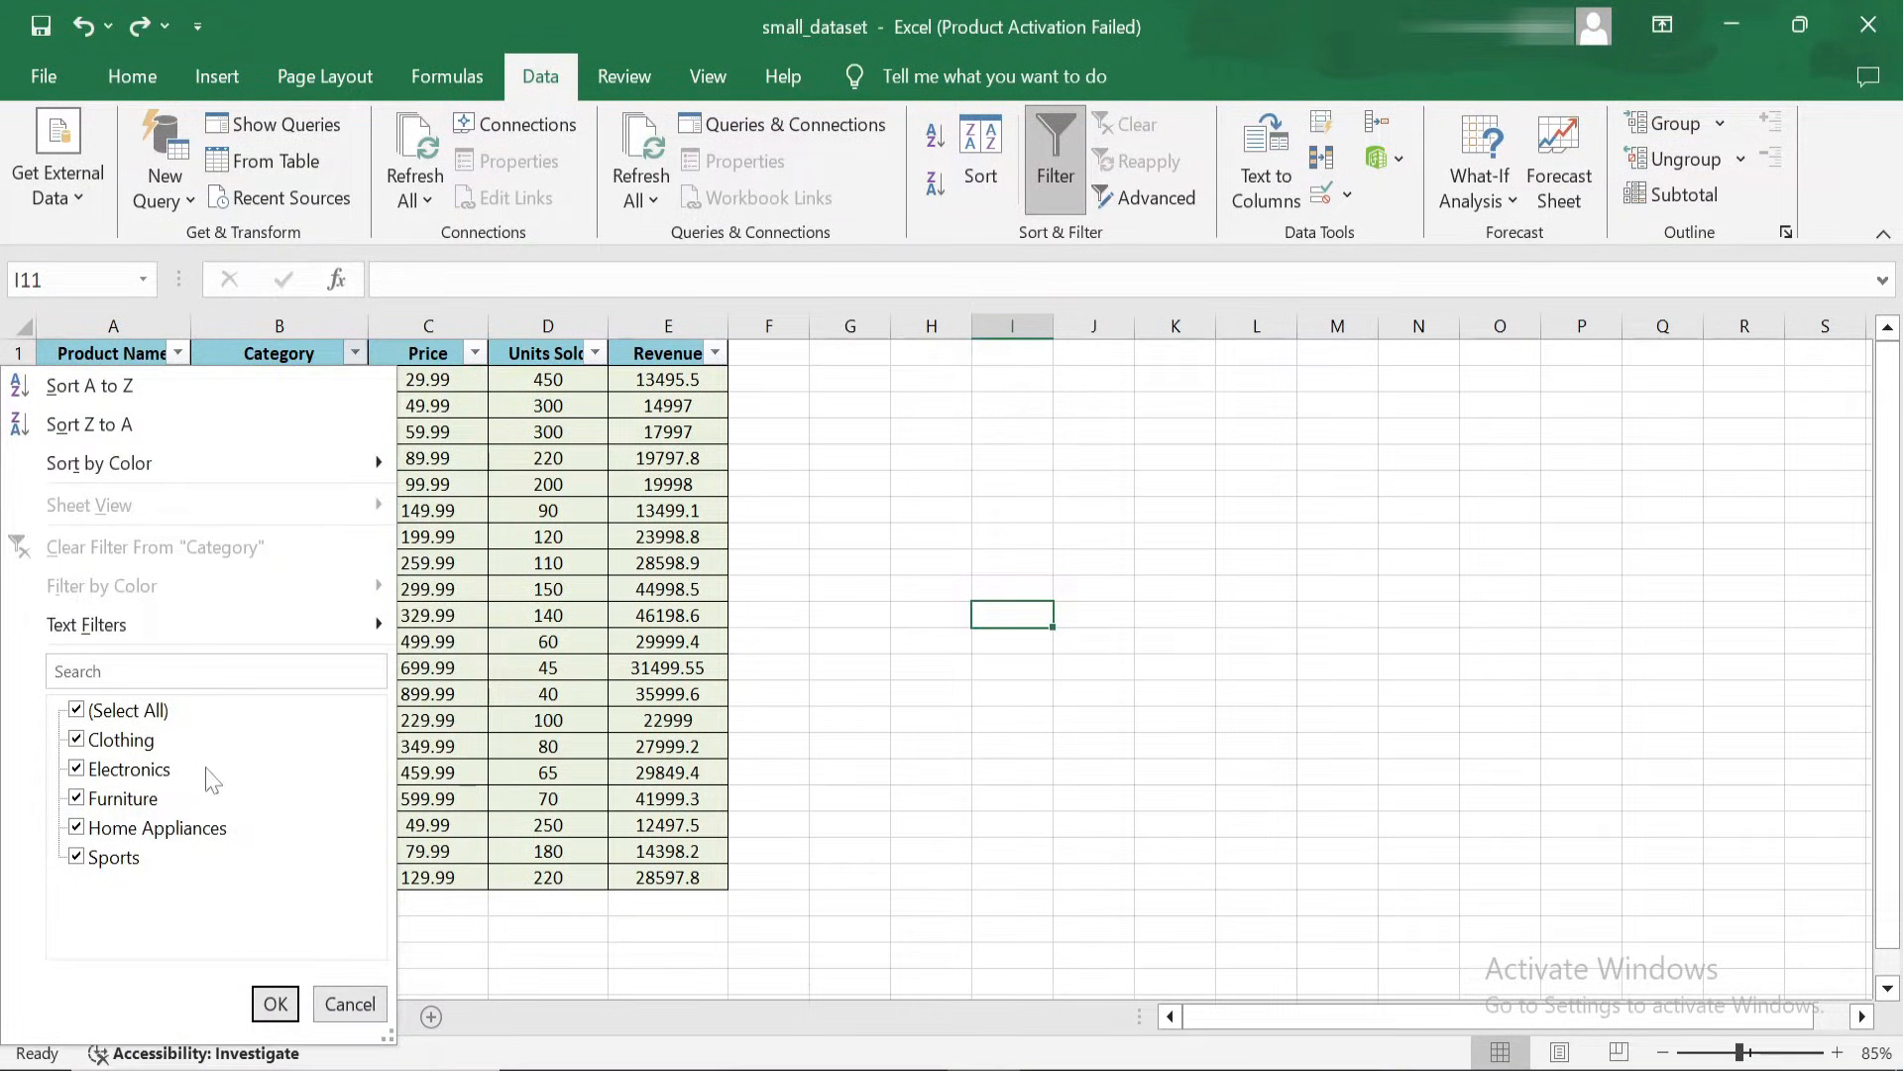
{"action": "left_click", "coordinate": [76, 710]}
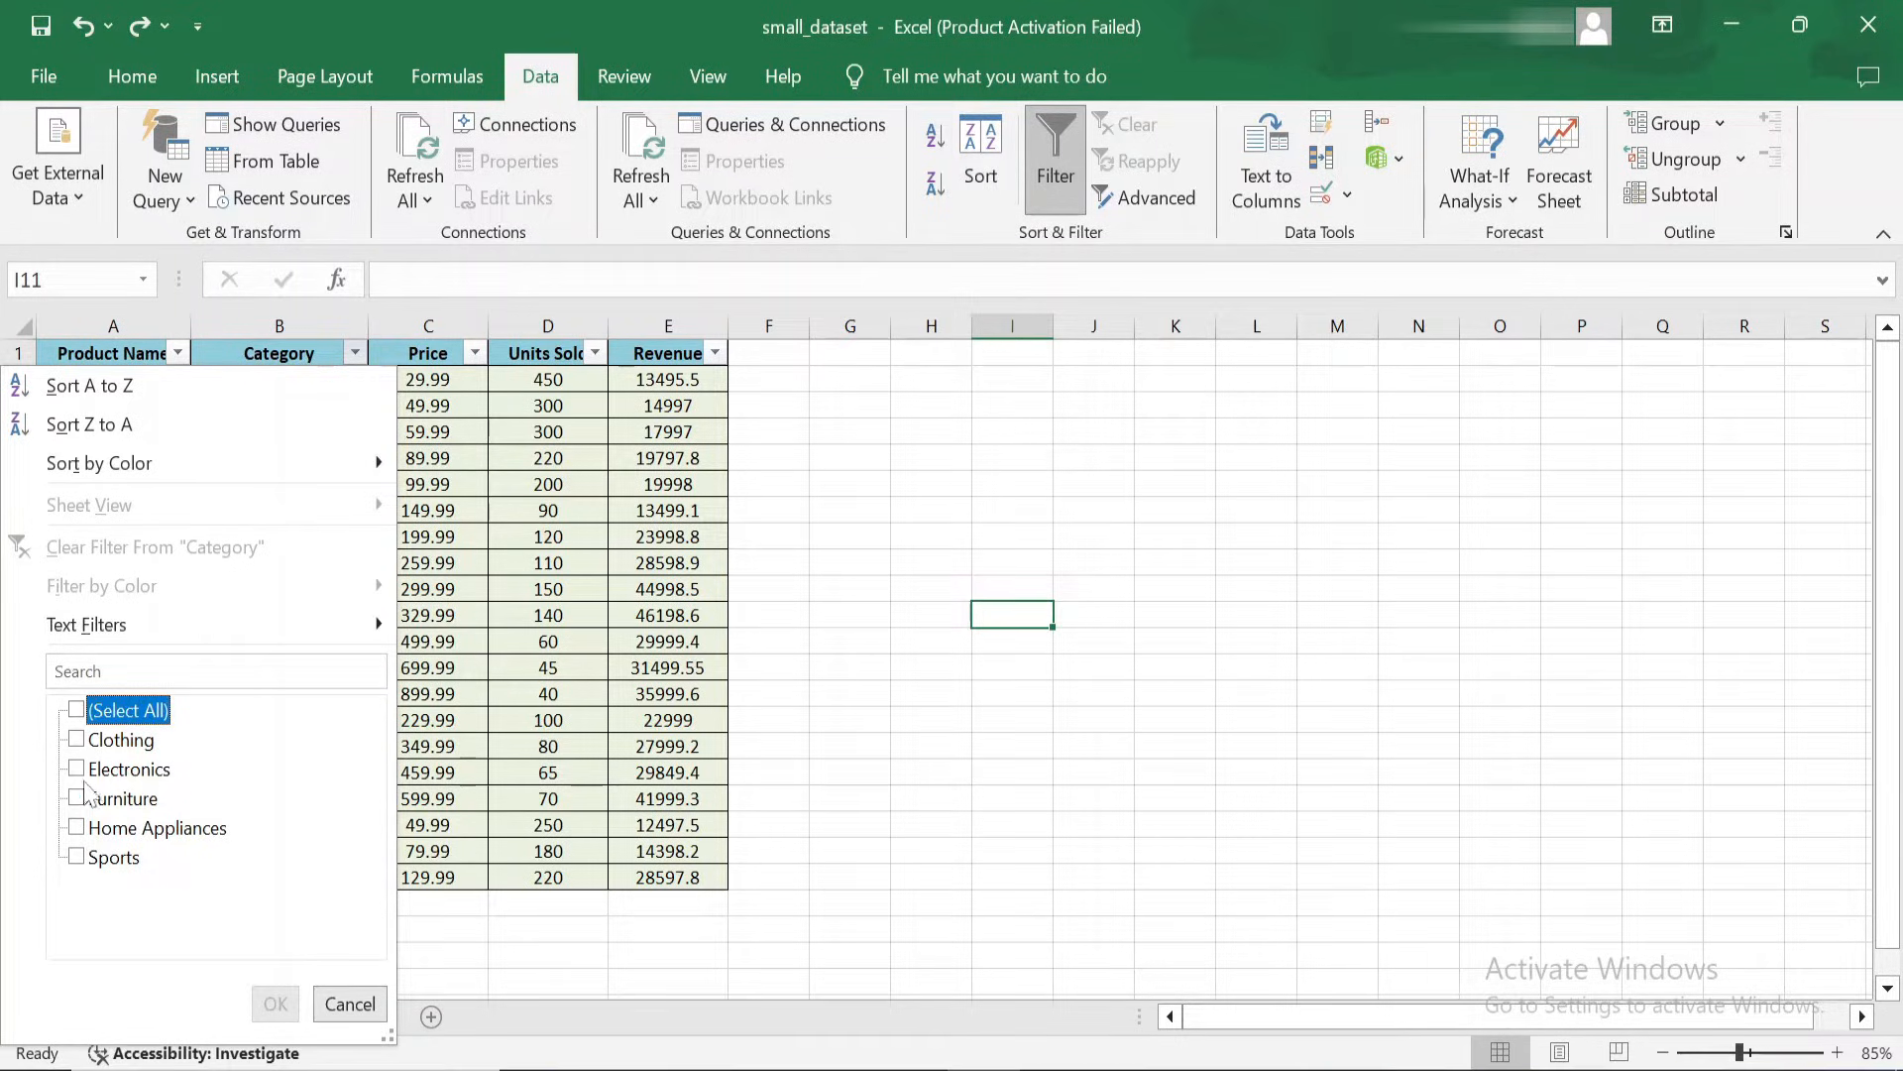
{"action": "left_click", "coordinate": [75, 768]}
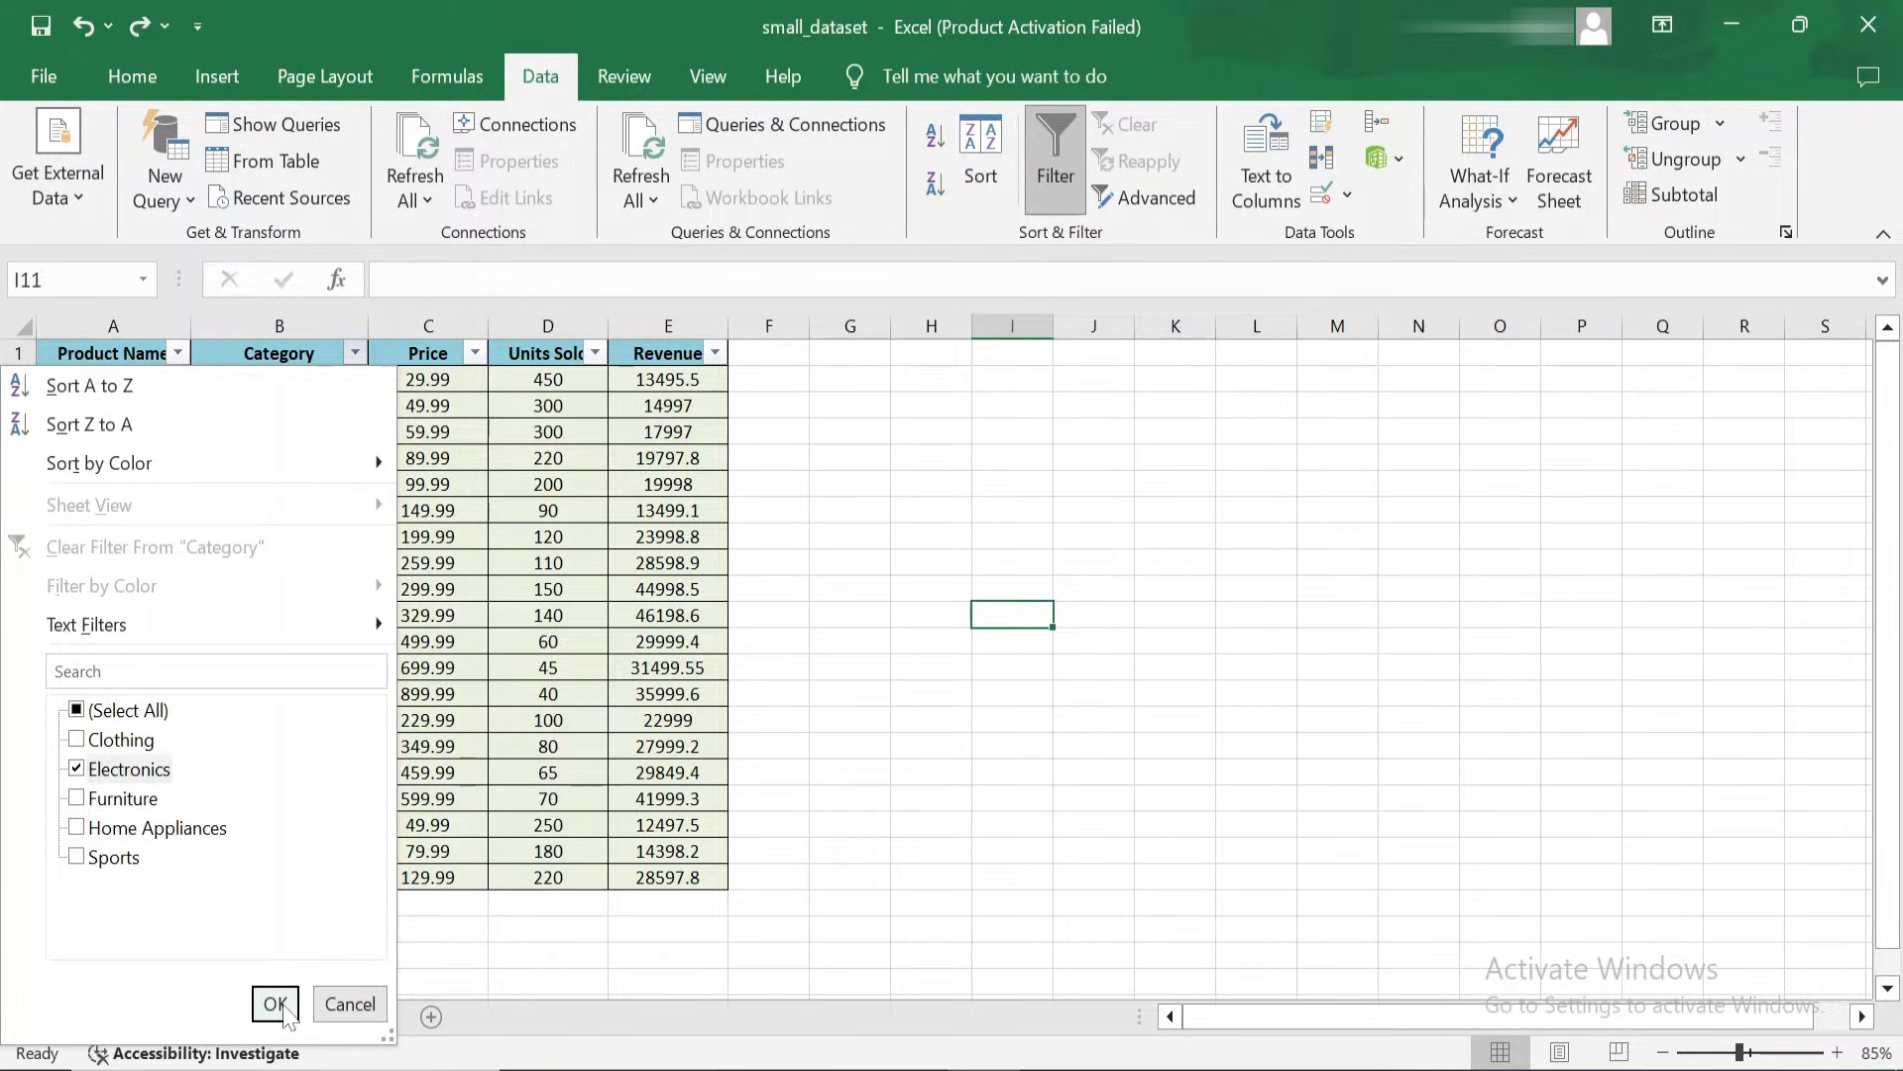
{"action": "left_click", "coordinate": [274, 1004]}
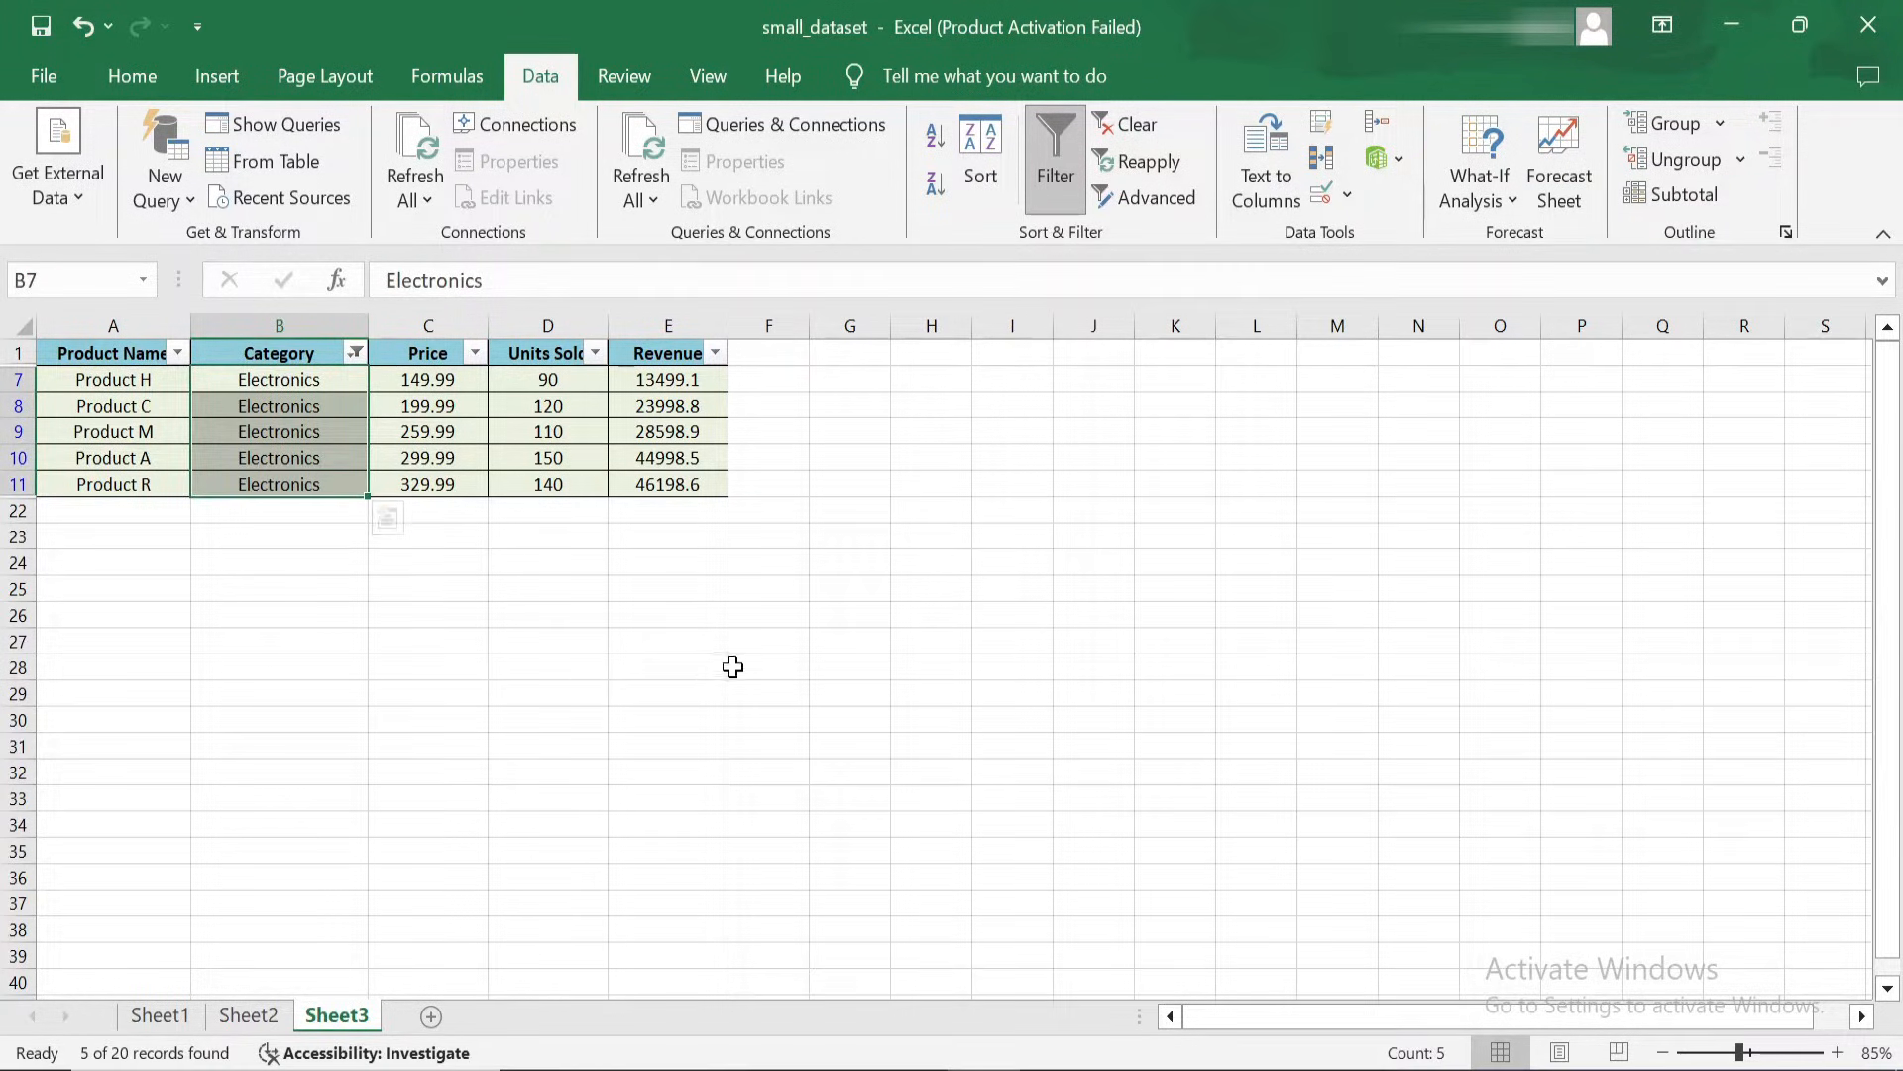
{"action": "left_click", "coordinate": [356, 352]}
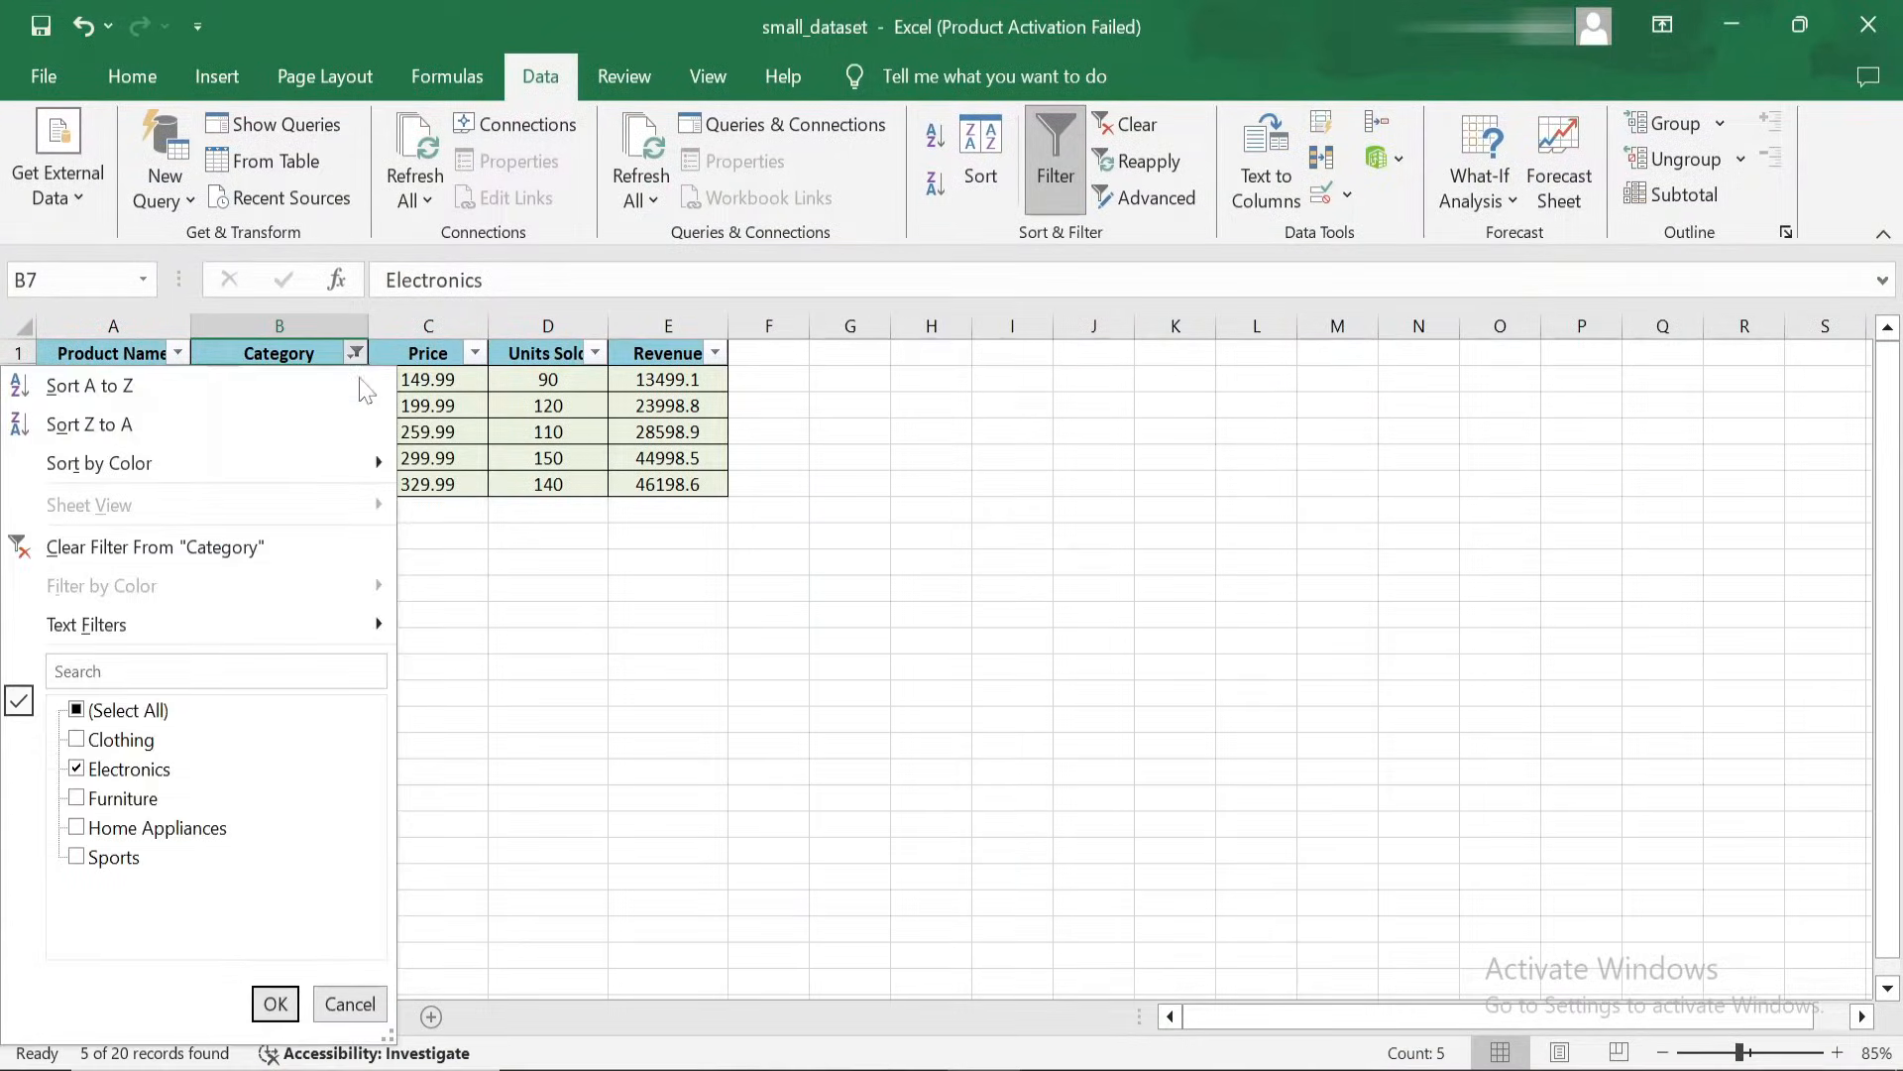
{"action": "left_click", "coordinate": [75, 709]}
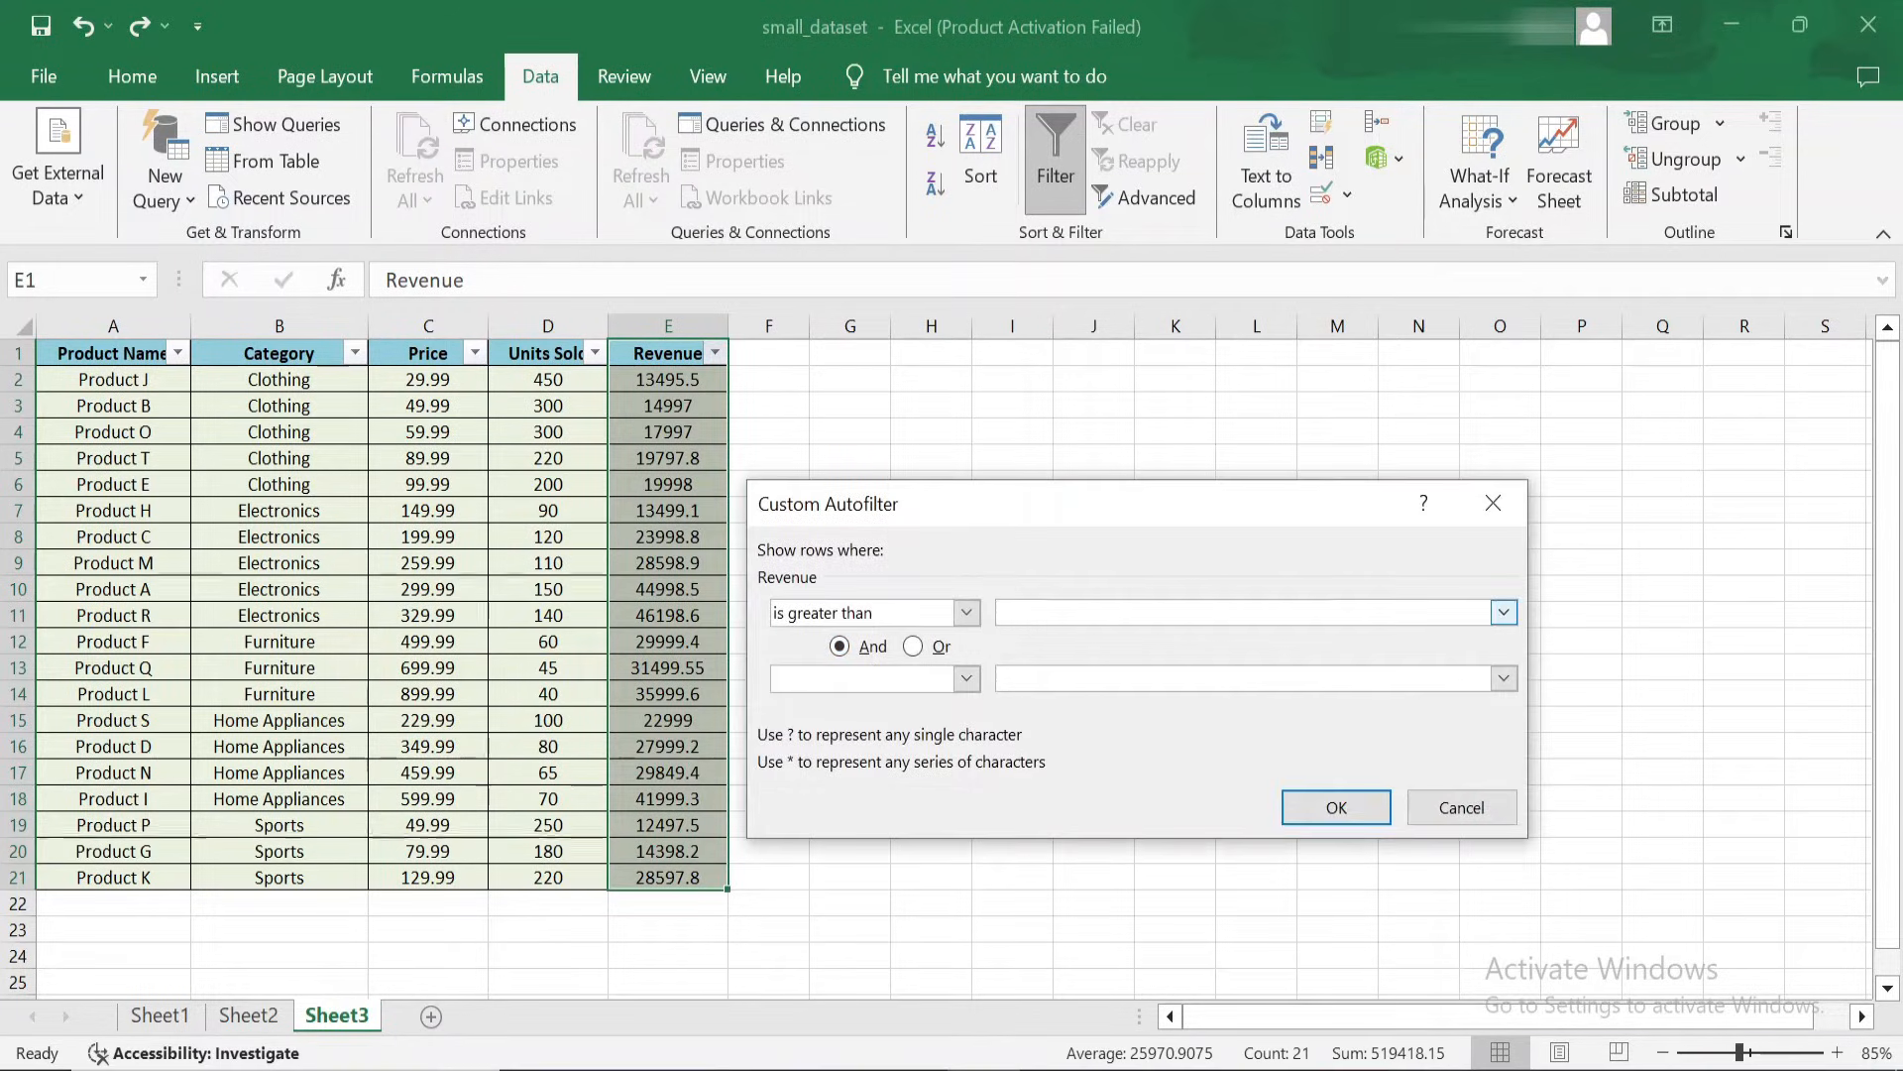
- Filter Revenue to values greater than 20000, leaving 12 products
{"action": "type", "text": "20000"}
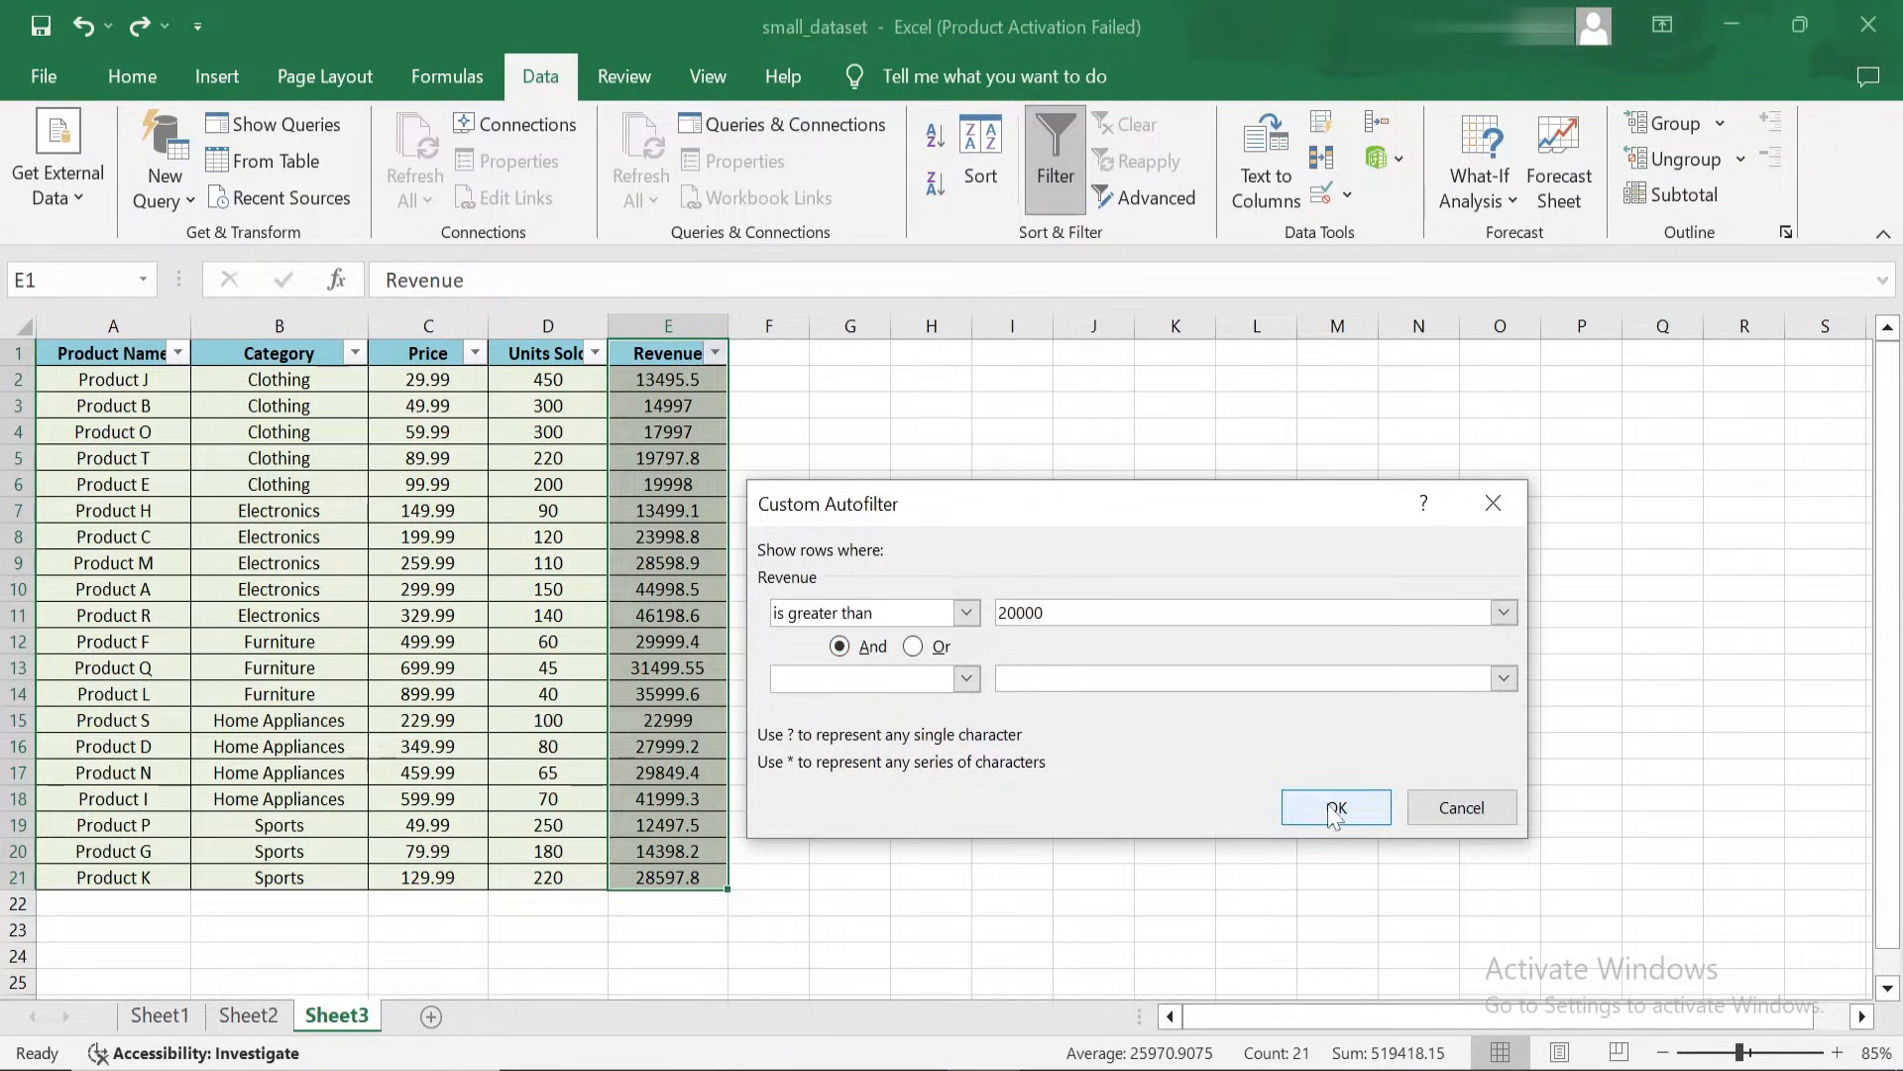
{"action": "left_click", "coordinate": [1334, 807]}
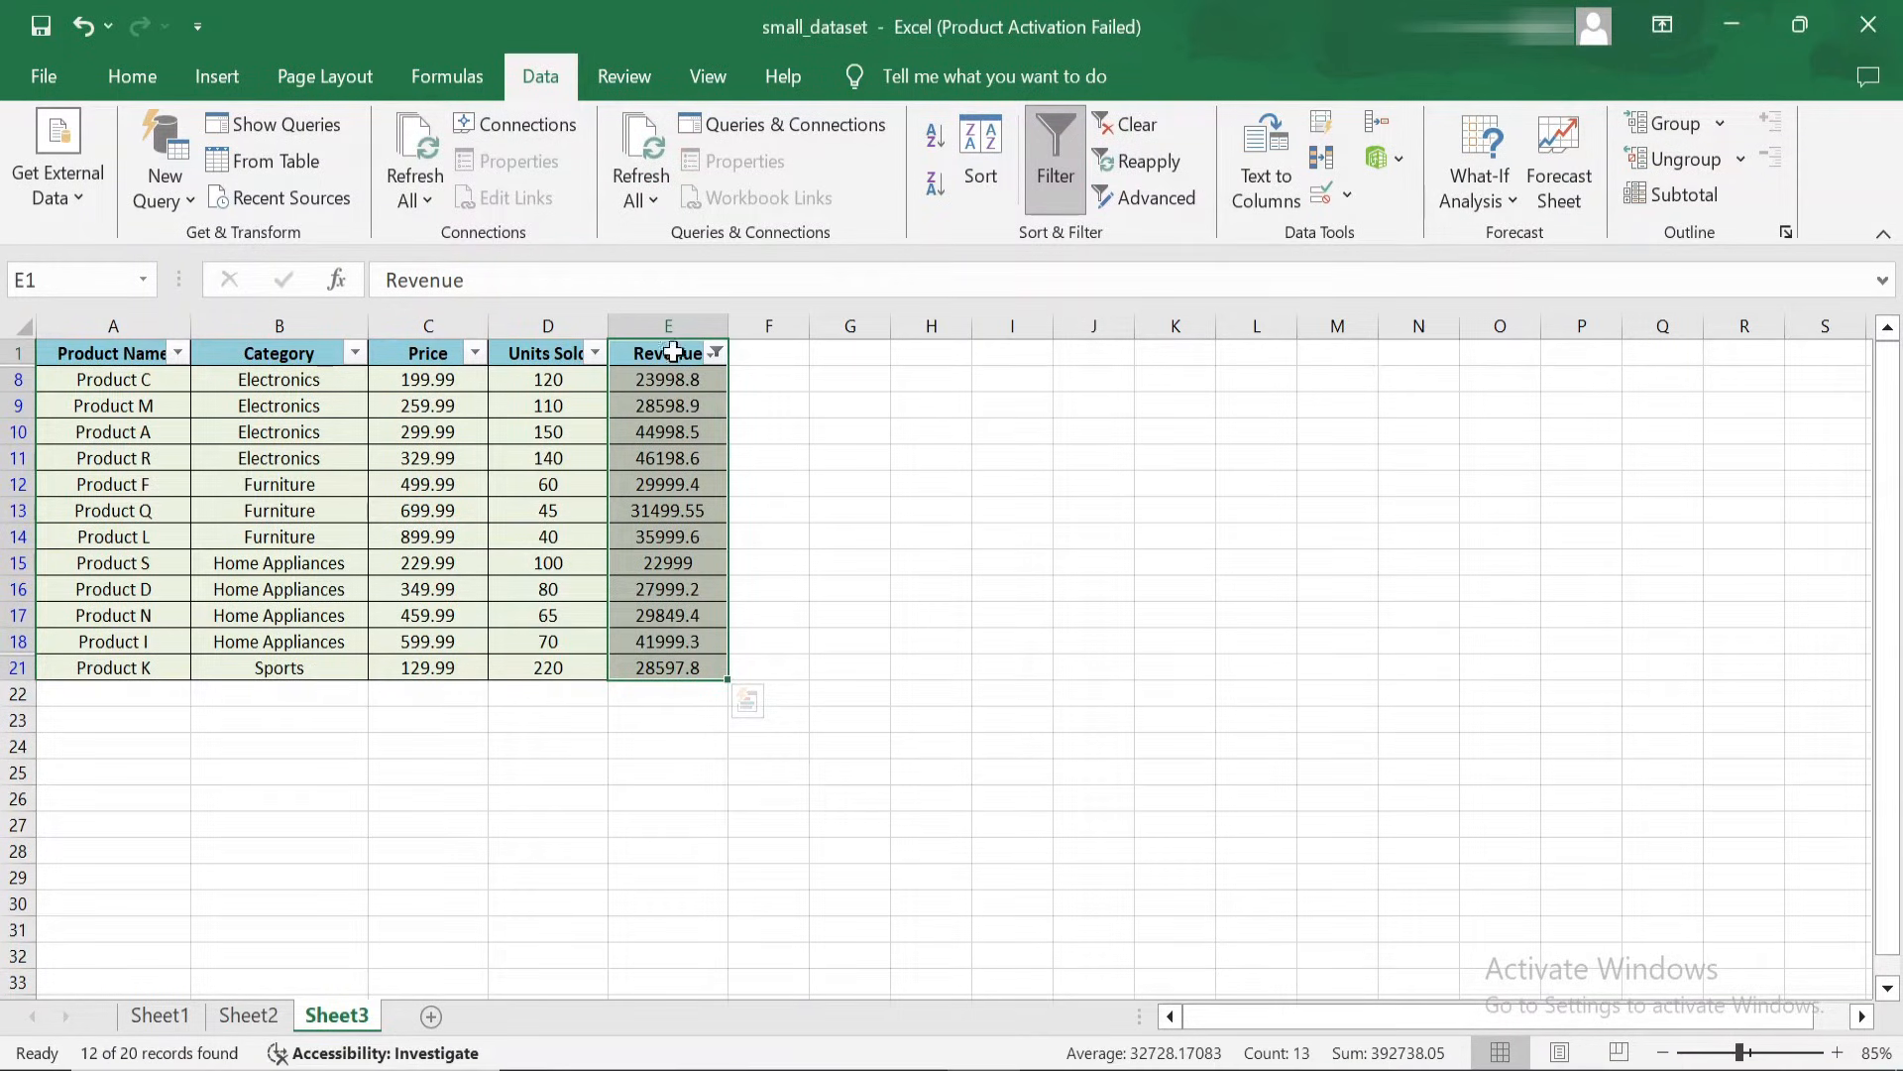
{"action": "mouse_move", "coordinate": [665, 666]}
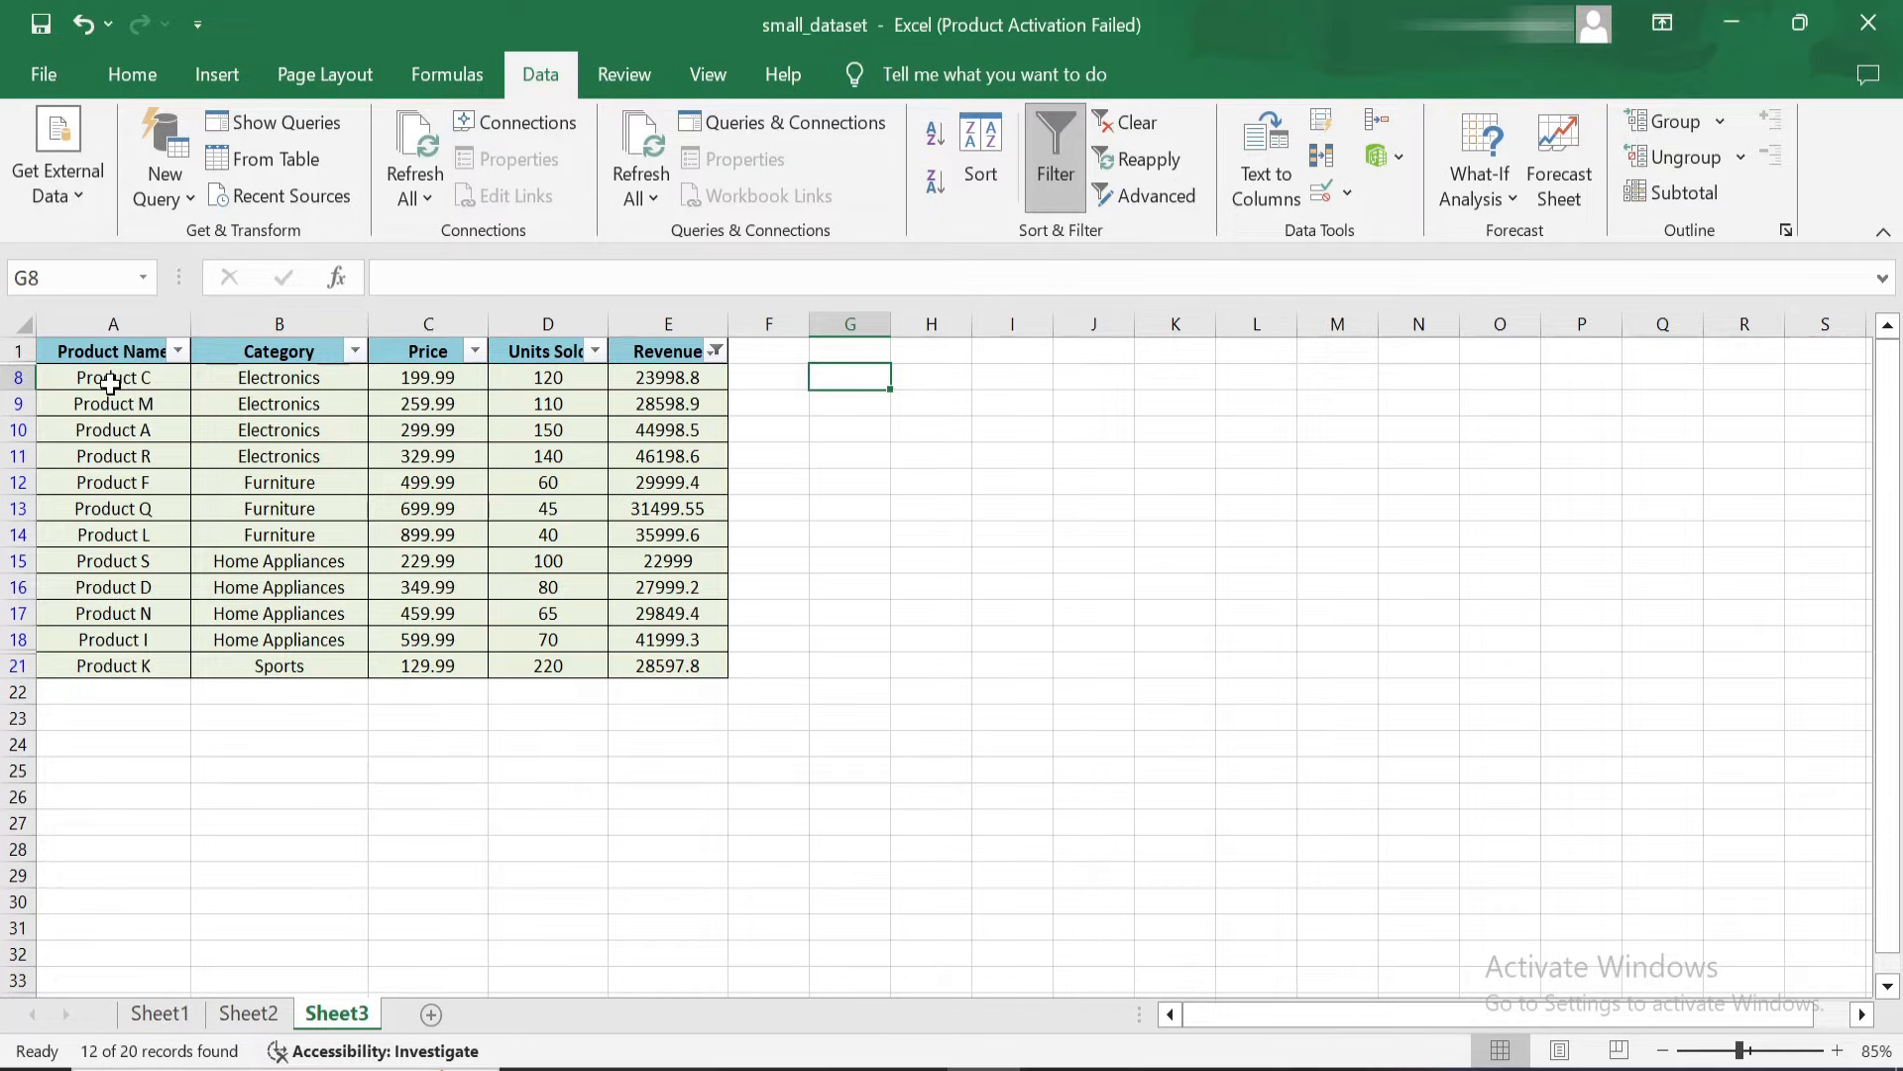
{"action": "left_click_drag", "start_coordinate": [113, 377], "coordinate": [548, 665]}
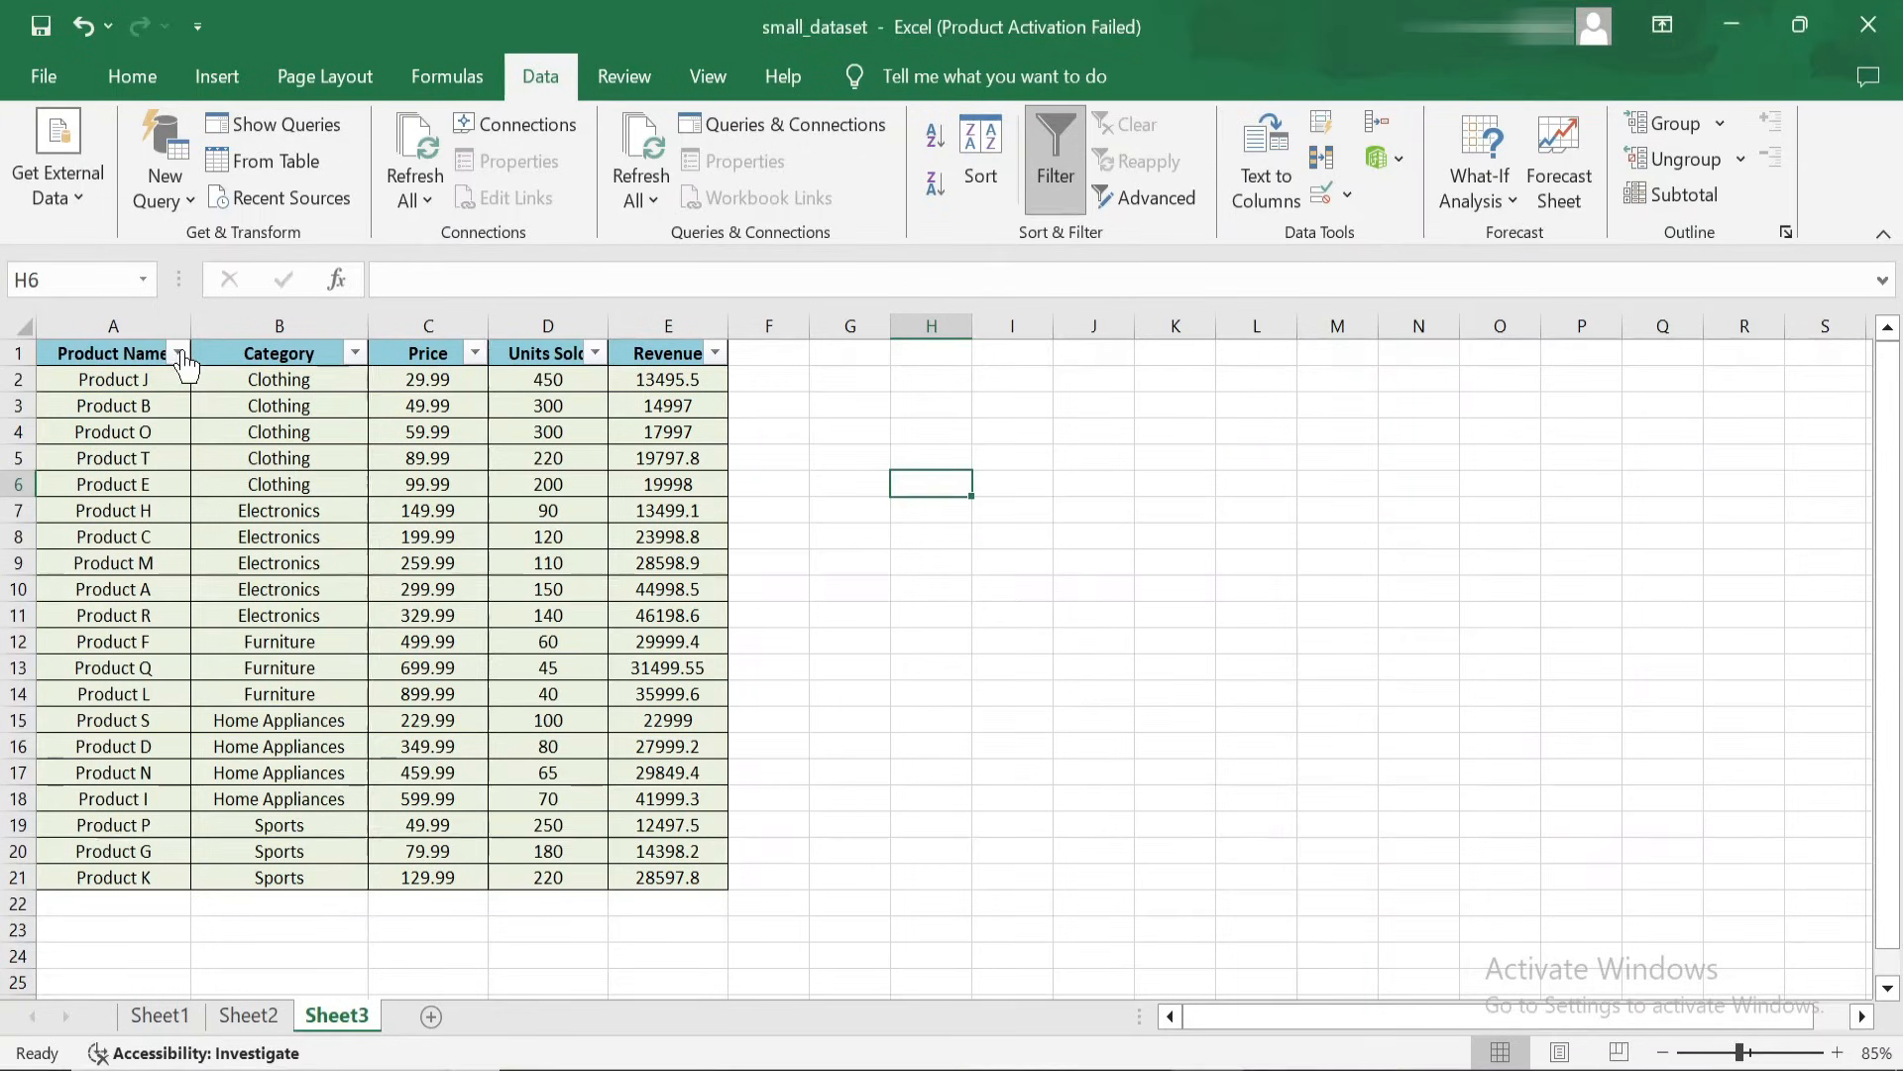
- Filter Product Name to entries containing 'Product A' and select the remaining record
{"action": "left_click", "coordinate": [180, 352]}
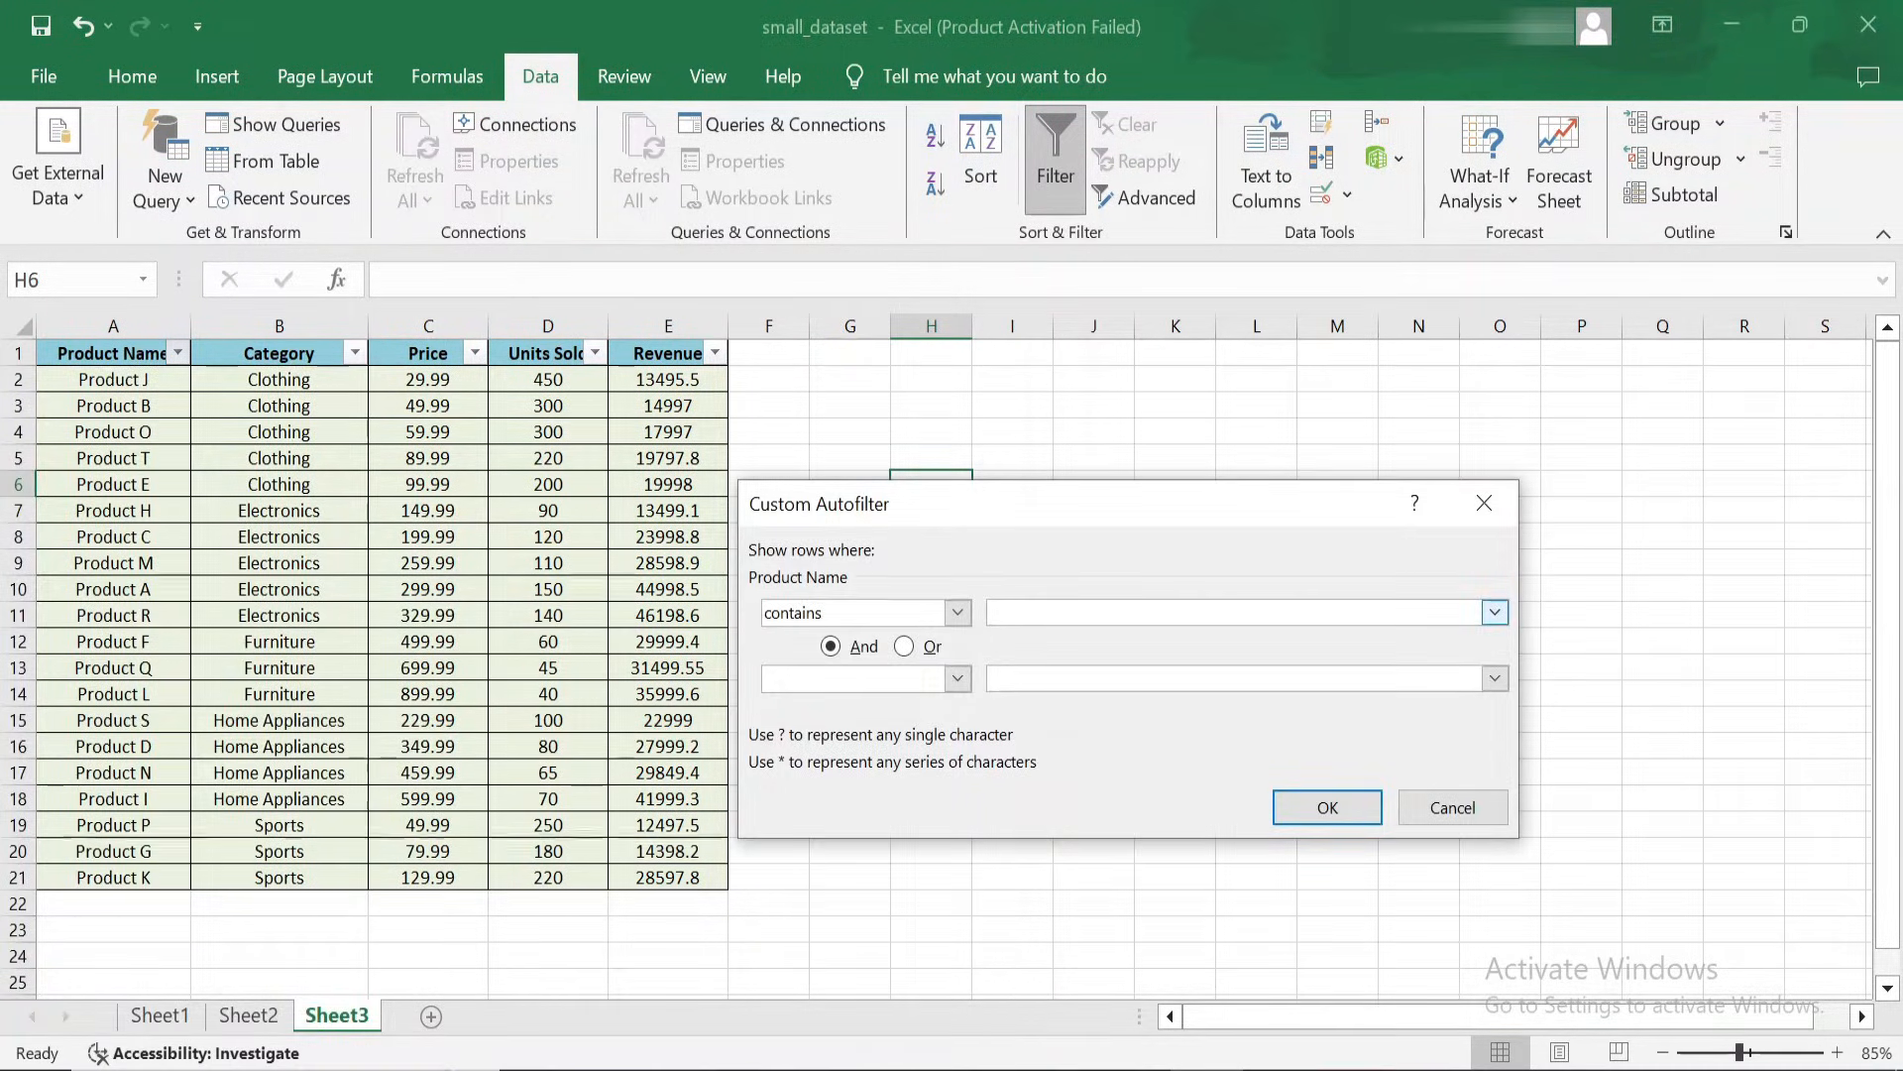
{"action": "type", "text": "Product A"}
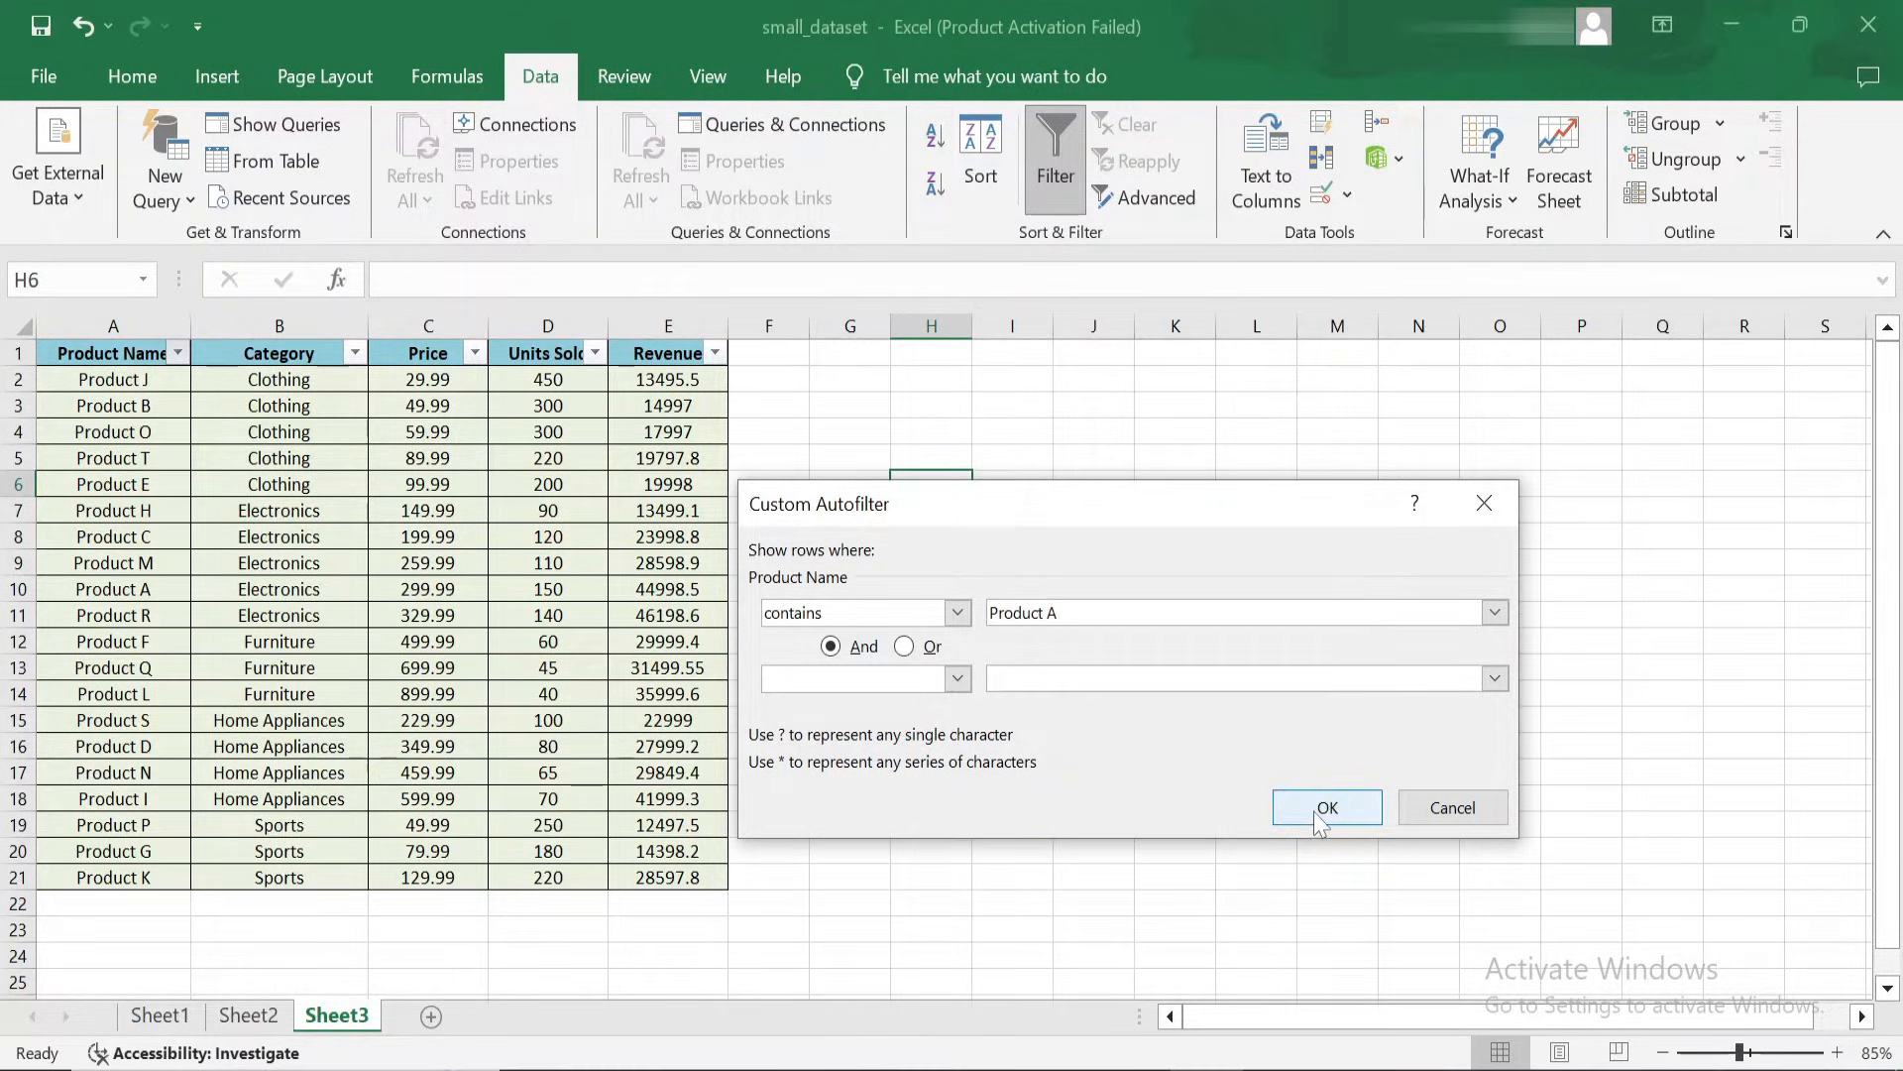
{"action": "left_click", "coordinate": [1326, 807]}
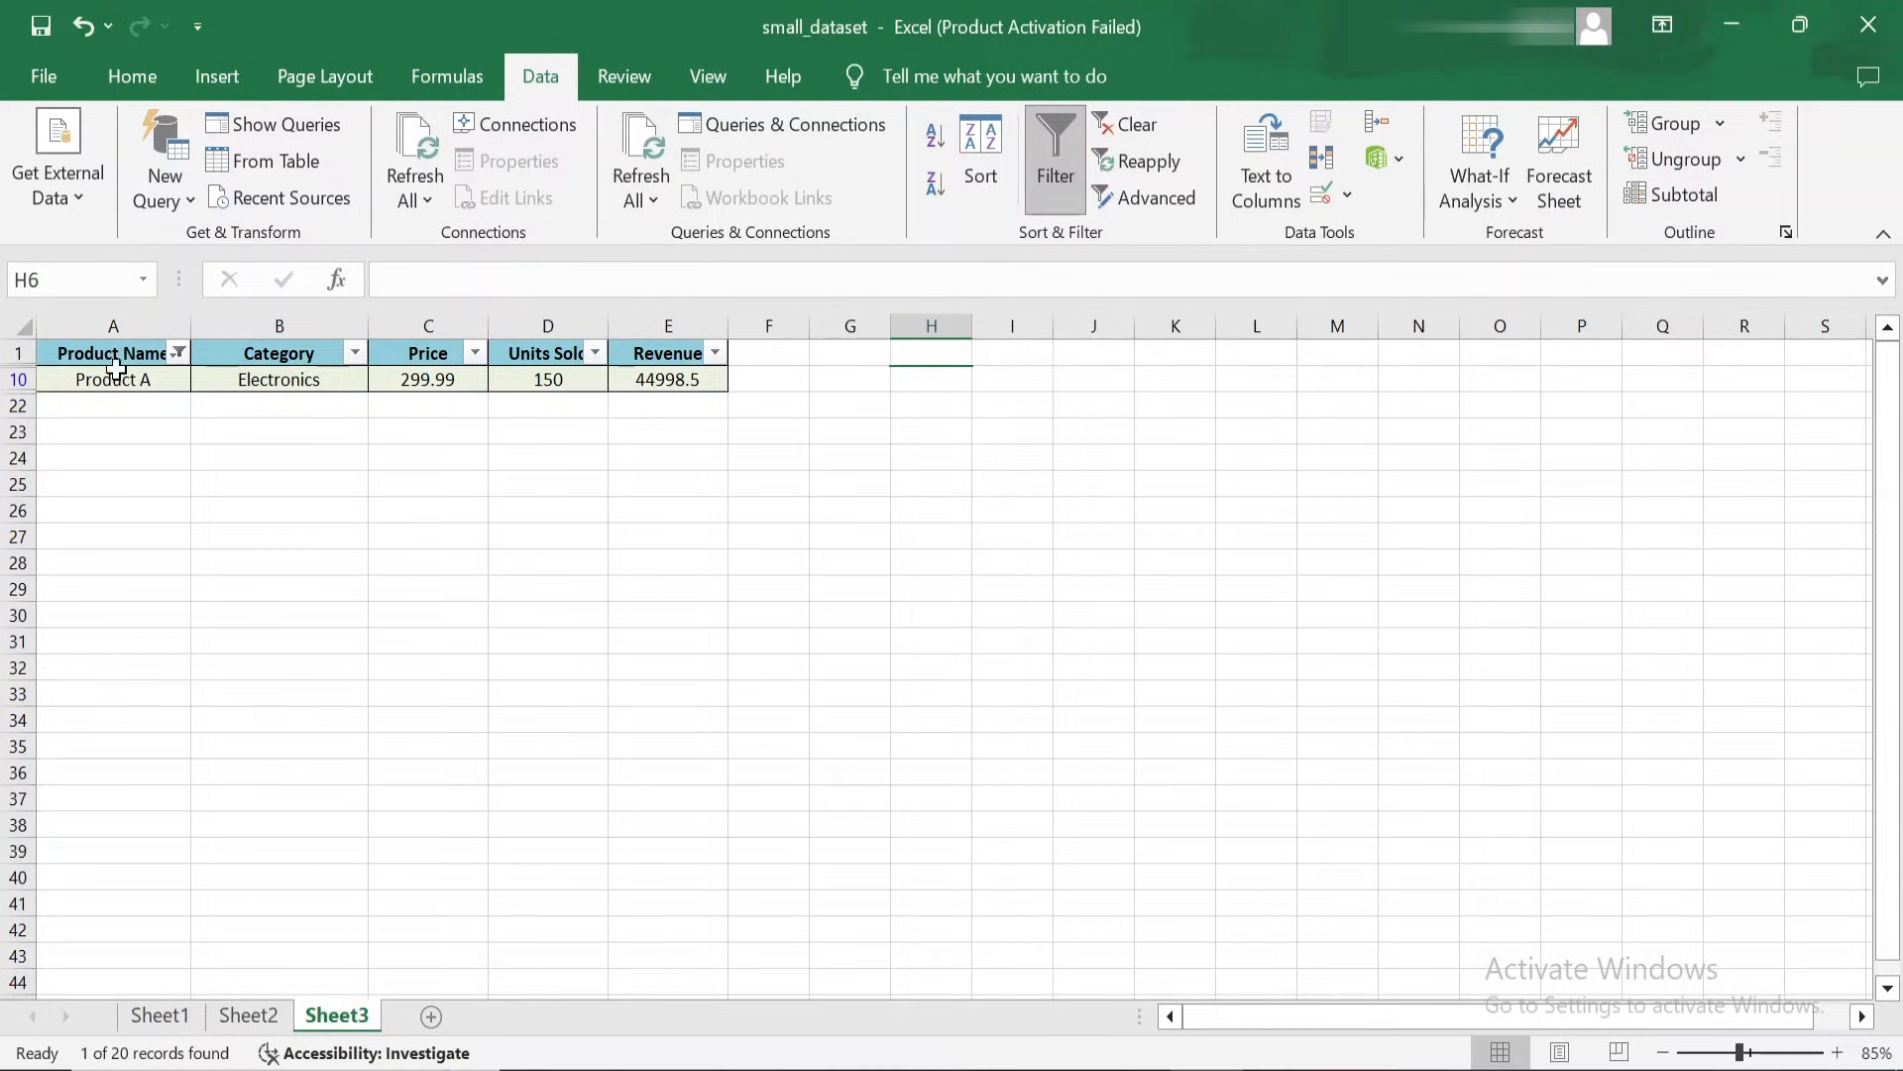
{"action": "left_click", "coordinate": [280, 535]}
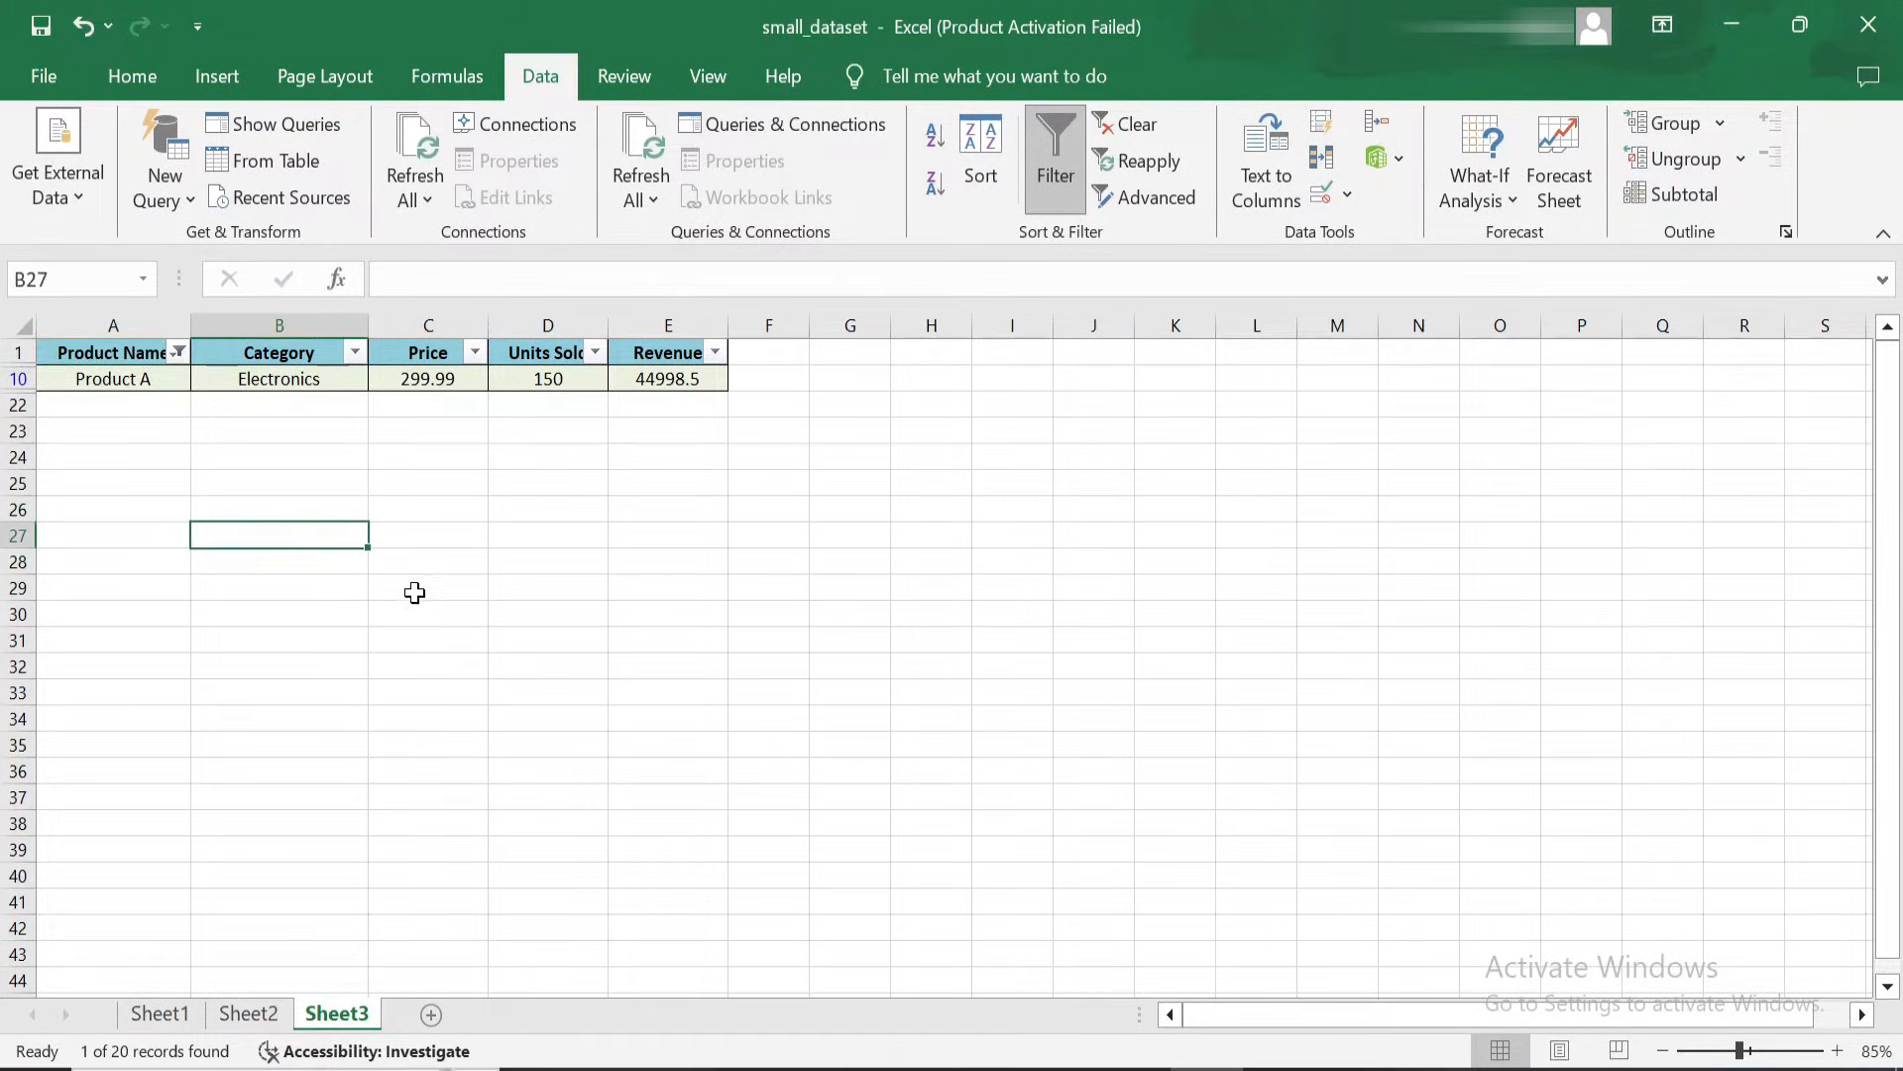
{"action": "left_click", "coordinate": [113, 379]}
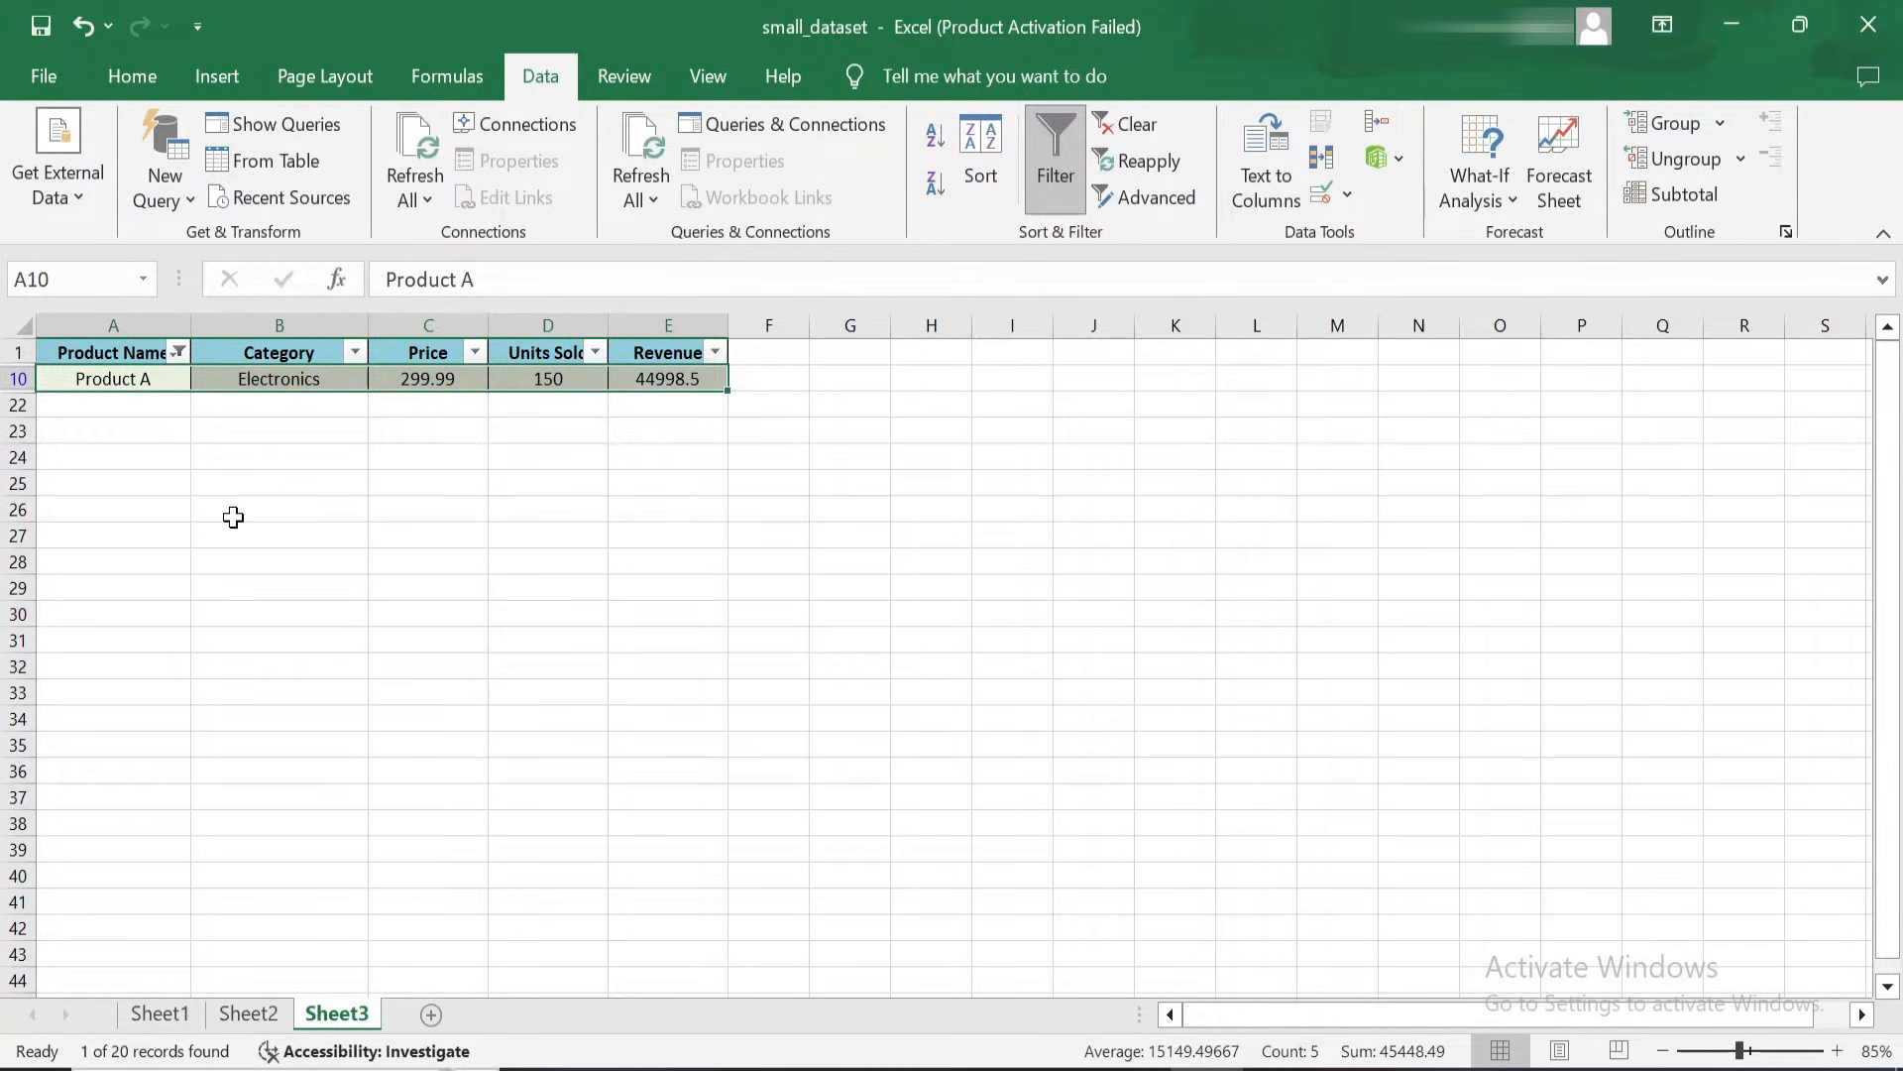
- Clear all filters and re-sort the full table by product name, Product T first
{"action": "left_click", "coordinate": [131, 75]}
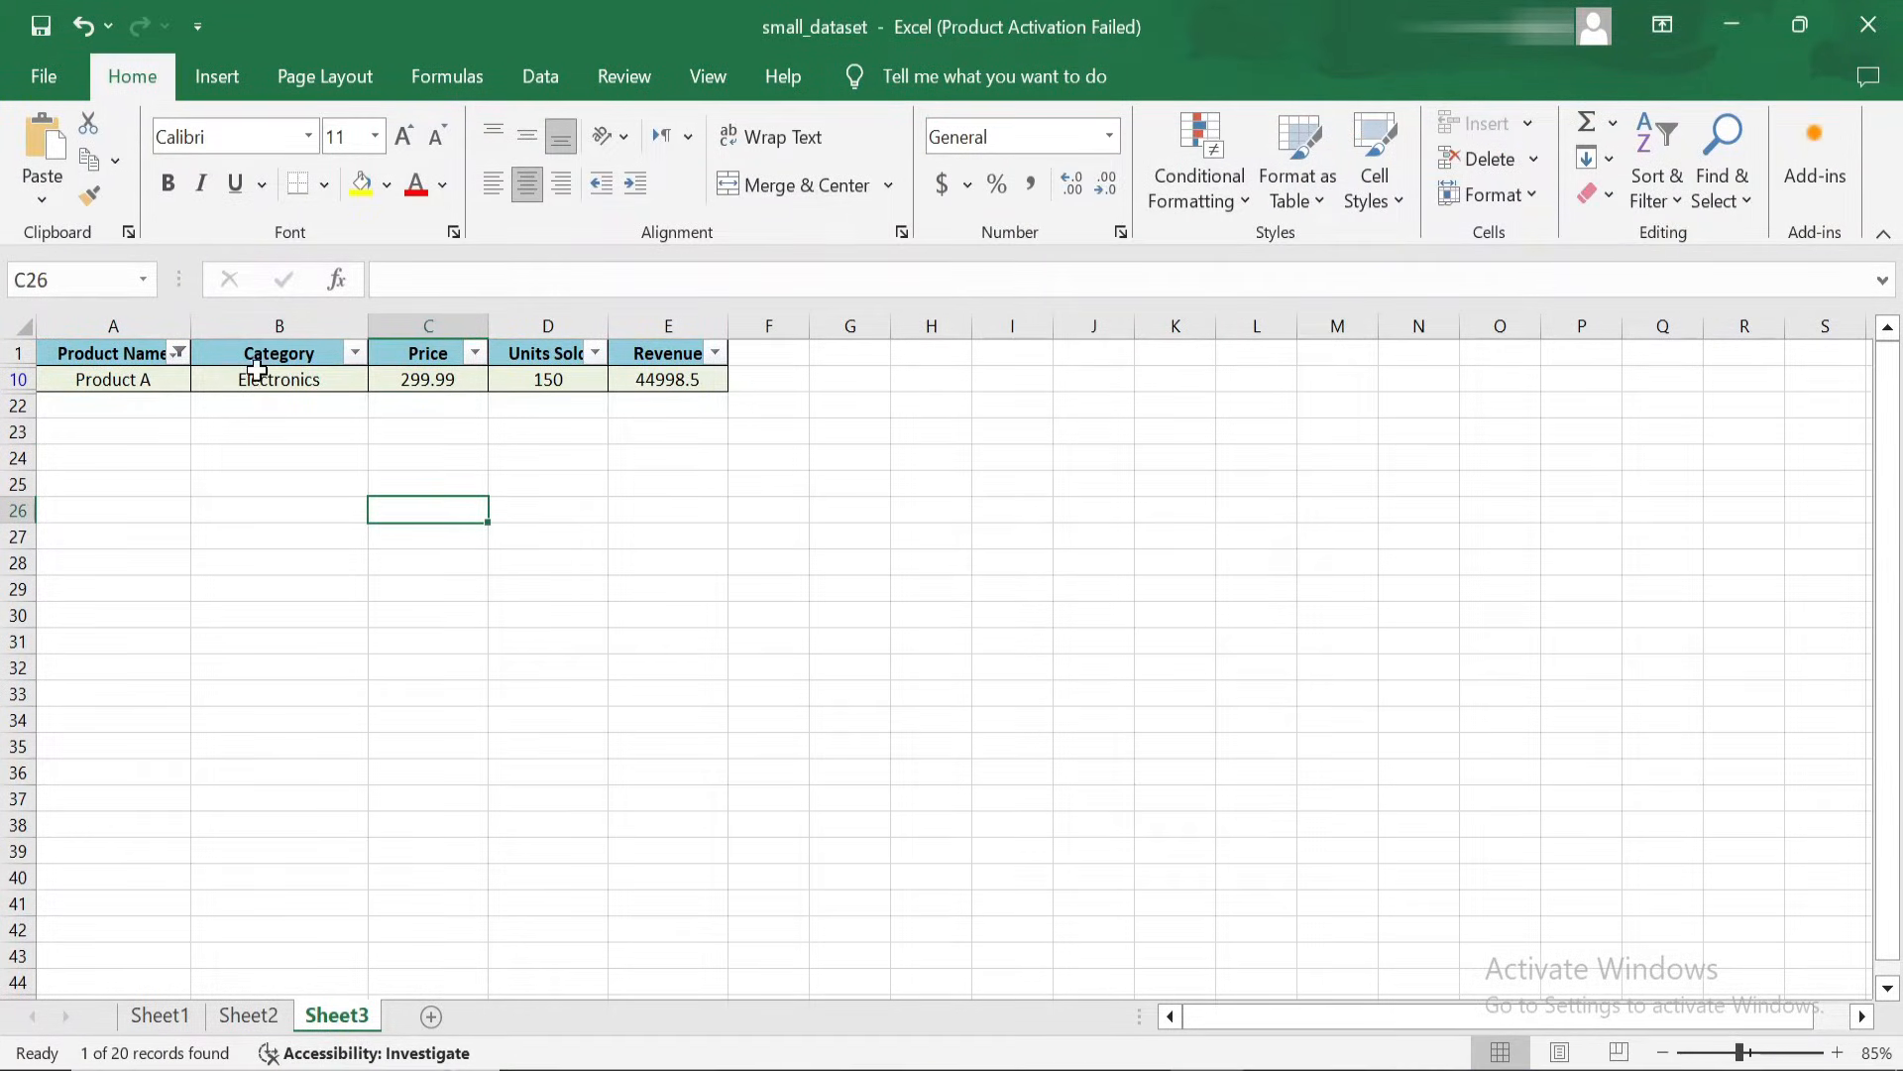
{"action": "left_click", "coordinate": [539, 76]}
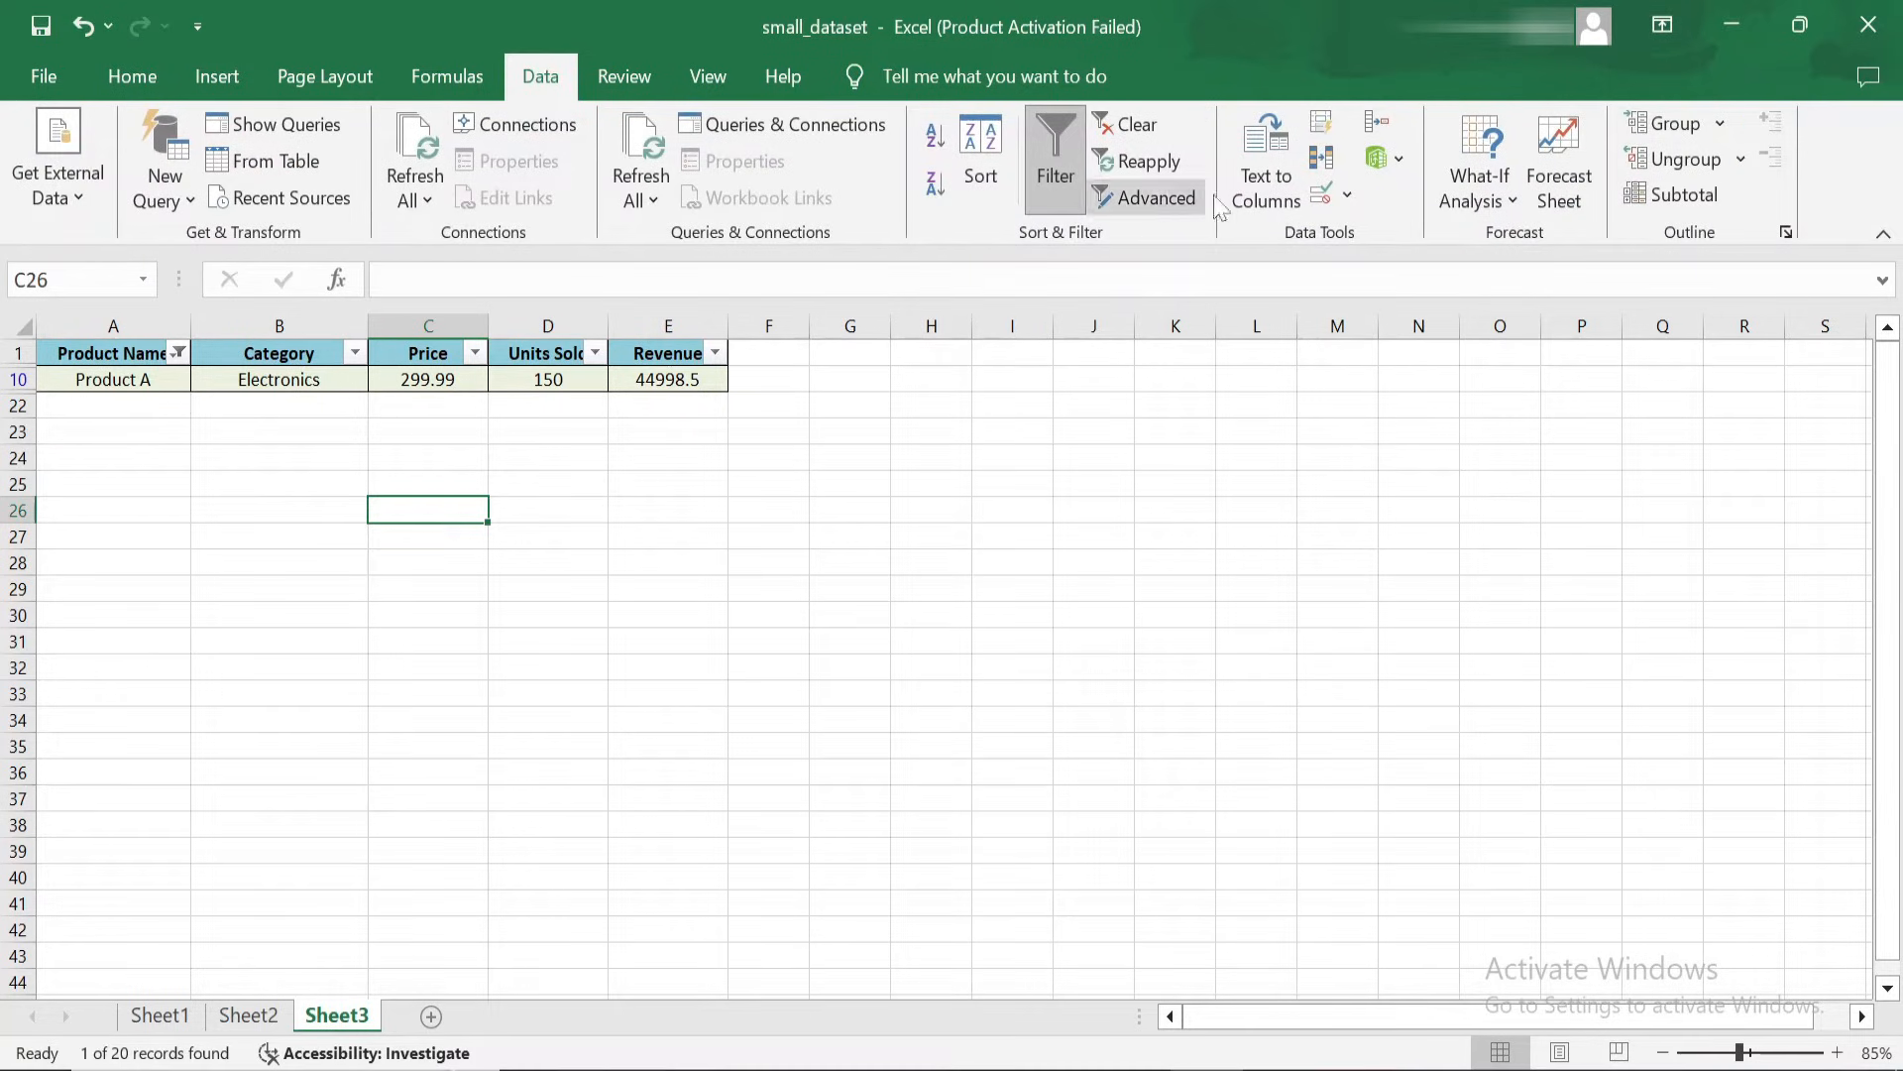
{"action": "left_click", "coordinate": [1136, 124]}
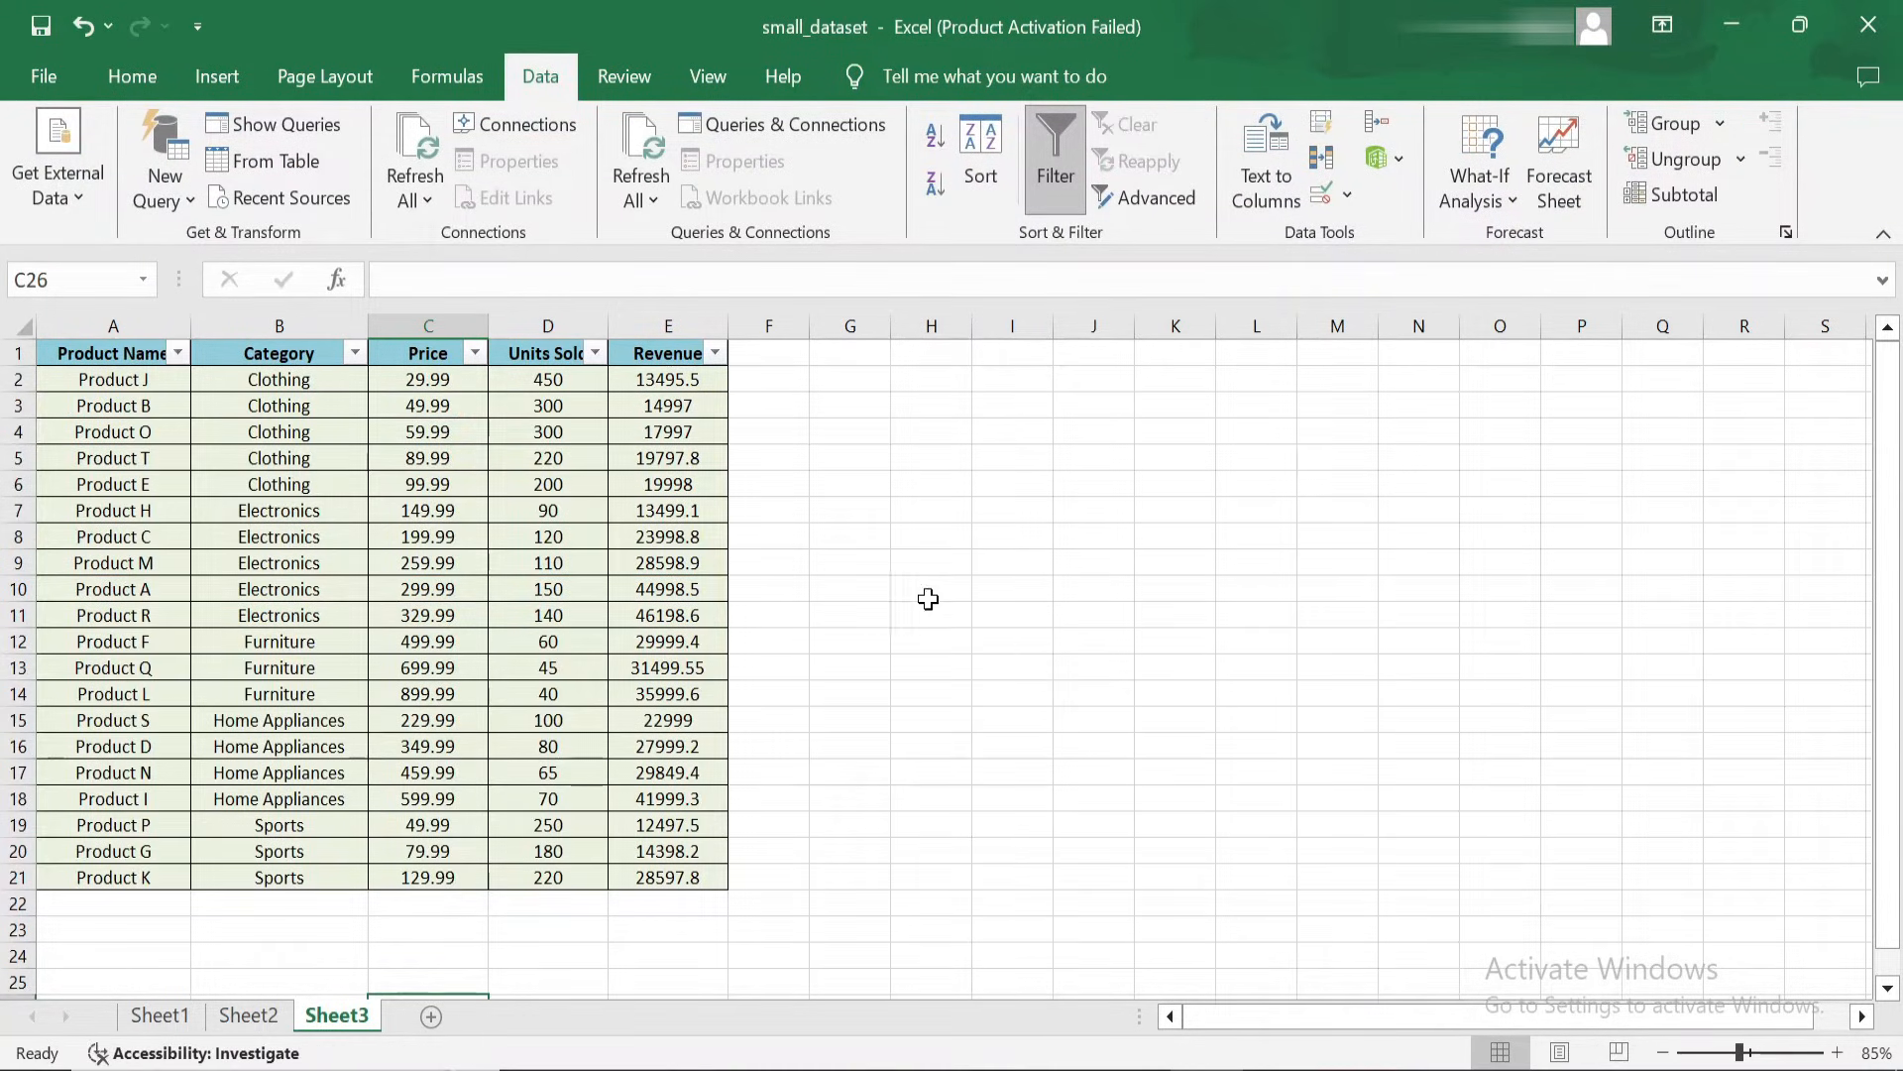
{"action": "mouse_move", "coordinate": [897, 703]}
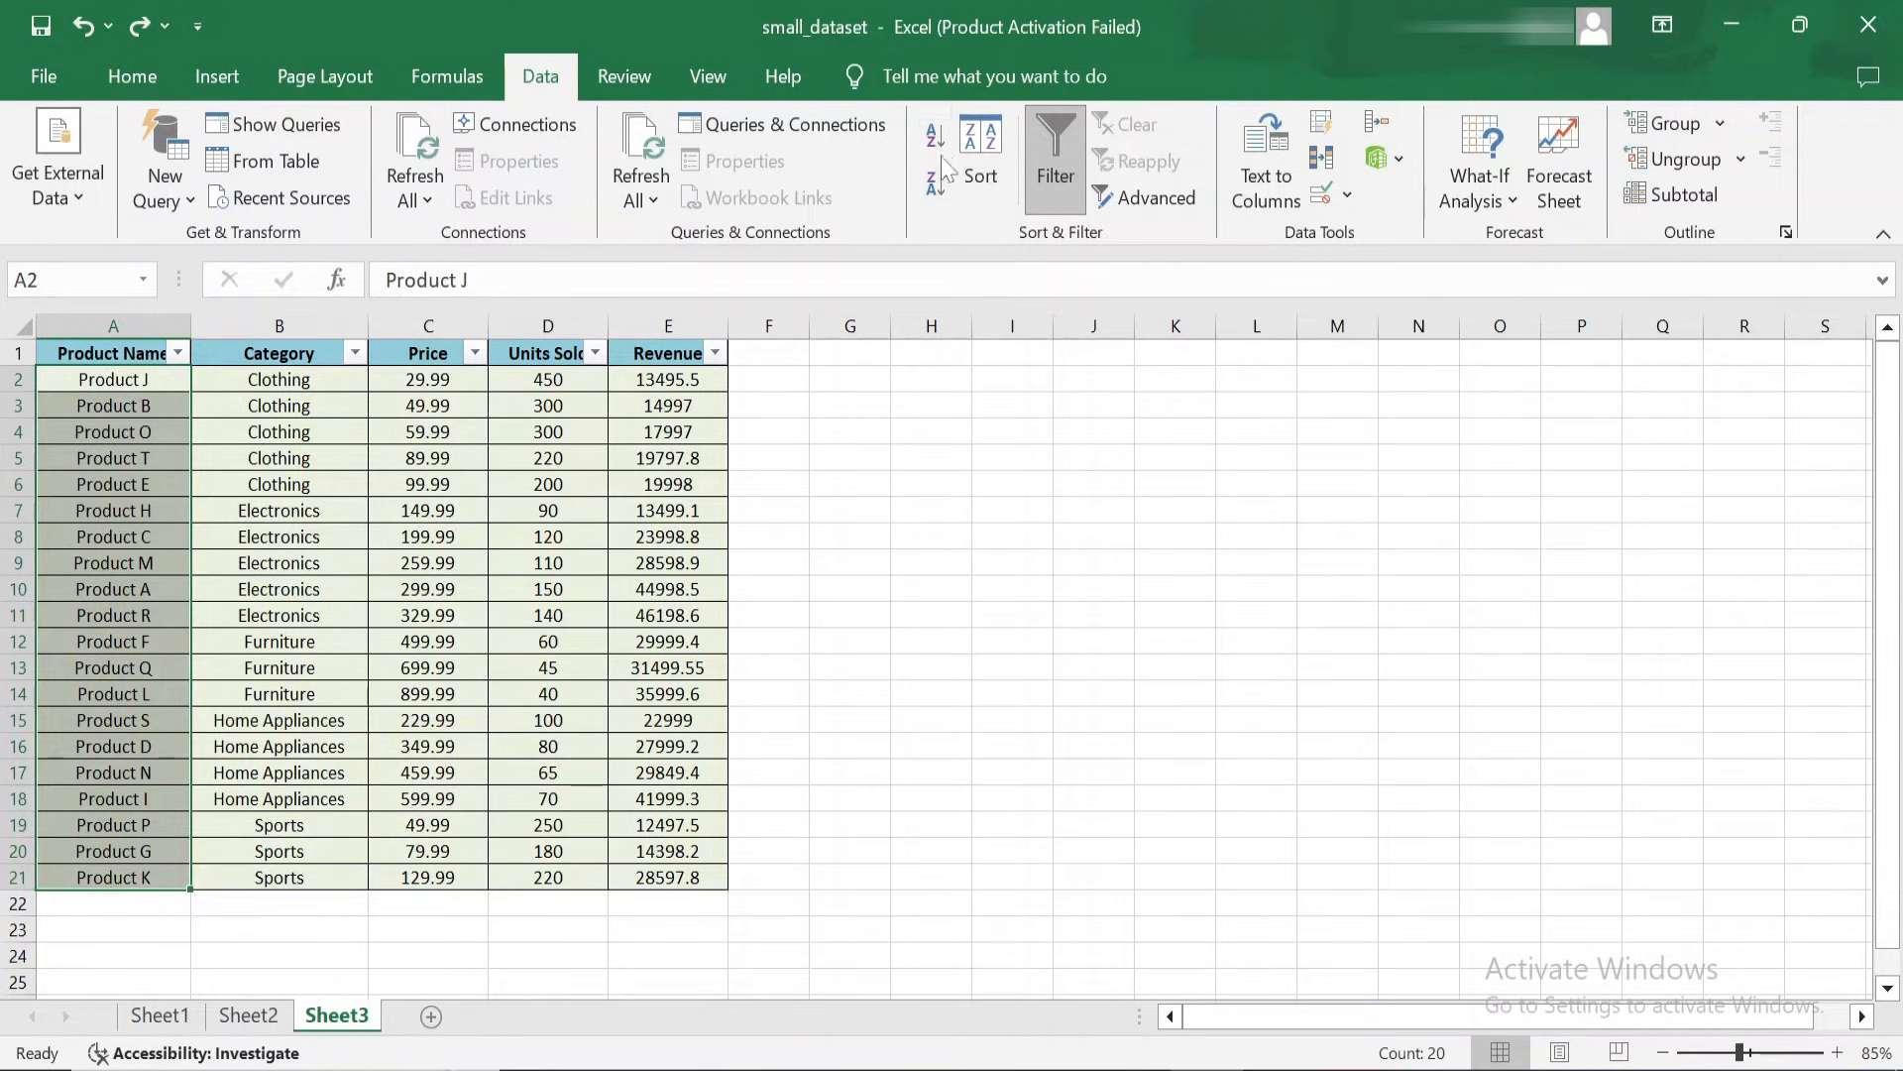
{"action": "left_click", "coordinate": [978, 159]}
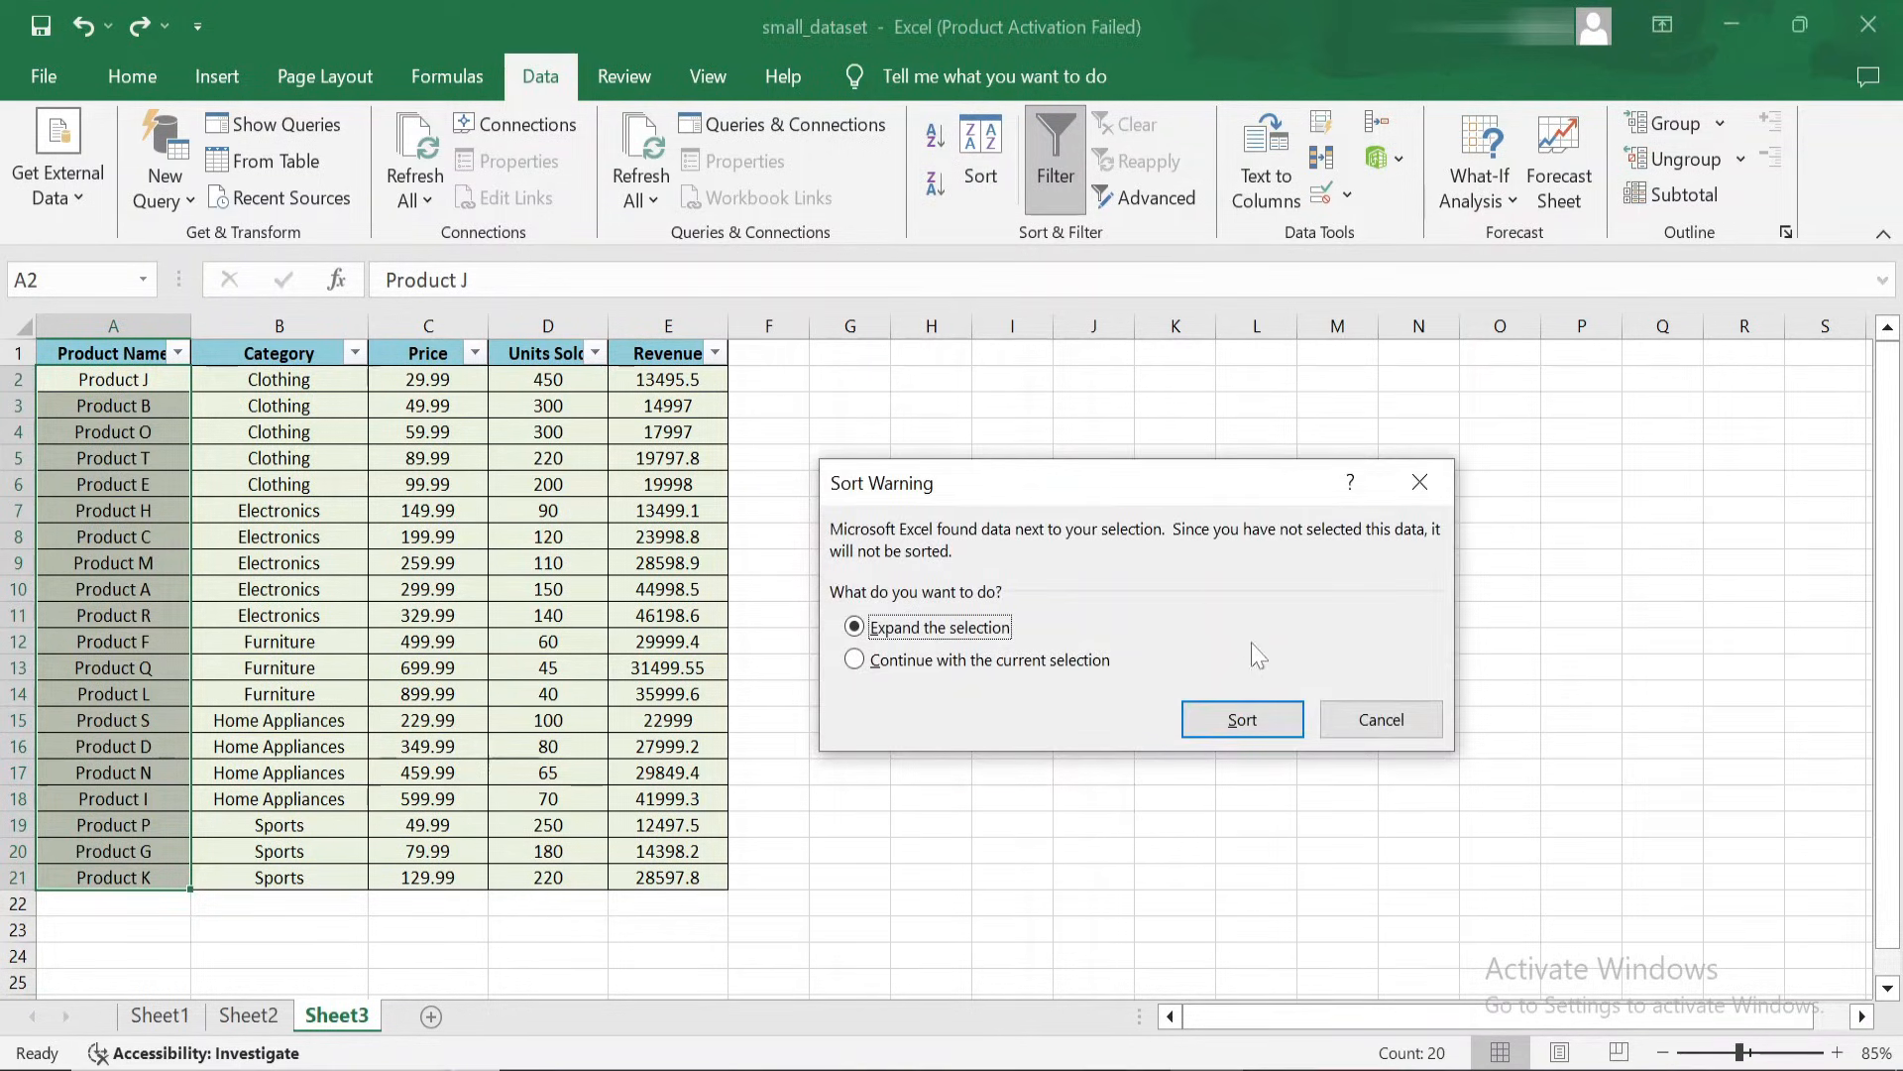
{"action": "left_click", "coordinate": [1240, 719]}
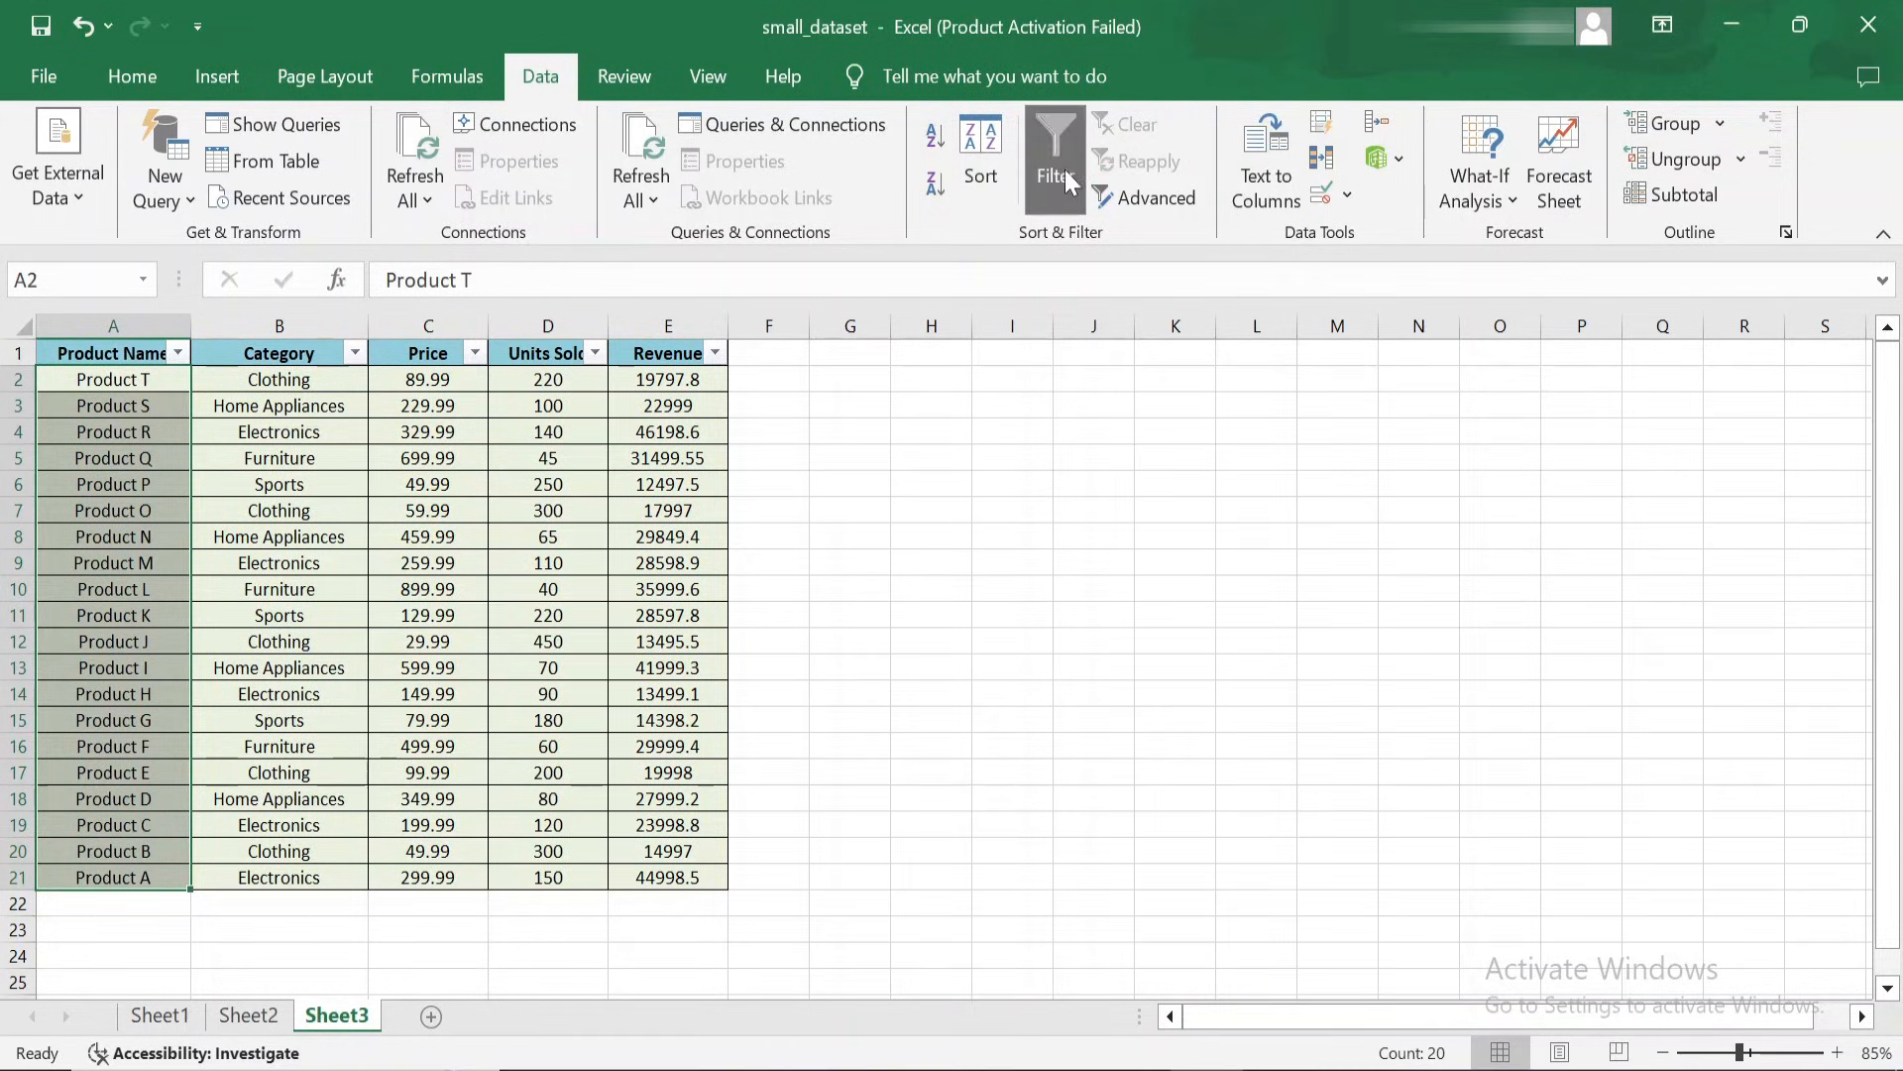
{"action": "left_click", "coordinate": [1054, 158]}
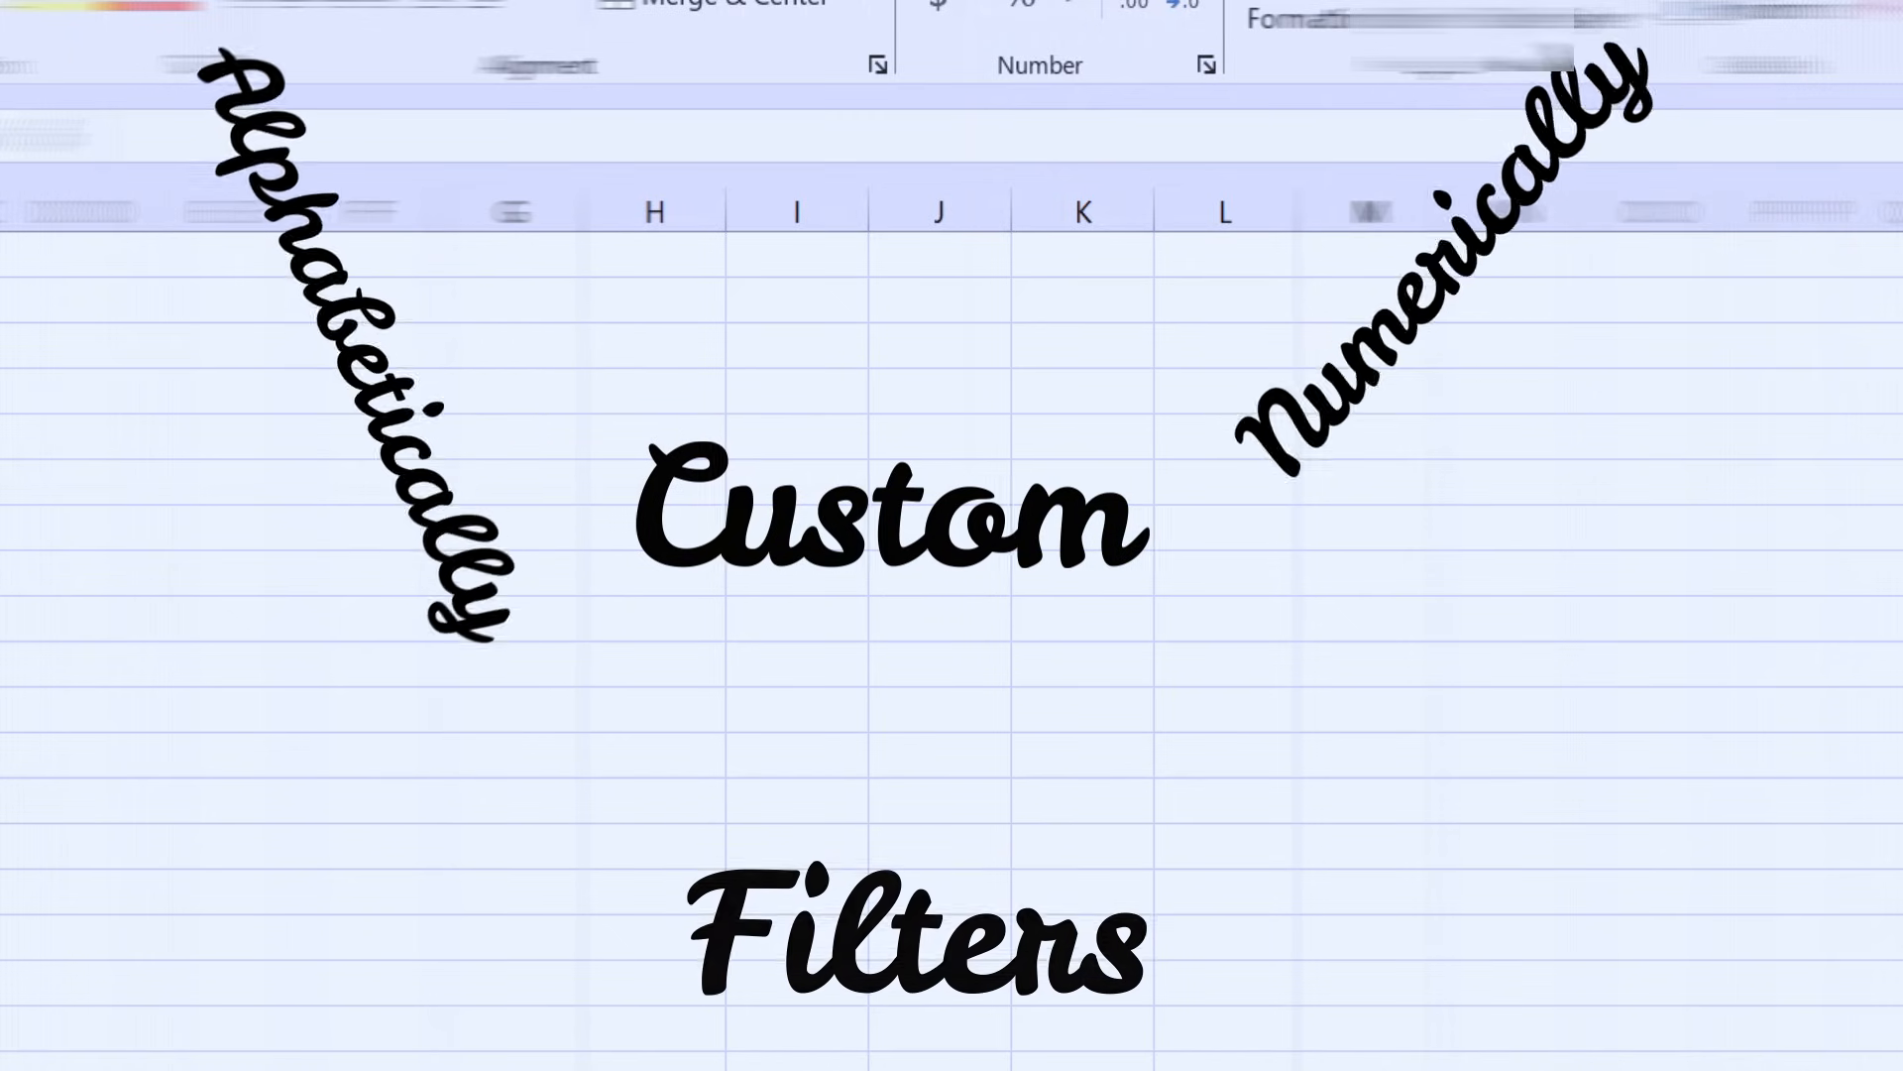
{"action": "left_click", "coordinate": [1364, 259]}
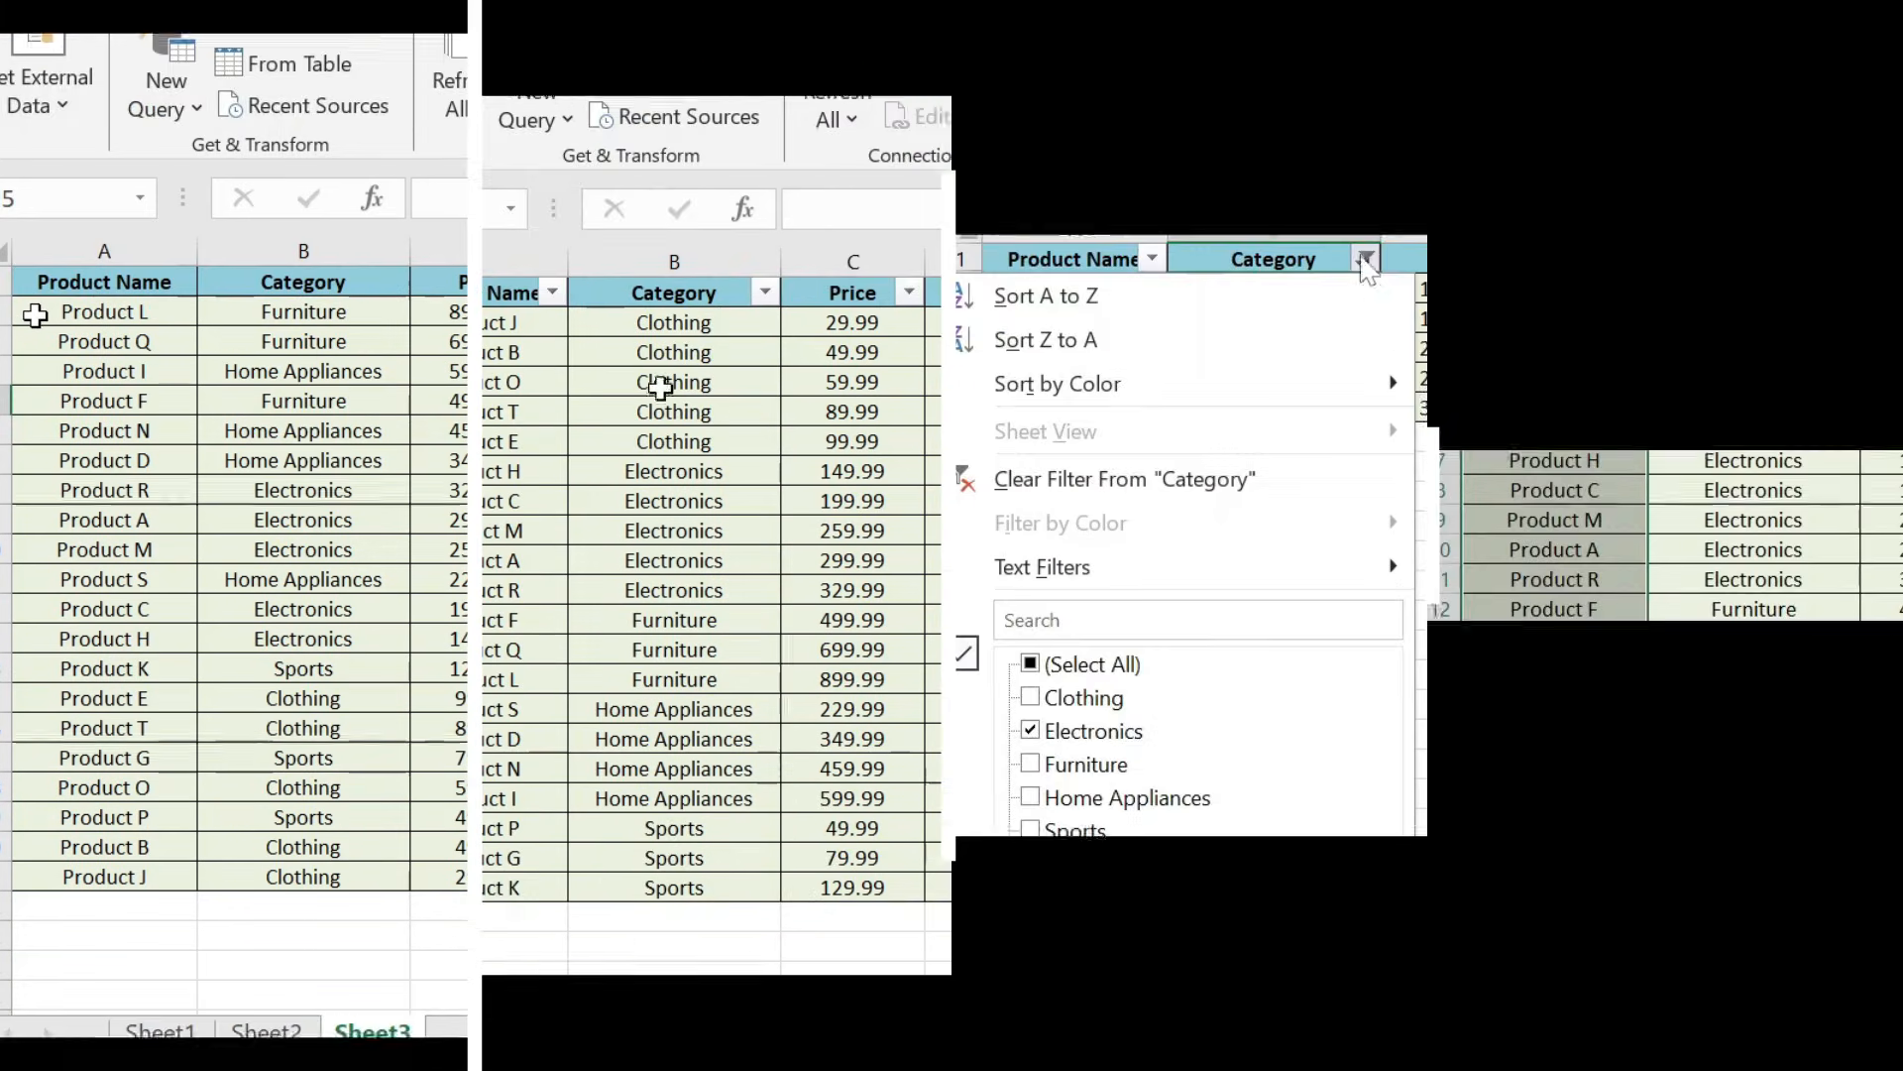
{"action": "left_click", "coordinate": [1031, 664]}
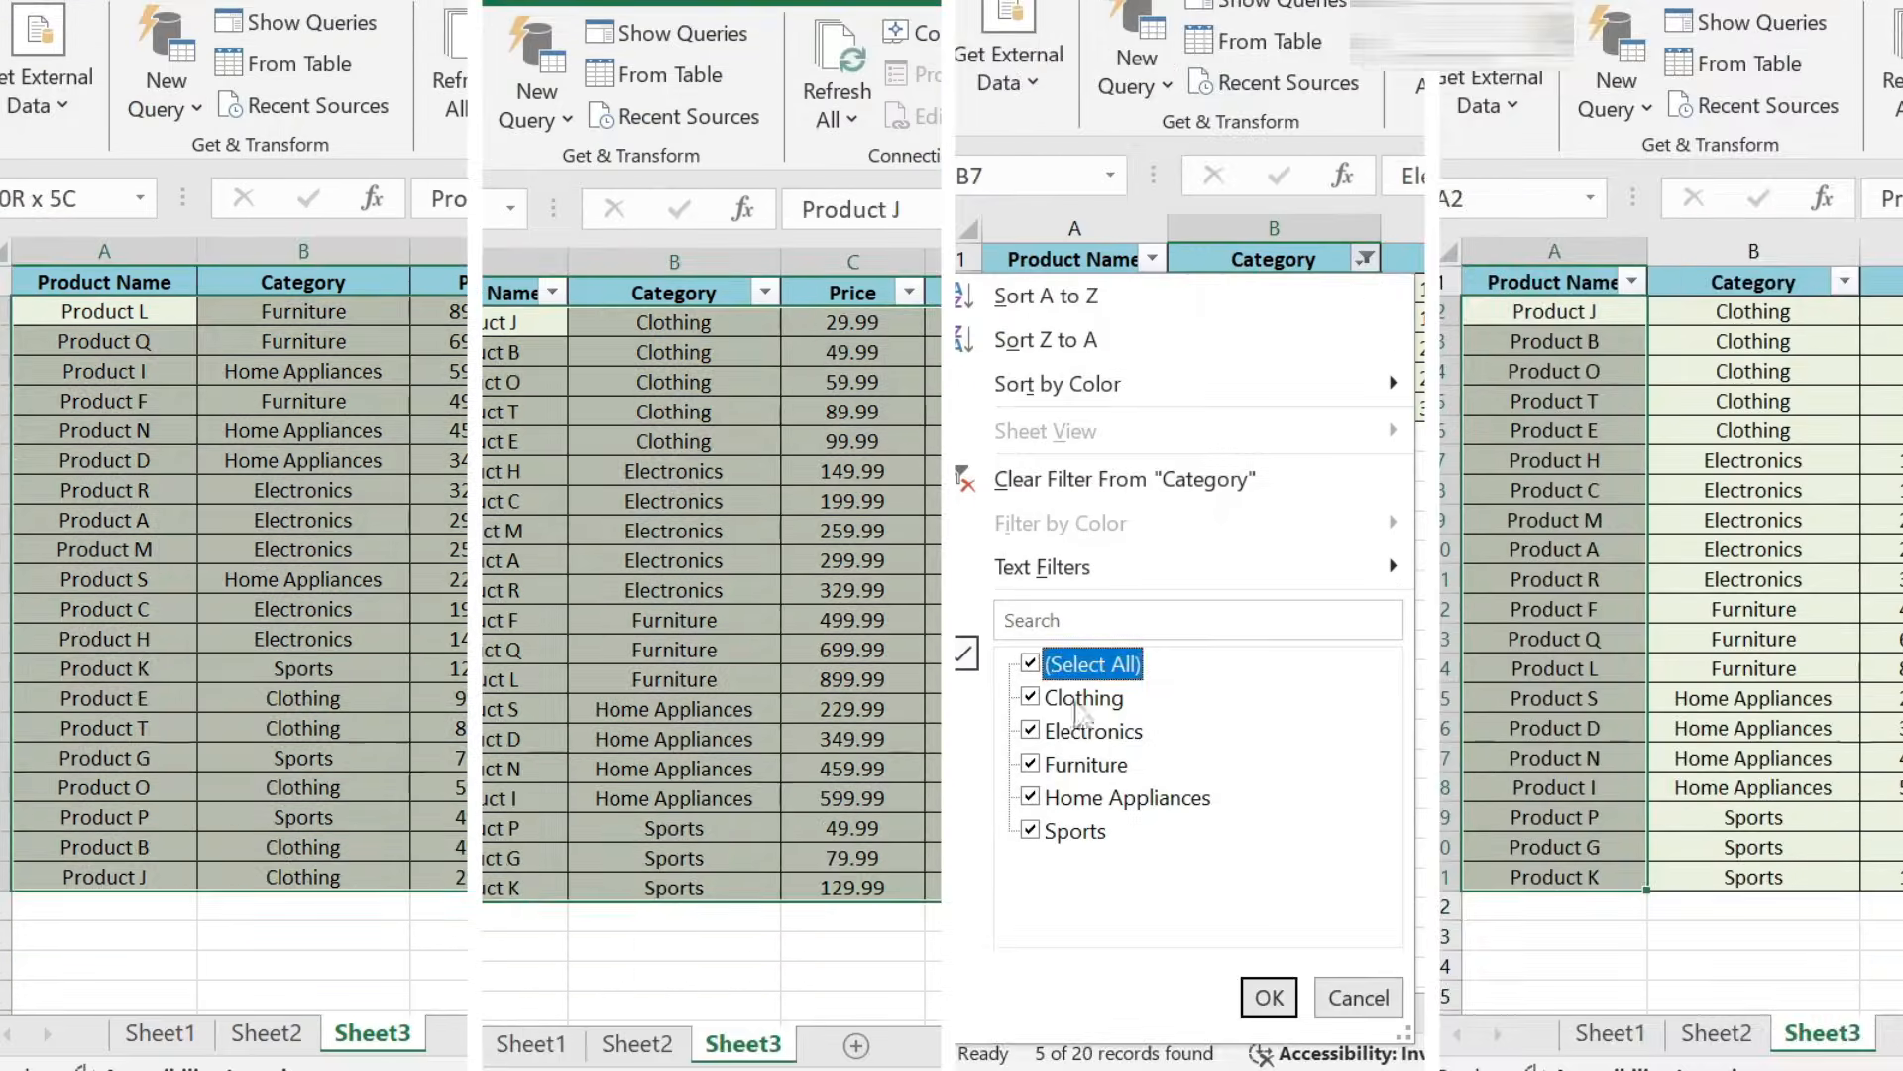